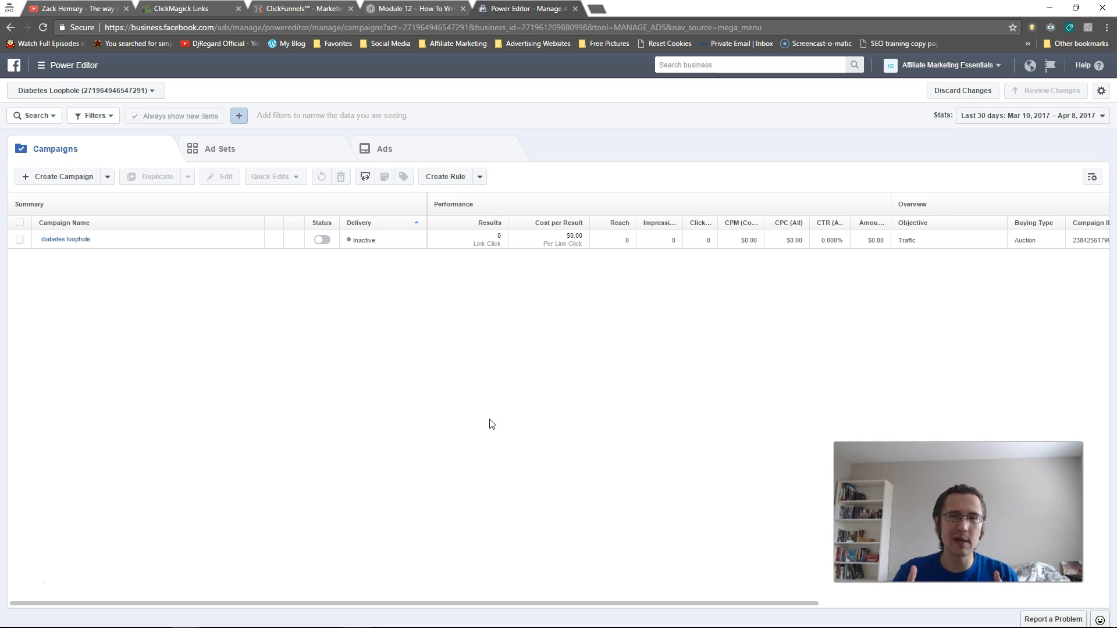
Step: Show the diabetes loophole campaign's ad sets, pick the first one and bring up the advertising tools menu
click(220, 148)
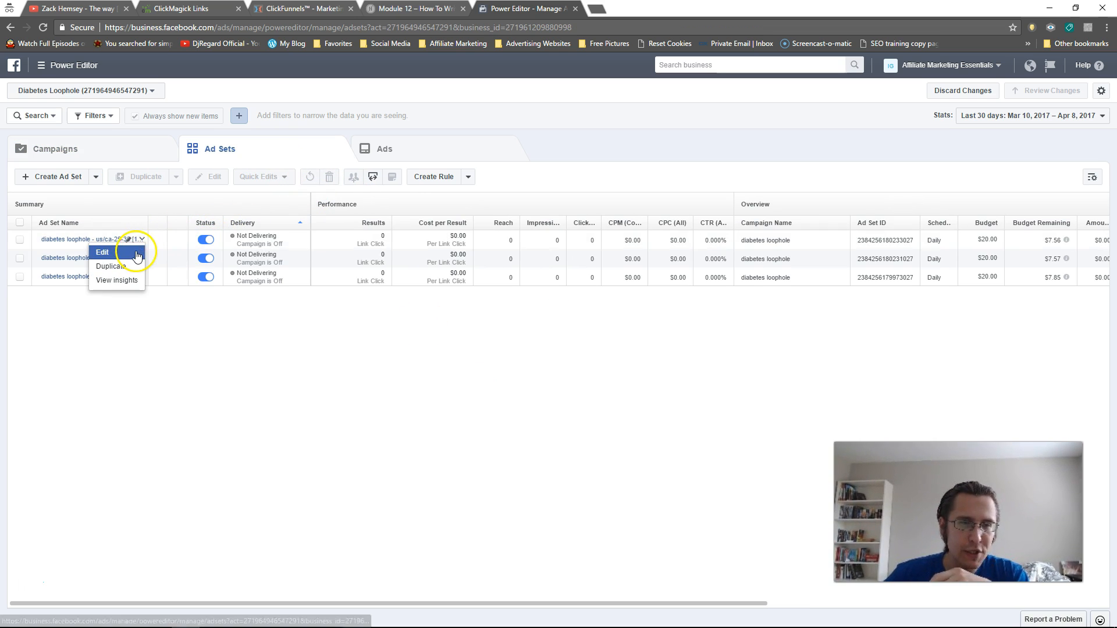
click(103, 253)
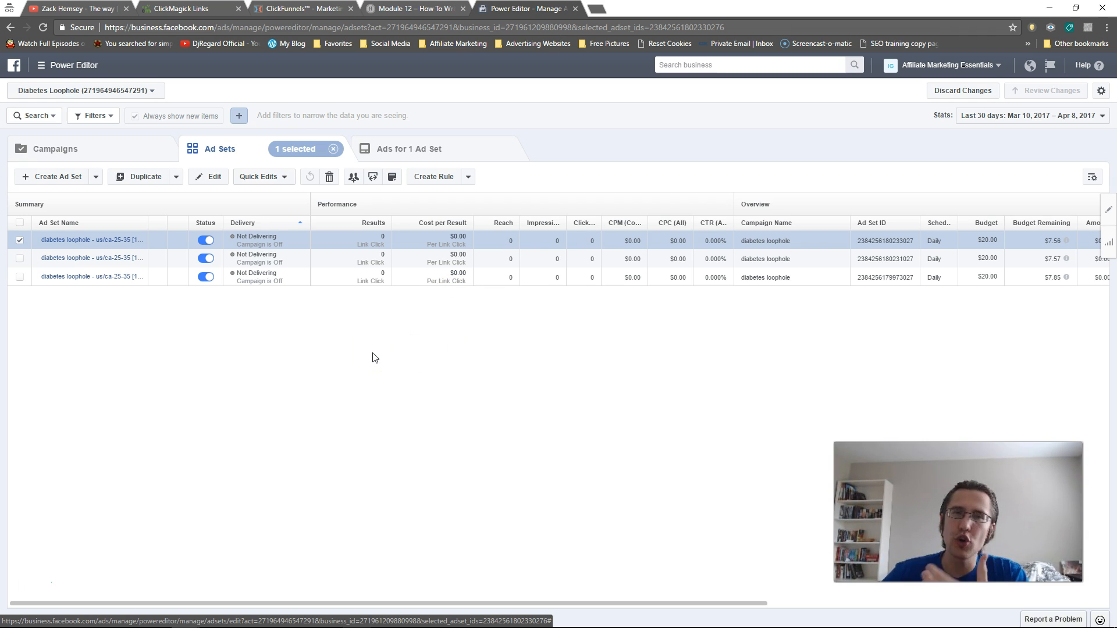
click(40, 66)
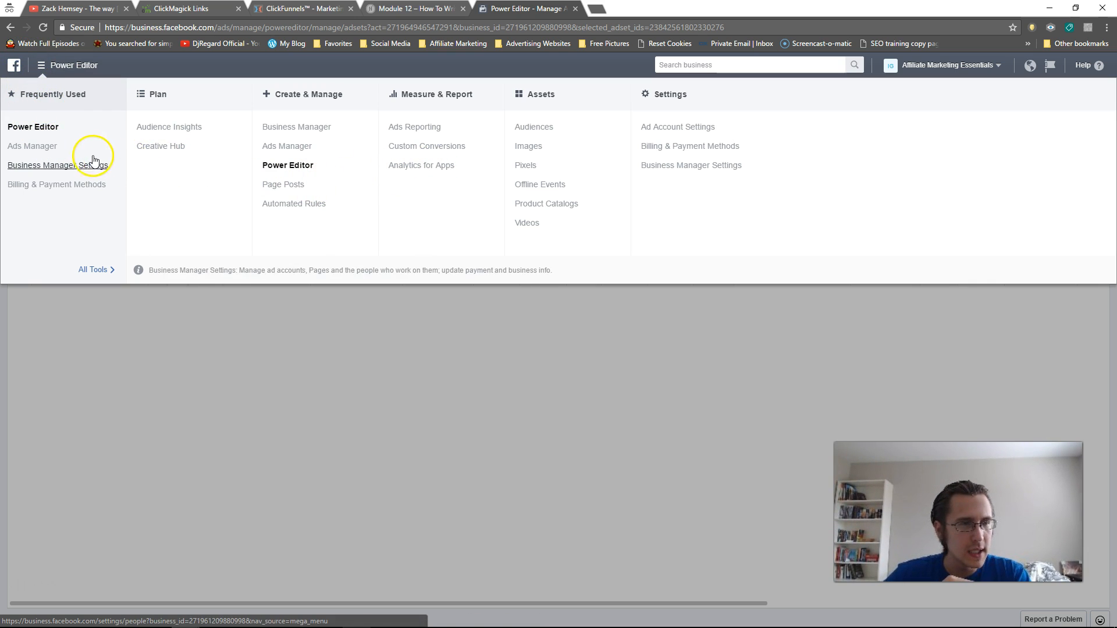
mouse_move(168, 126)
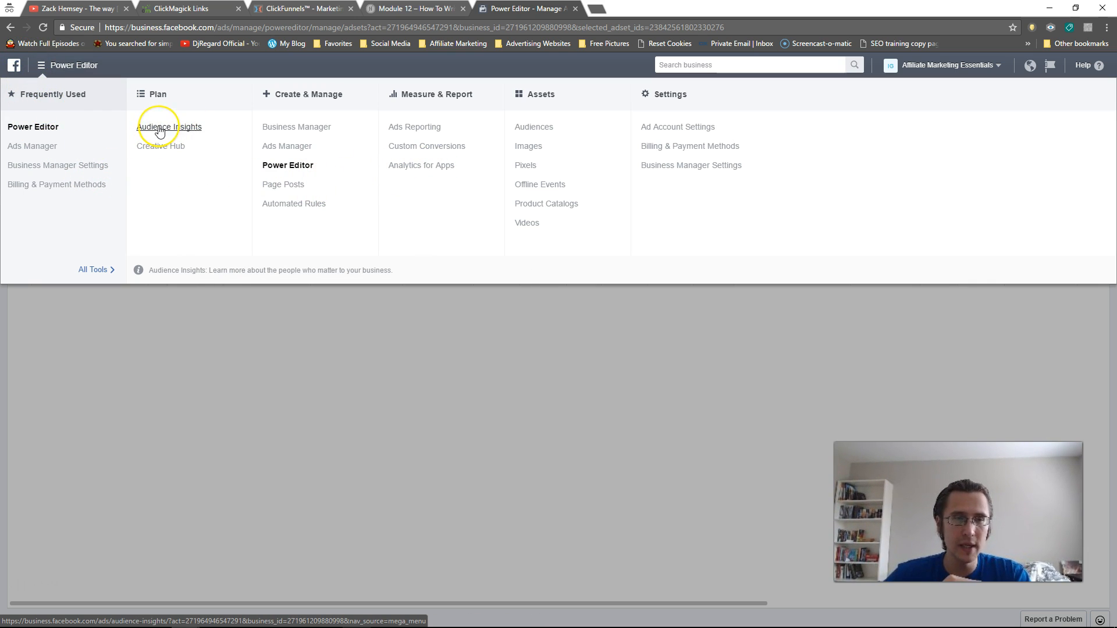
Step: Launch Audience Insights from the Plan tools and dismiss its introduction popup
click(170, 127)
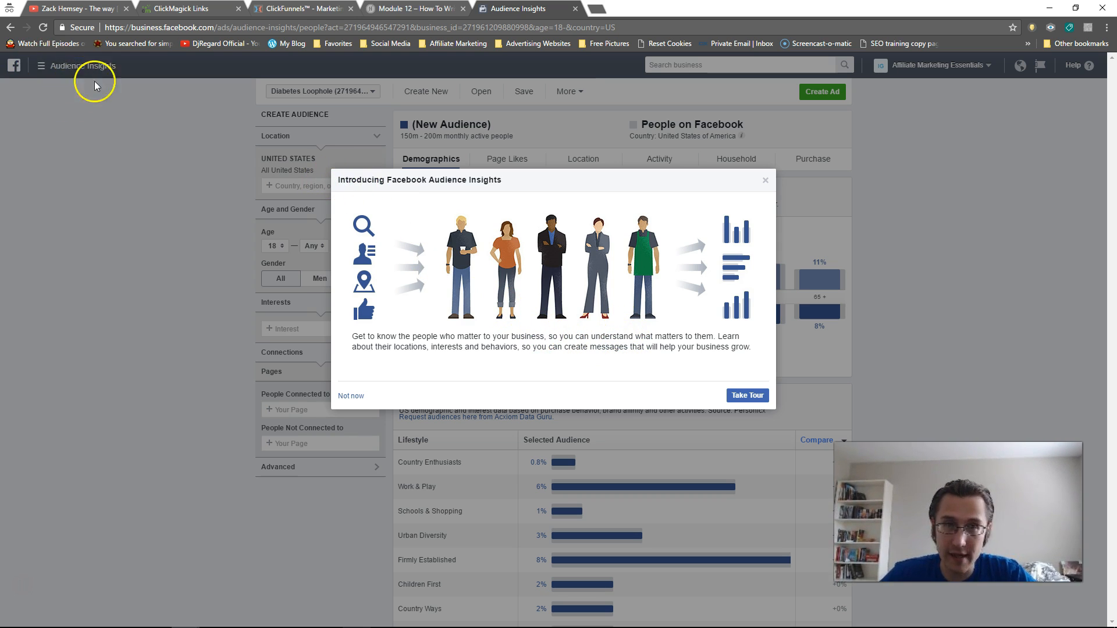
drag(342, 179, 499, 179)
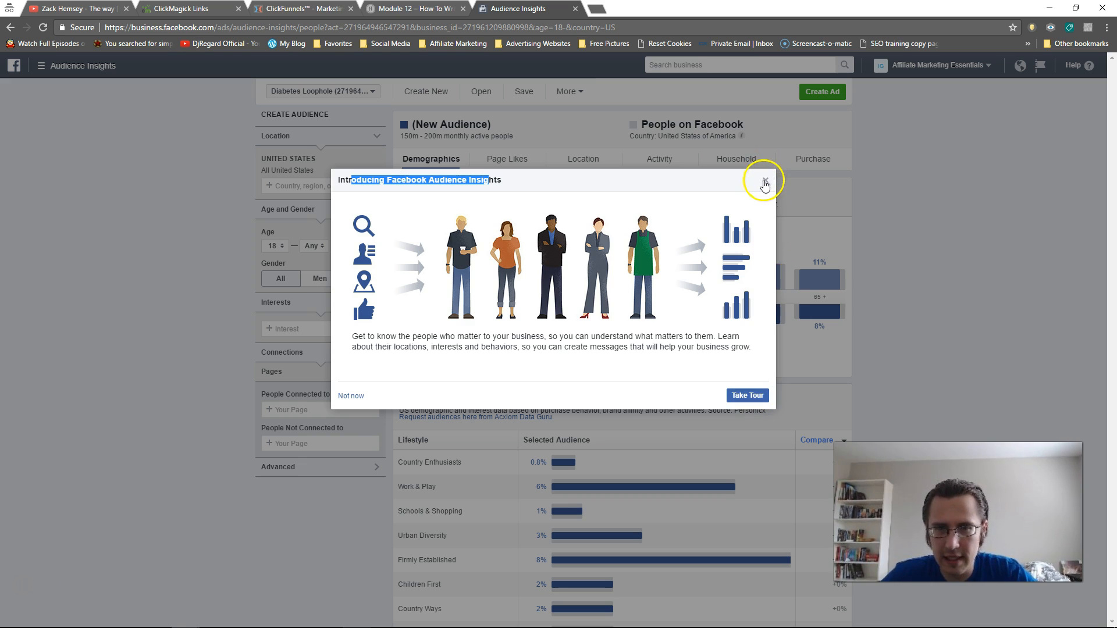
click(761, 180)
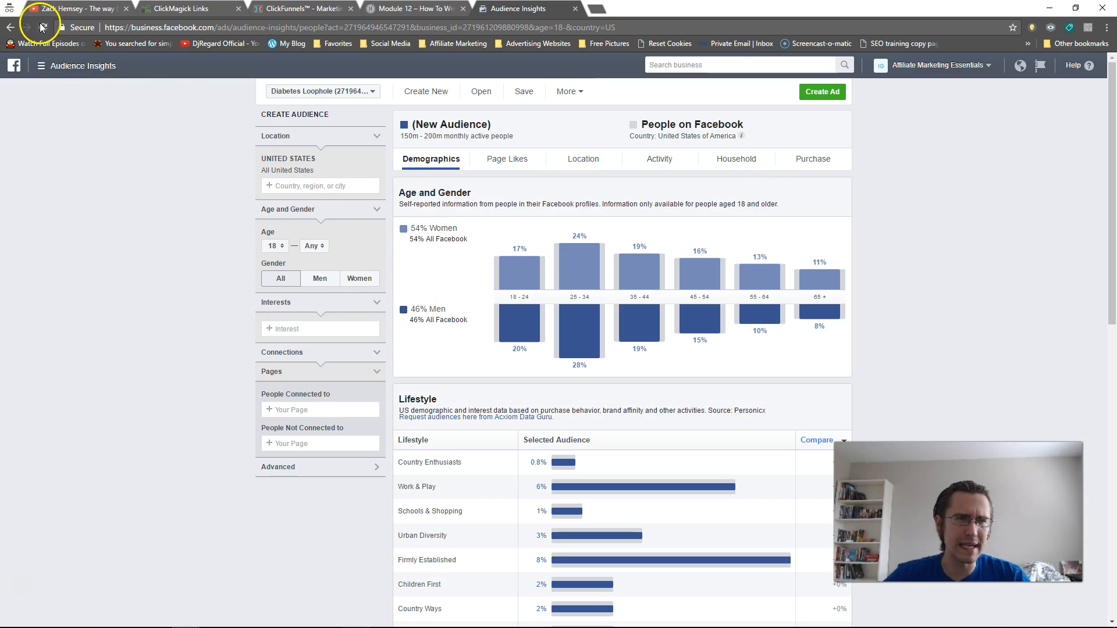
Step: Clear the United States location so the audience exceeds one billion people
click(42, 27)
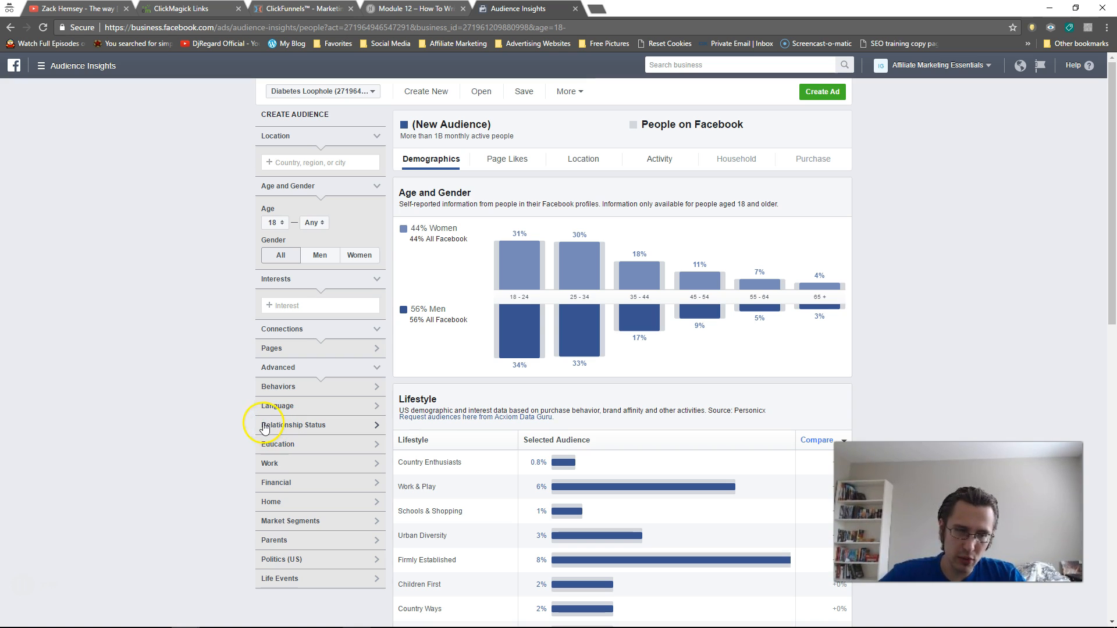
mouse_move(290, 429)
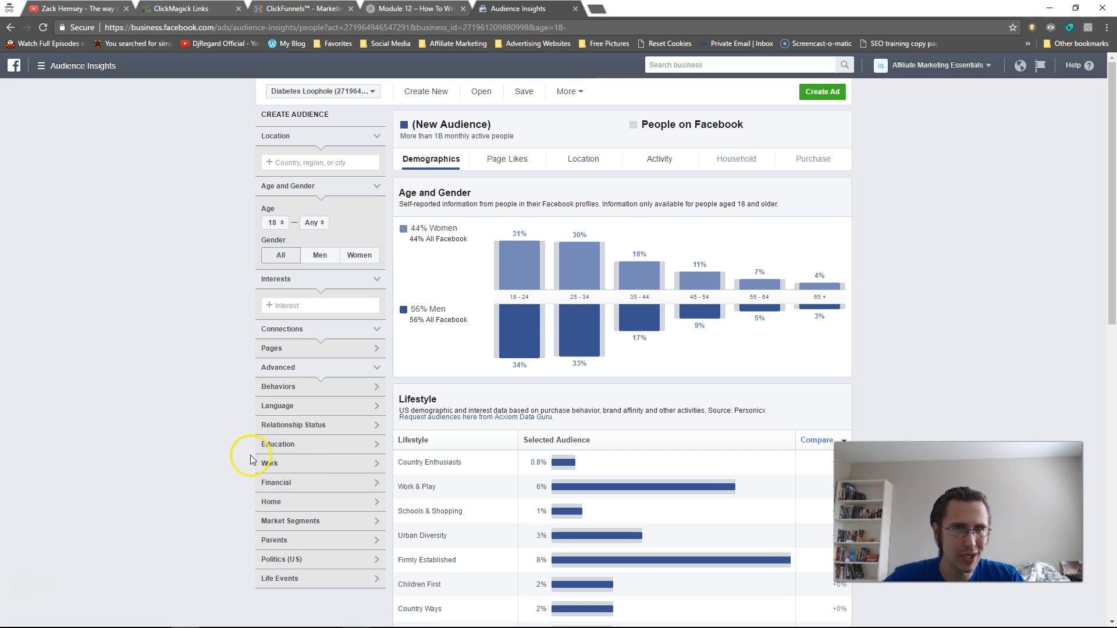
Step: Collapse the Politics (US) options and then the whole Advanced targeting section
scroll(down, 3)
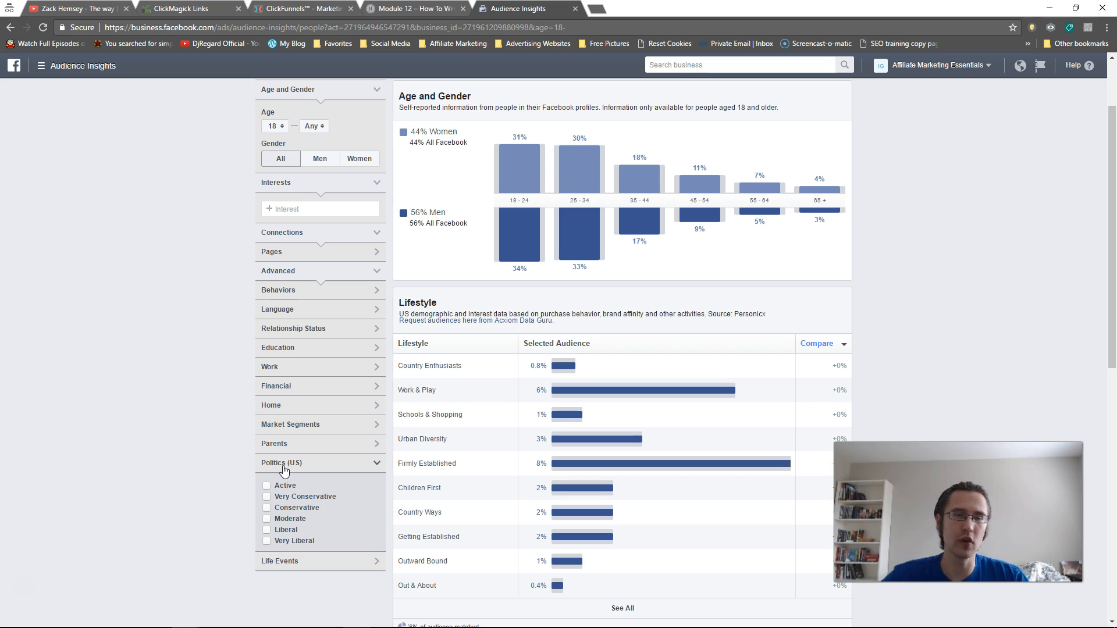
click(281, 462)
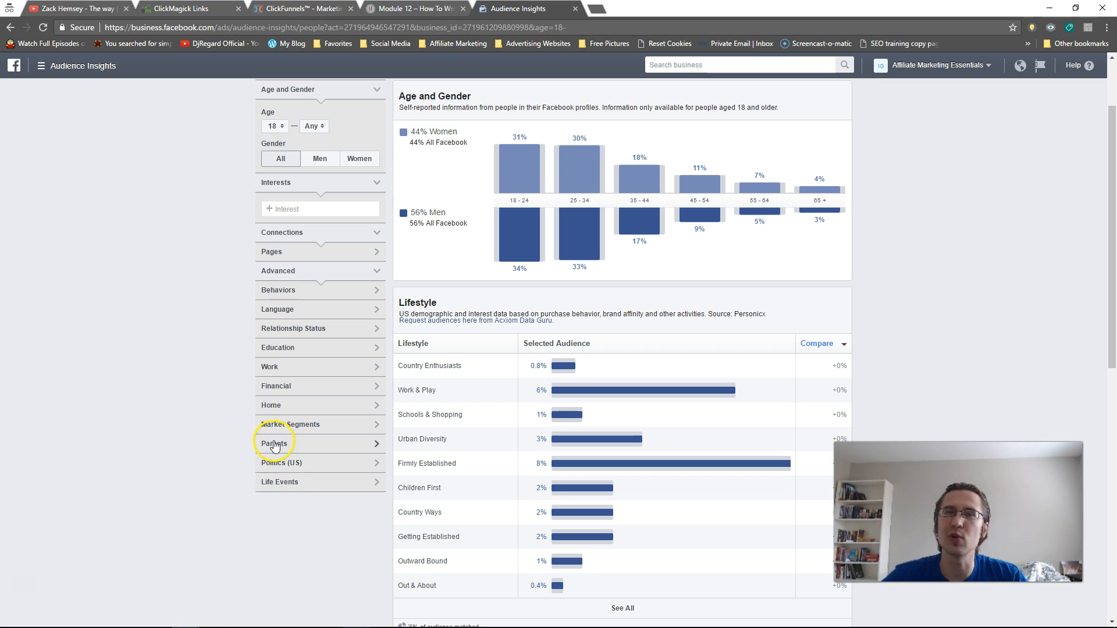
mouse_move(292, 424)
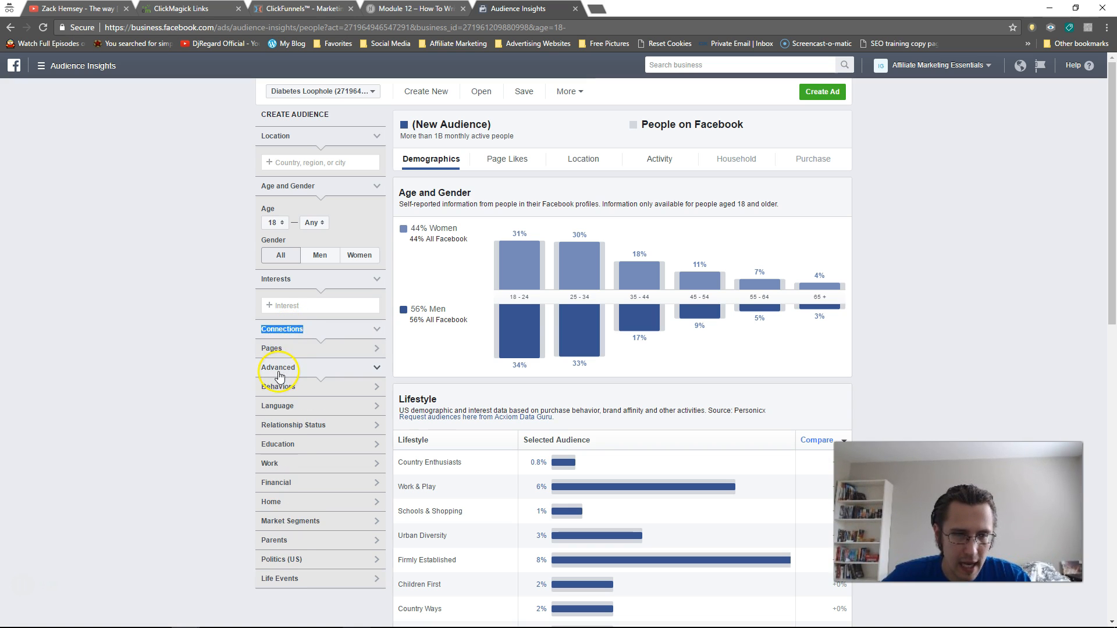
click(278, 367)
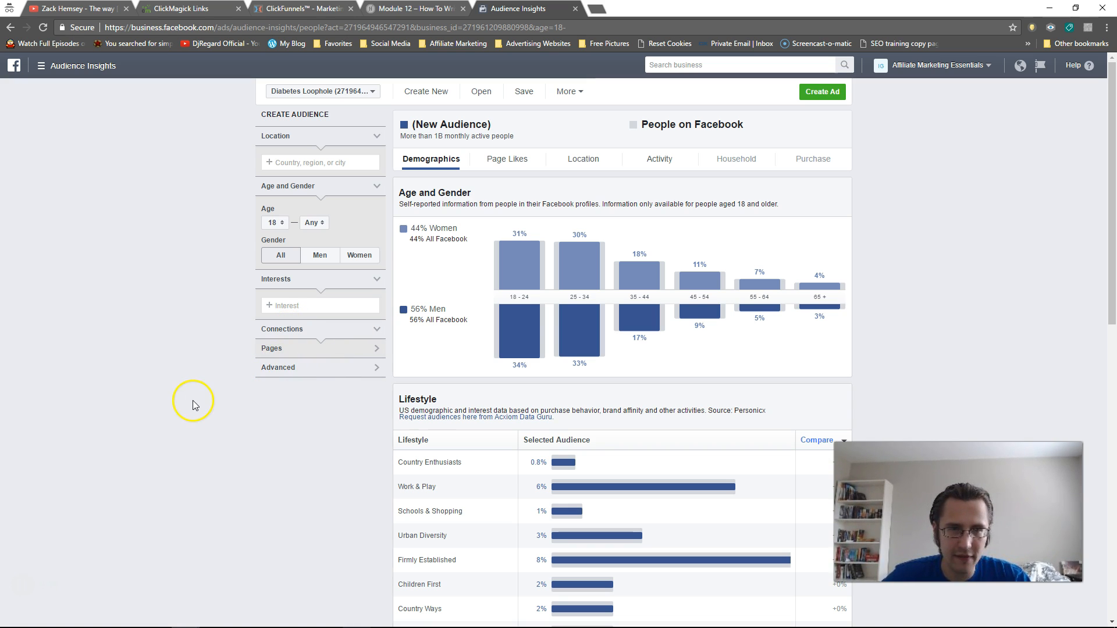
scroll(down, 3)
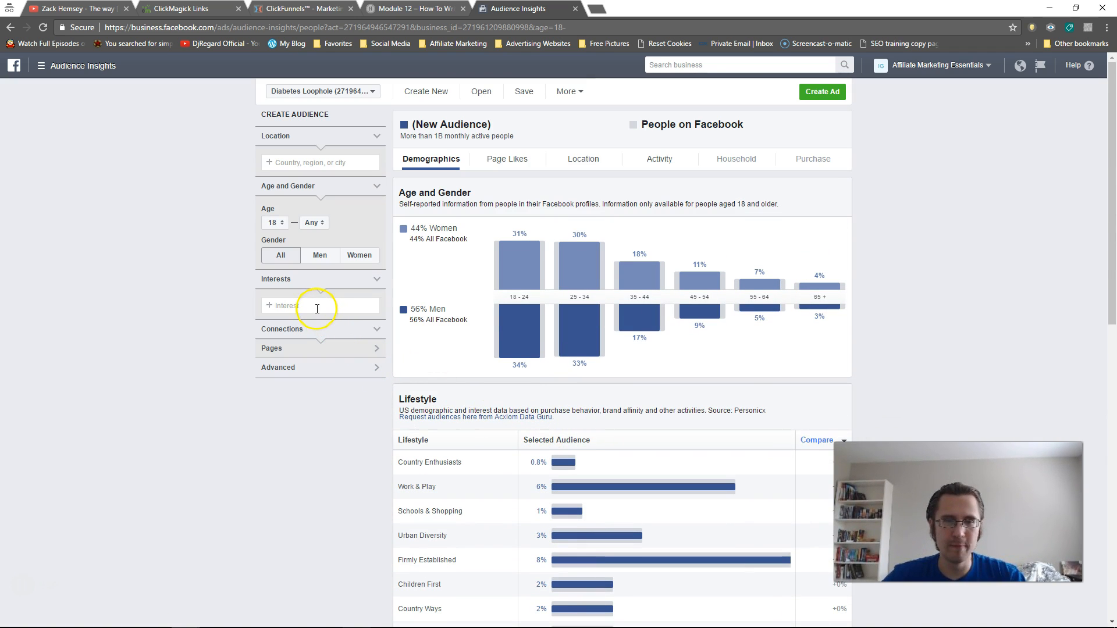
Step: Add Dogs as the audience interest, narrowing it to 250–300 million monthly active people
text(diabete)
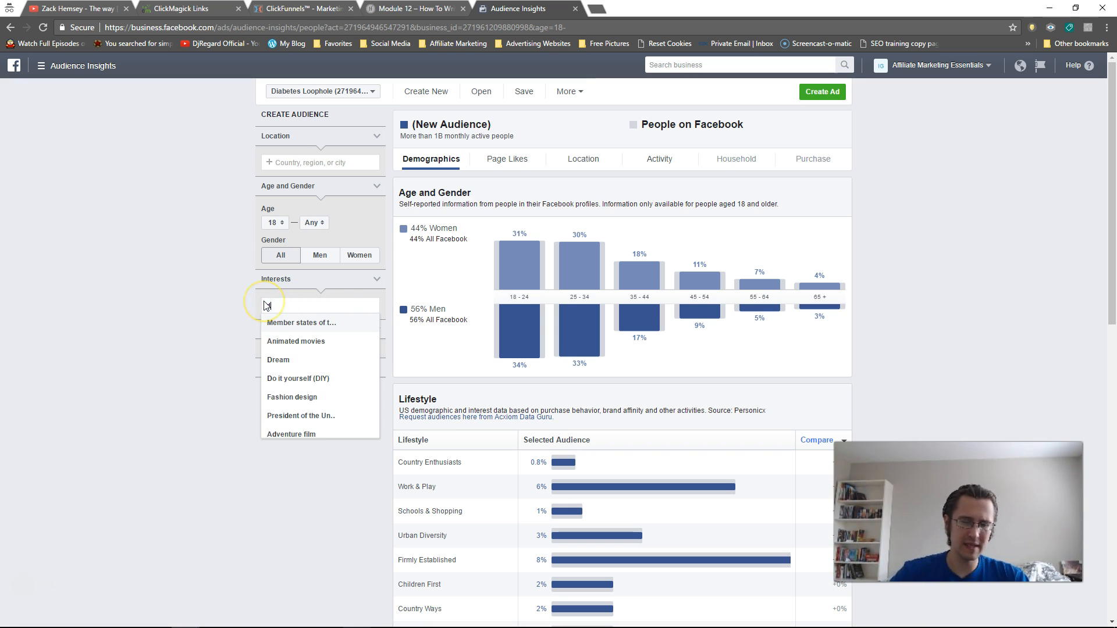
text(dog)
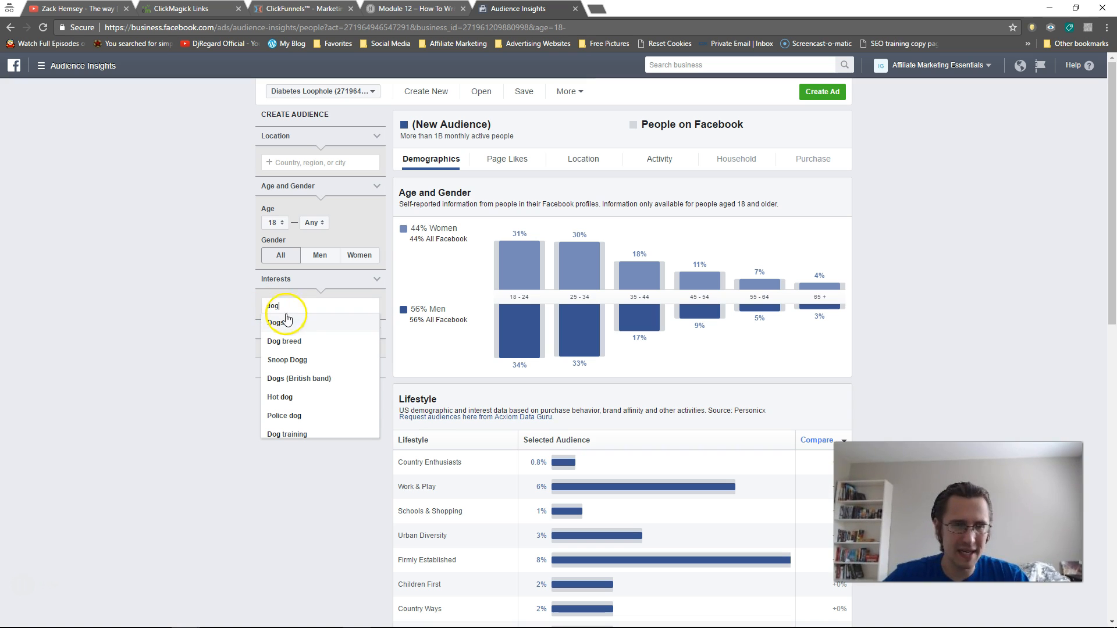
click(277, 321)
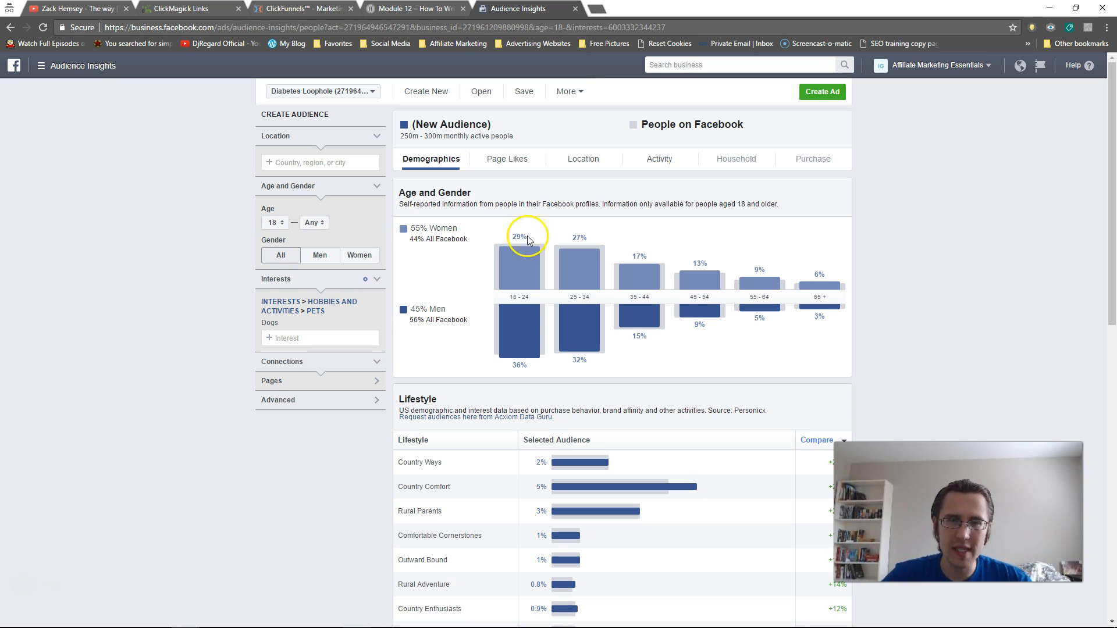
mouse_move(403, 138)
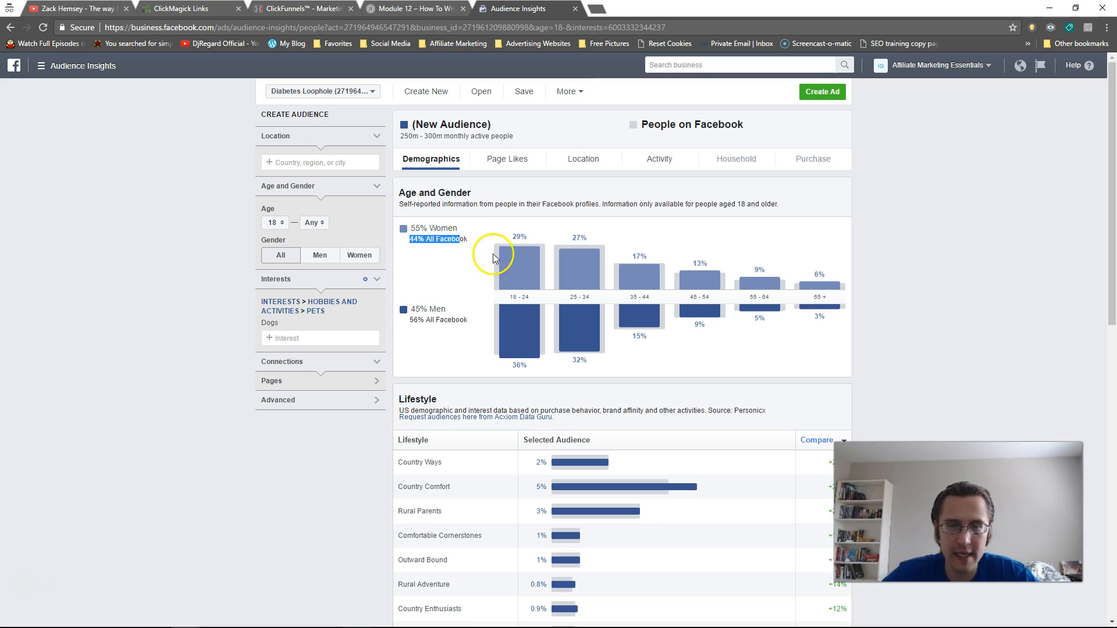
mouse_move(606, 253)
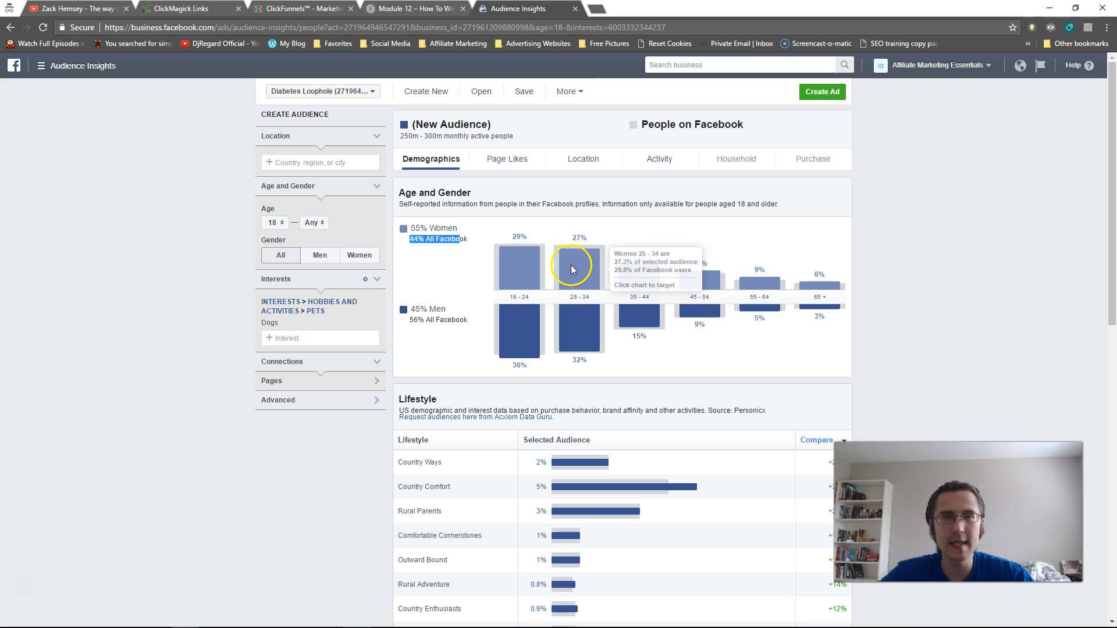
mouse_move(570, 267)
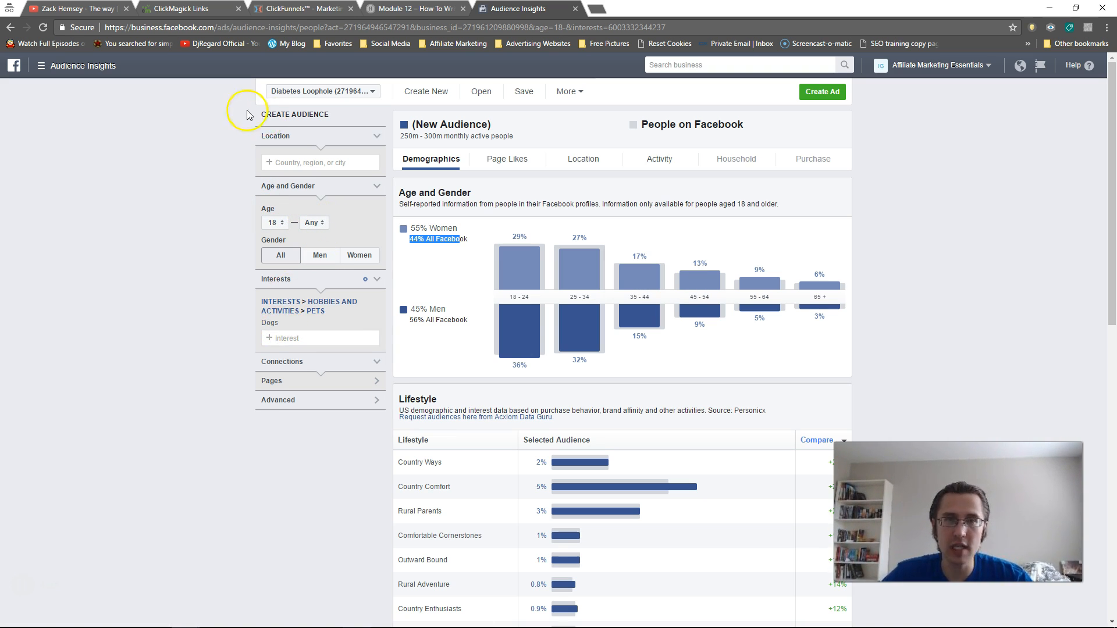
mouse_move(520, 329)
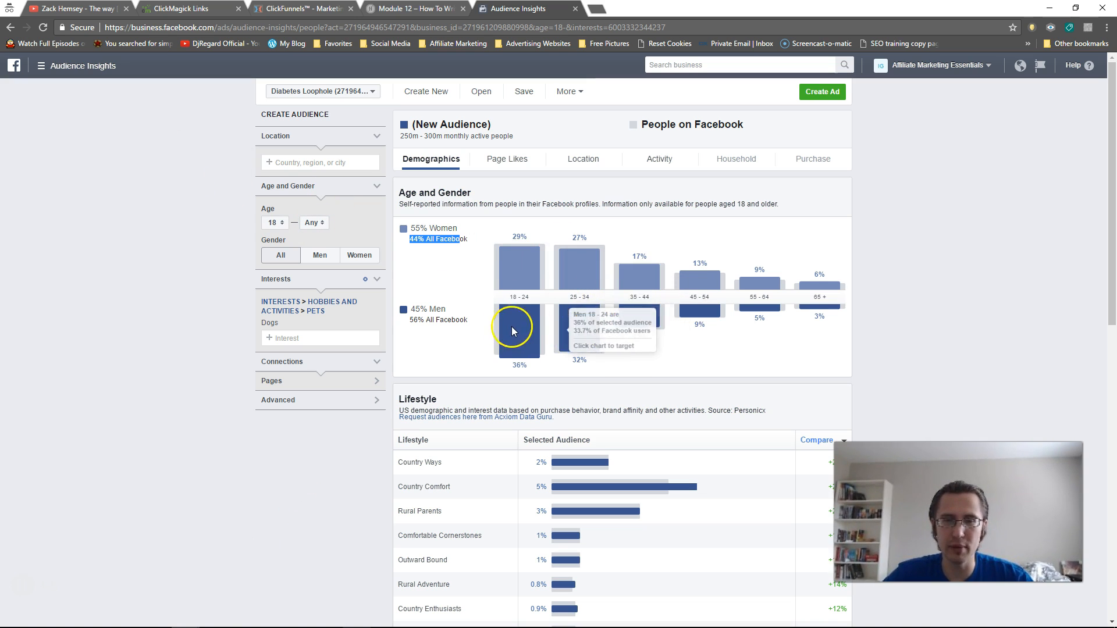
mouse_move(611, 287)
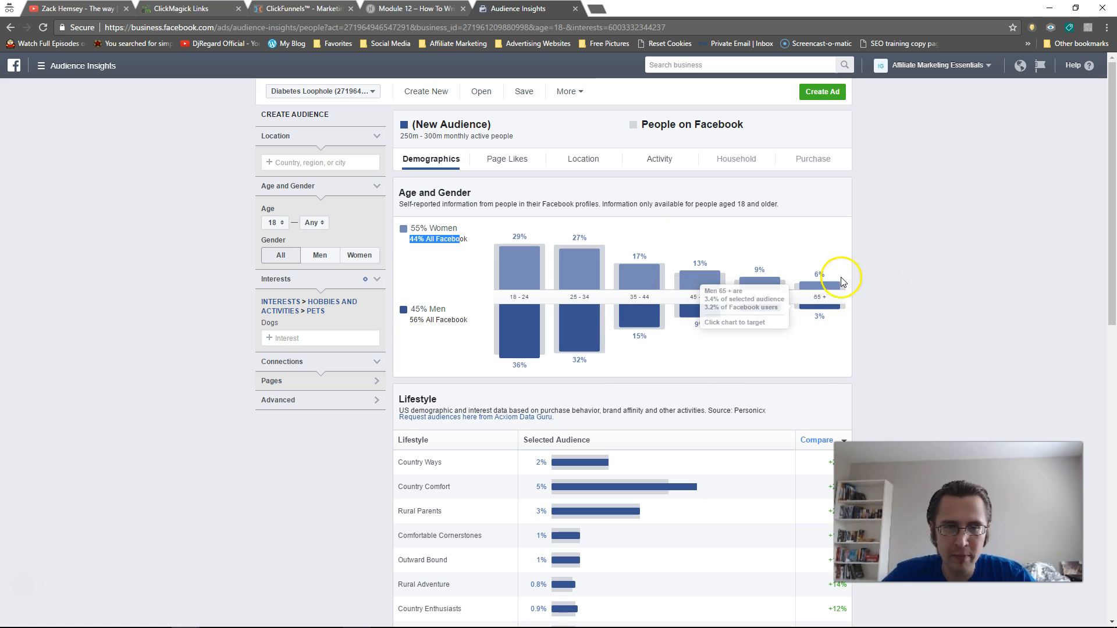
Step: Scroll to the Lifestyle table and highlight the top segment's name
scroll(down, 3)
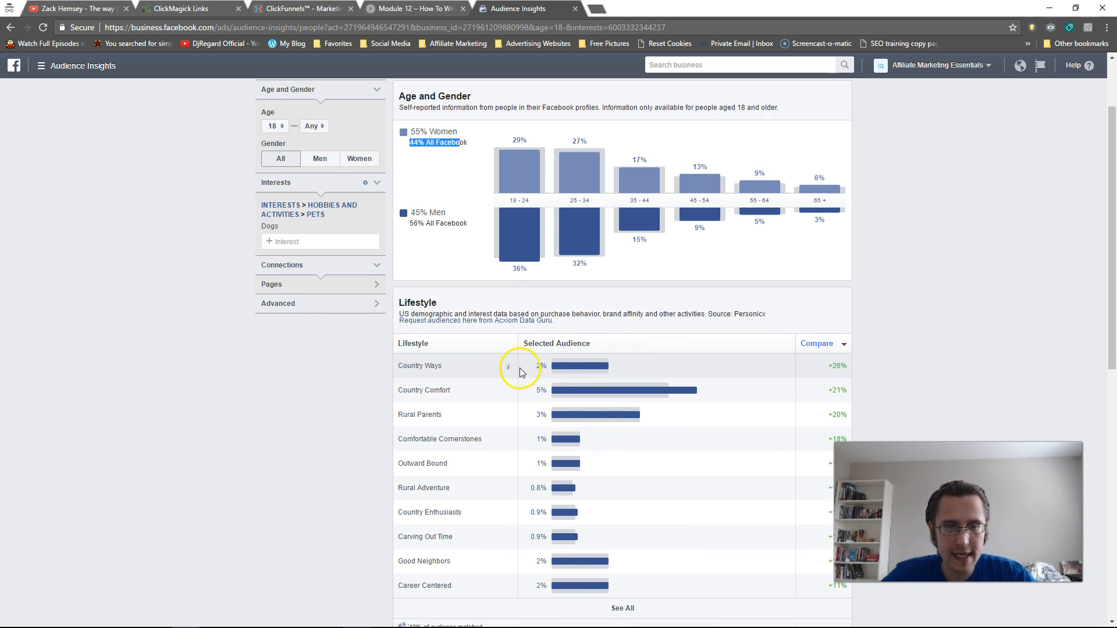
scroll(down, 3)
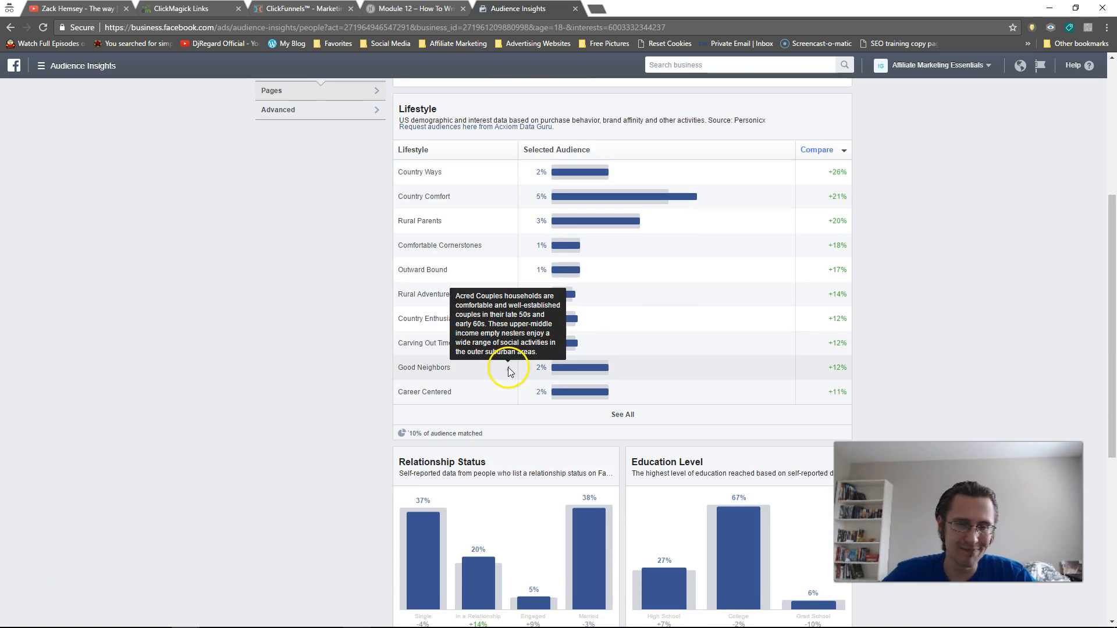
mouse_move(514, 196)
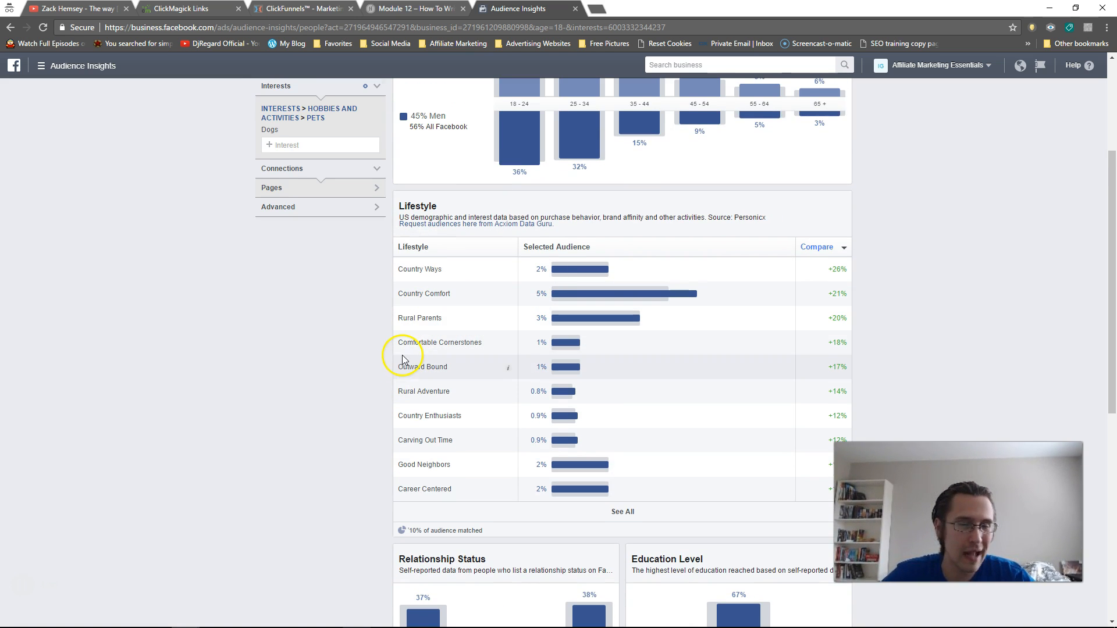
mouse_move(509, 274)
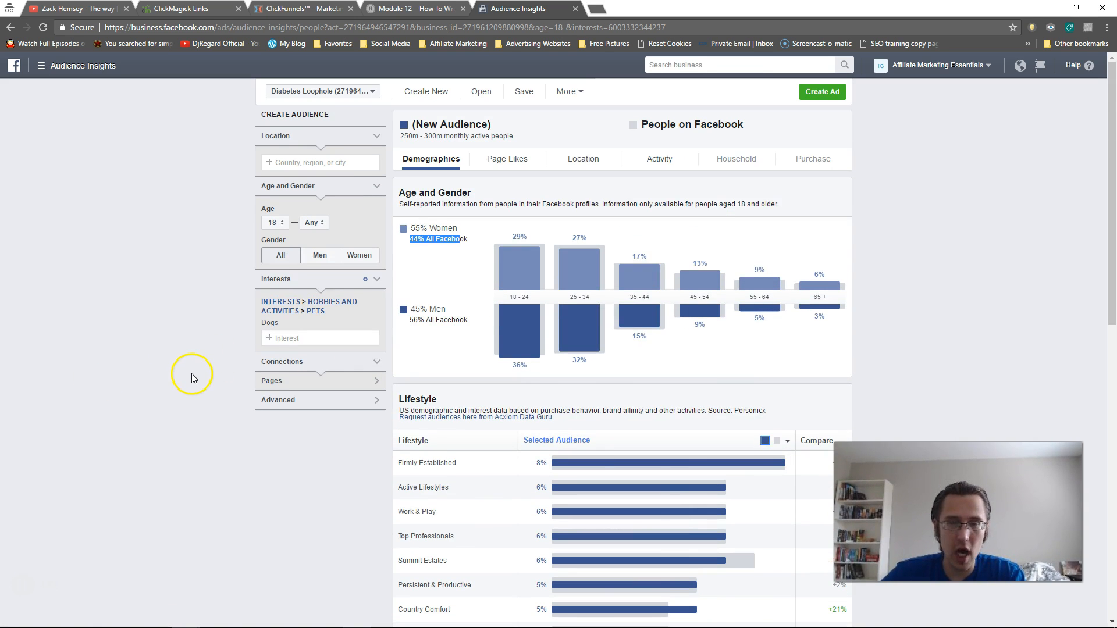
mouse_move(430, 445)
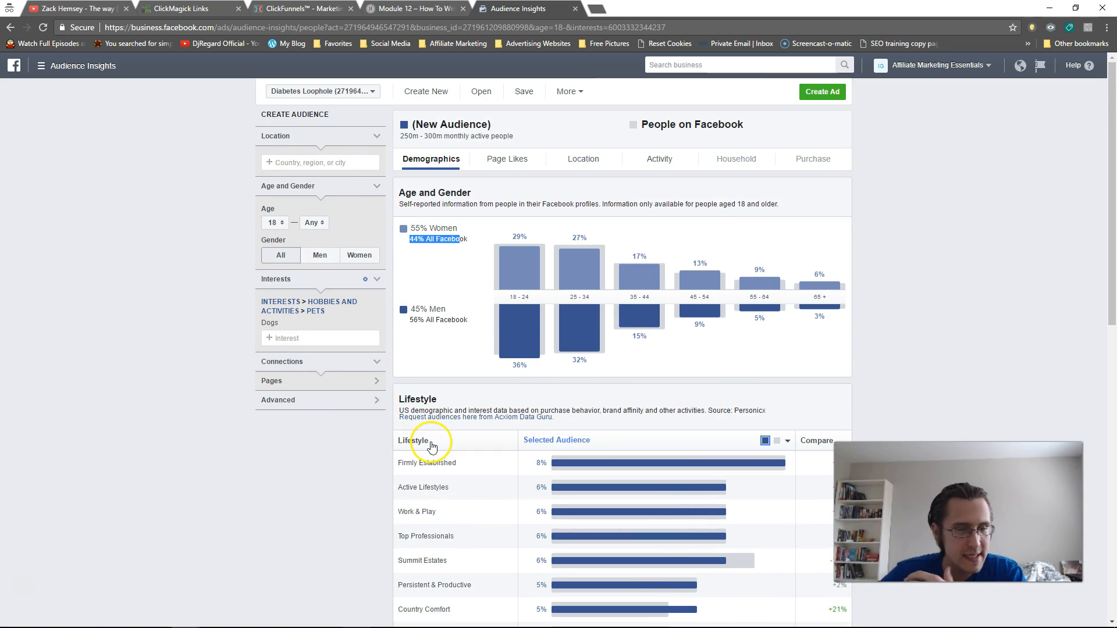
scroll(down, 3)
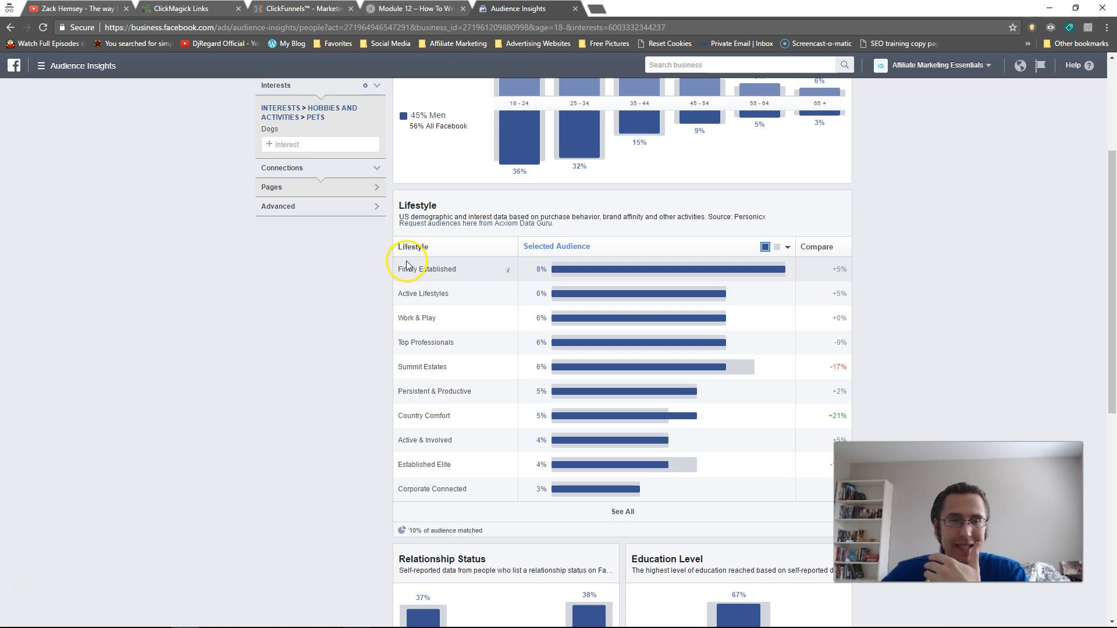
double_click(426, 269)
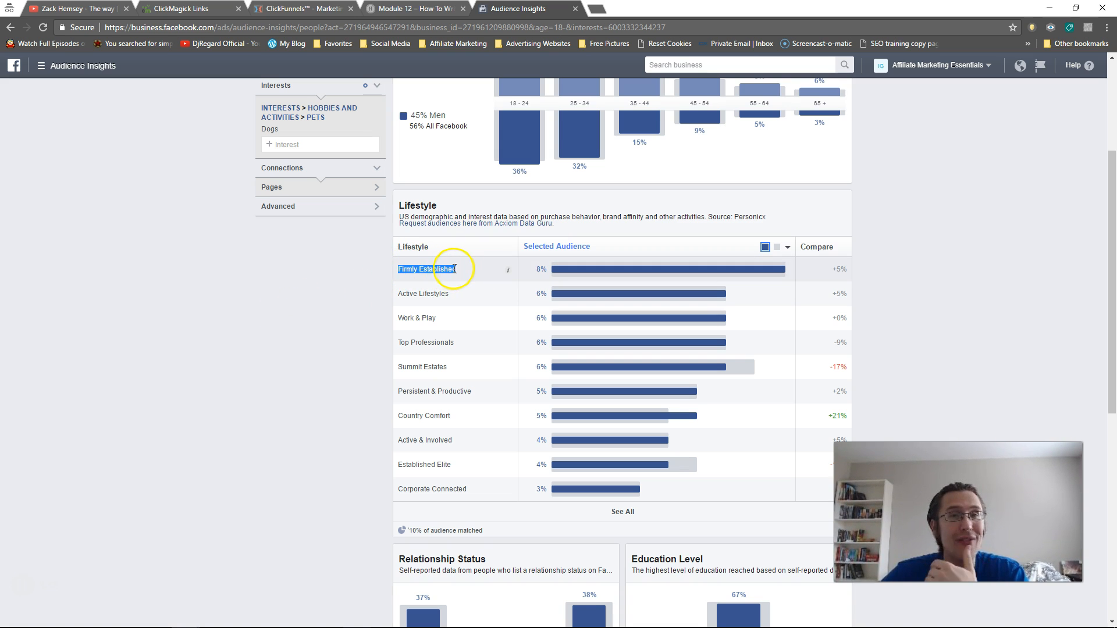
mouse_move(507, 269)
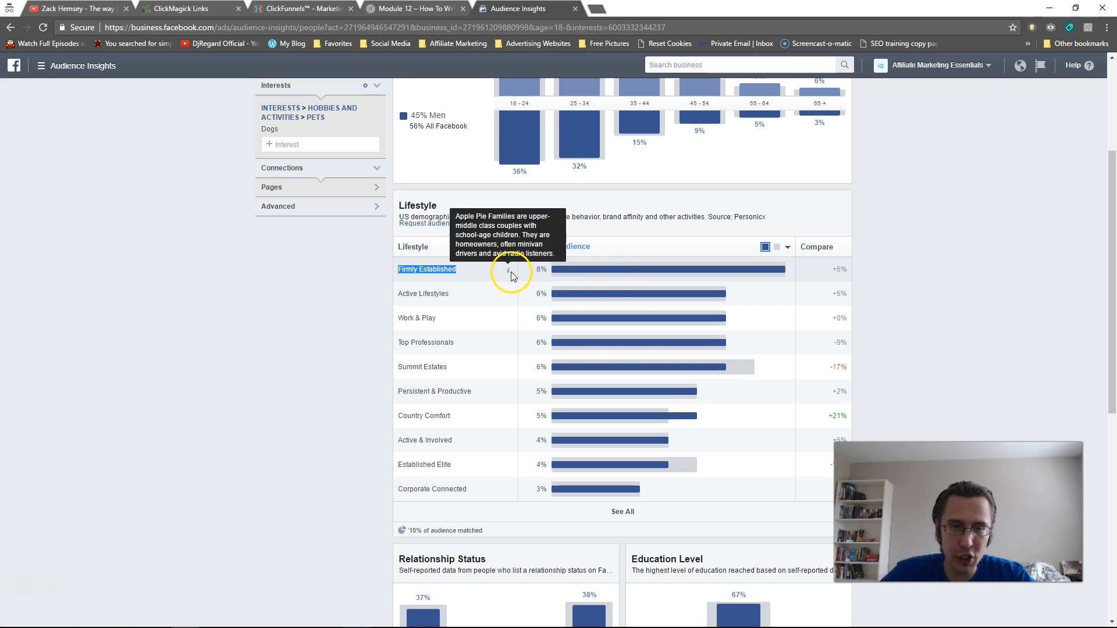
mouse_move(492, 284)
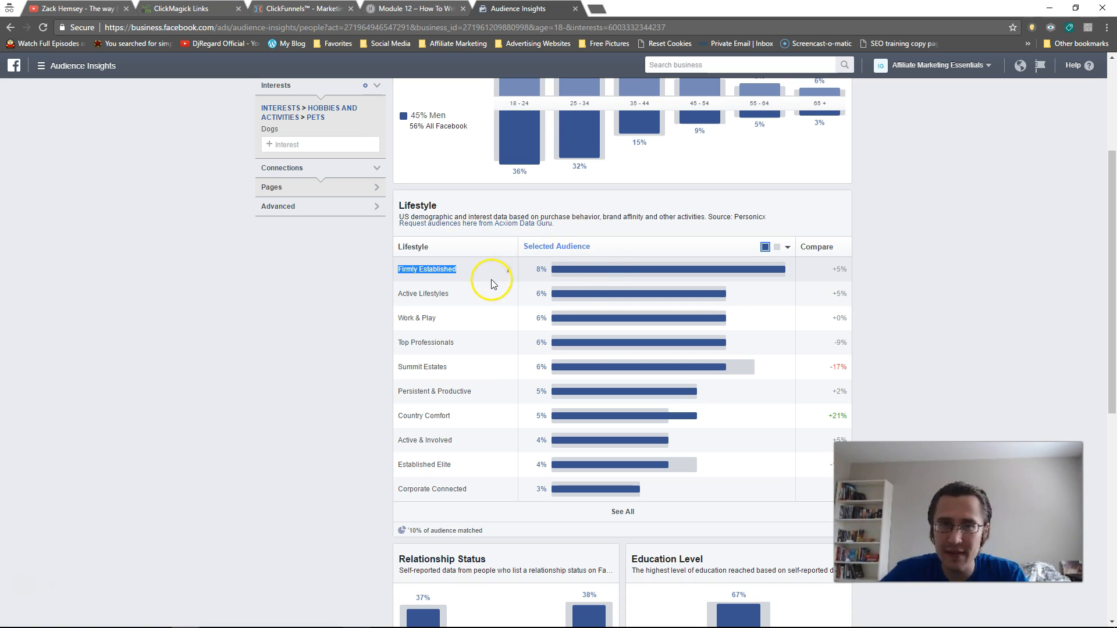
mouse_move(839, 269)
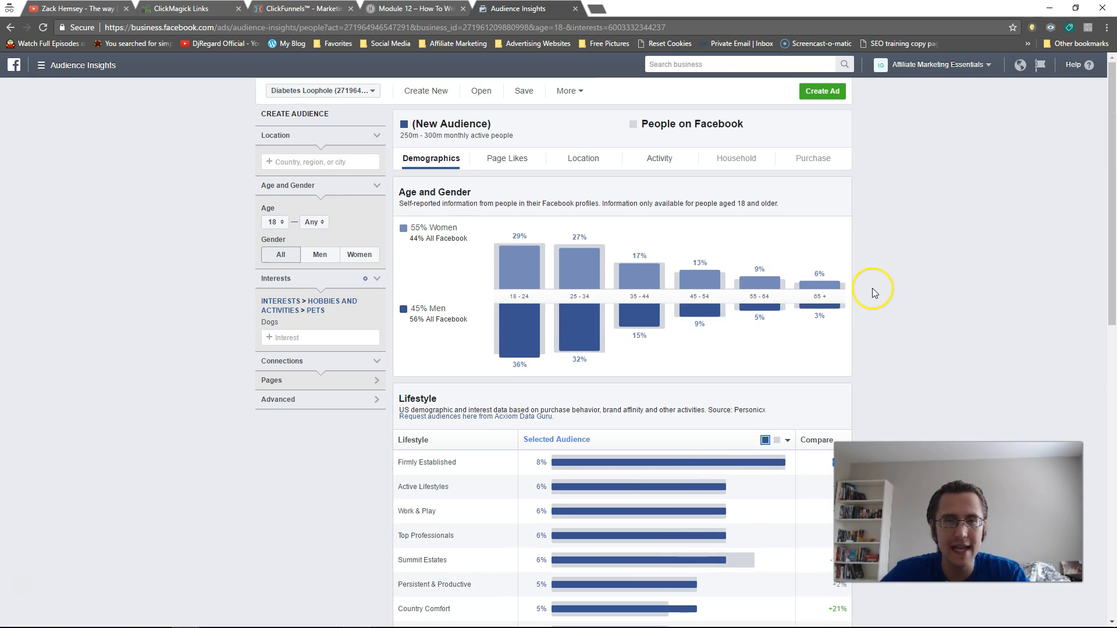
Step: Sort the lifestyle segments by comparison to all of Facebook, Country Ways first at +26%
scroll(down, 3)
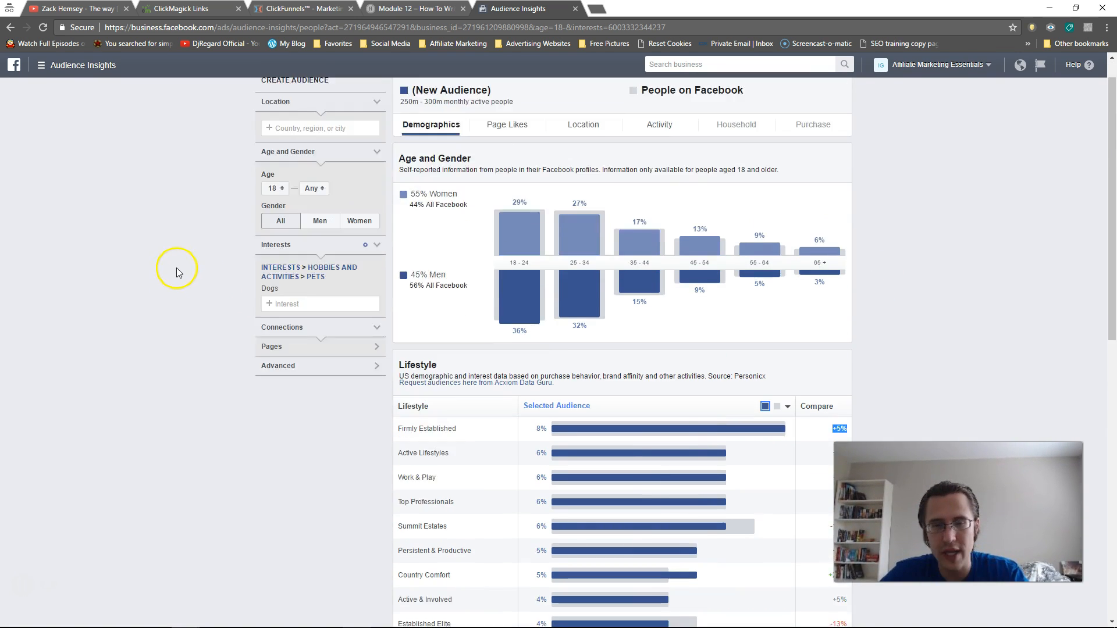
scroll(down, 3)
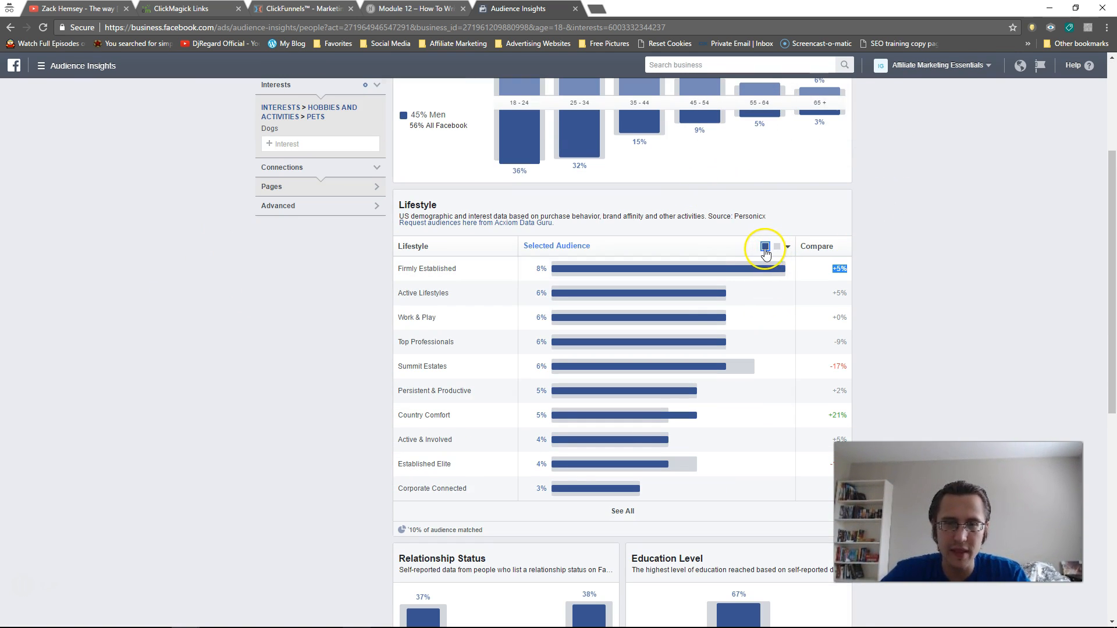
click(776, 245)
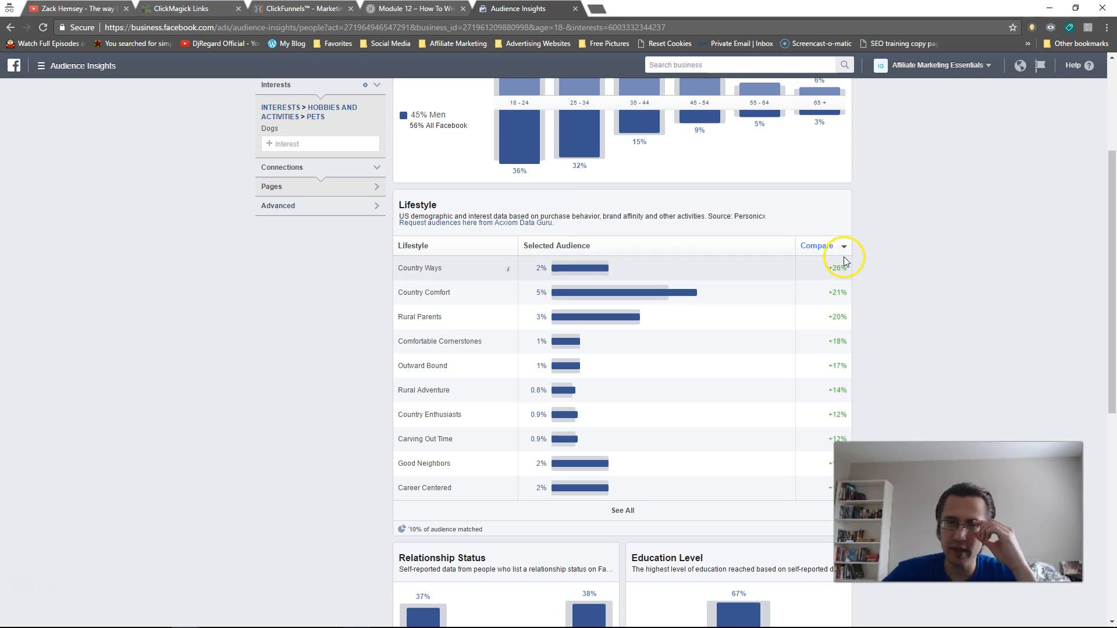
mouse_move(815, 266)
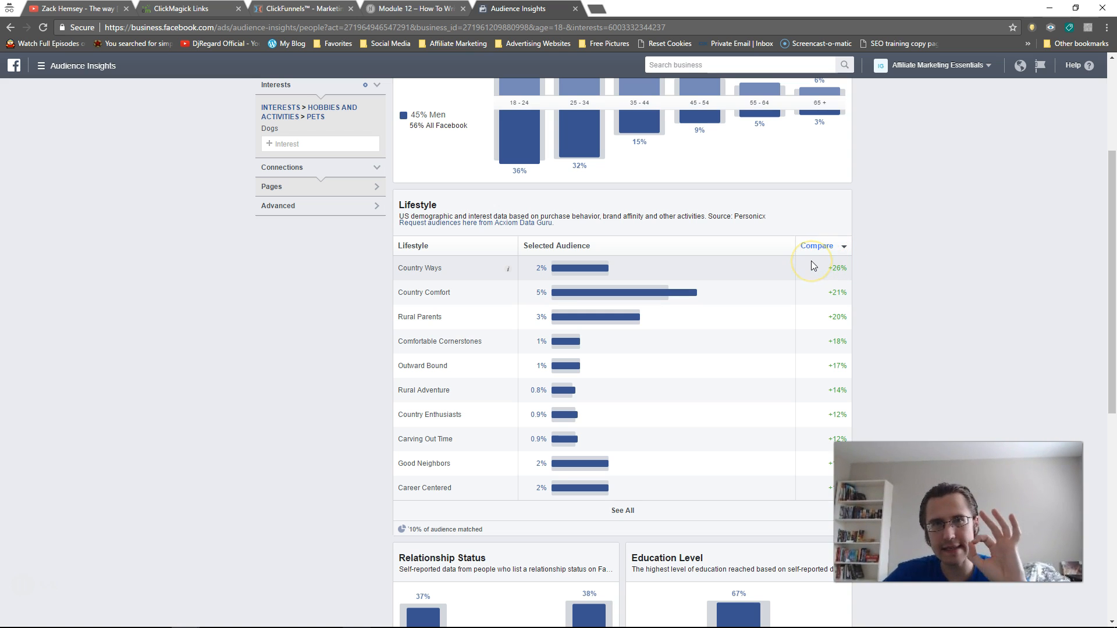
Step: Scroll through Relationship Status and Education Level down to the Job Title table, Management leading at 37%
scroll(up, 3)
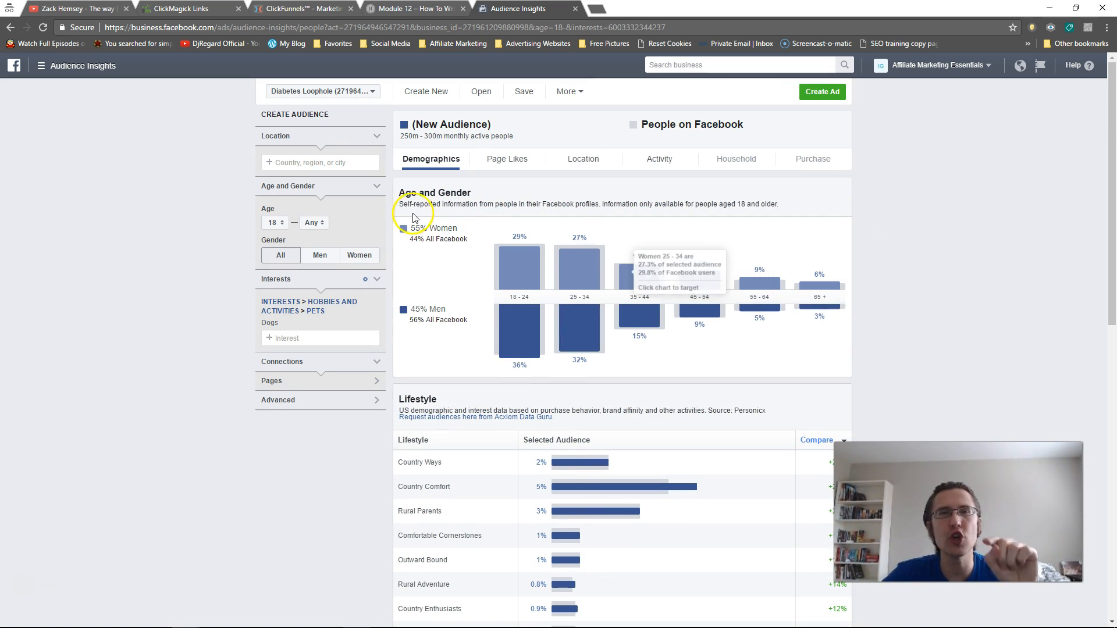
scroll(down, 3)
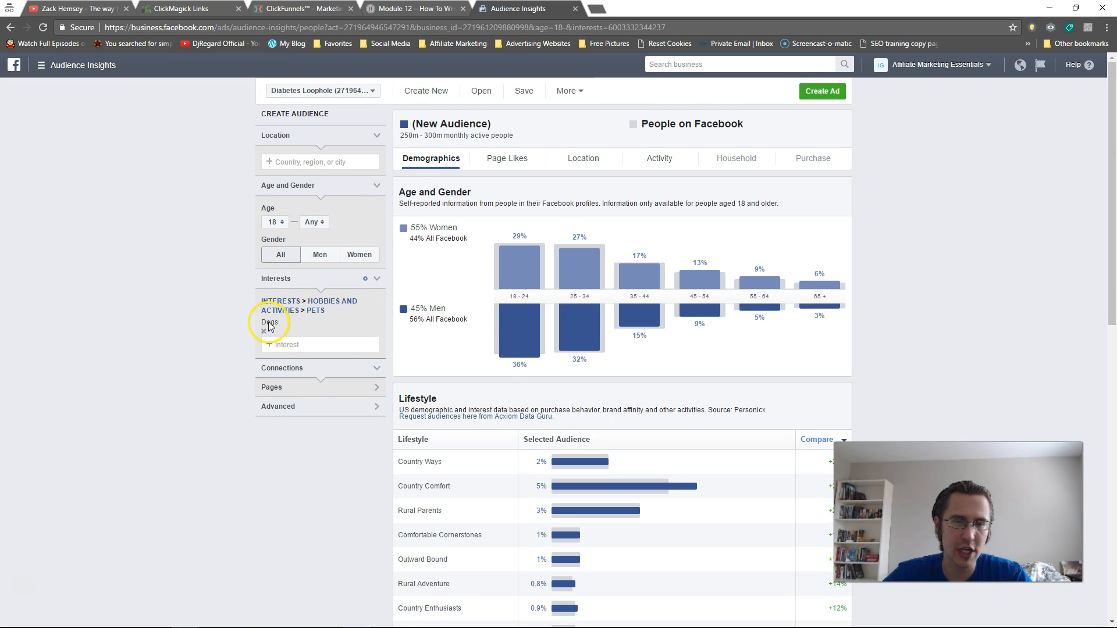
scroll(down, 3)
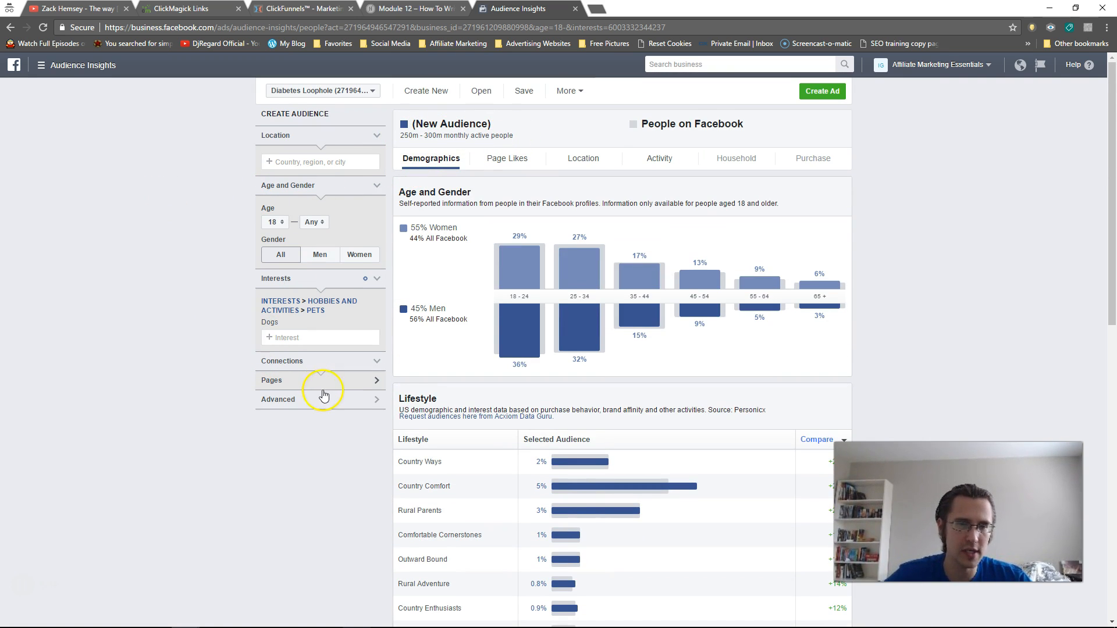
mouse_move(243, 382)
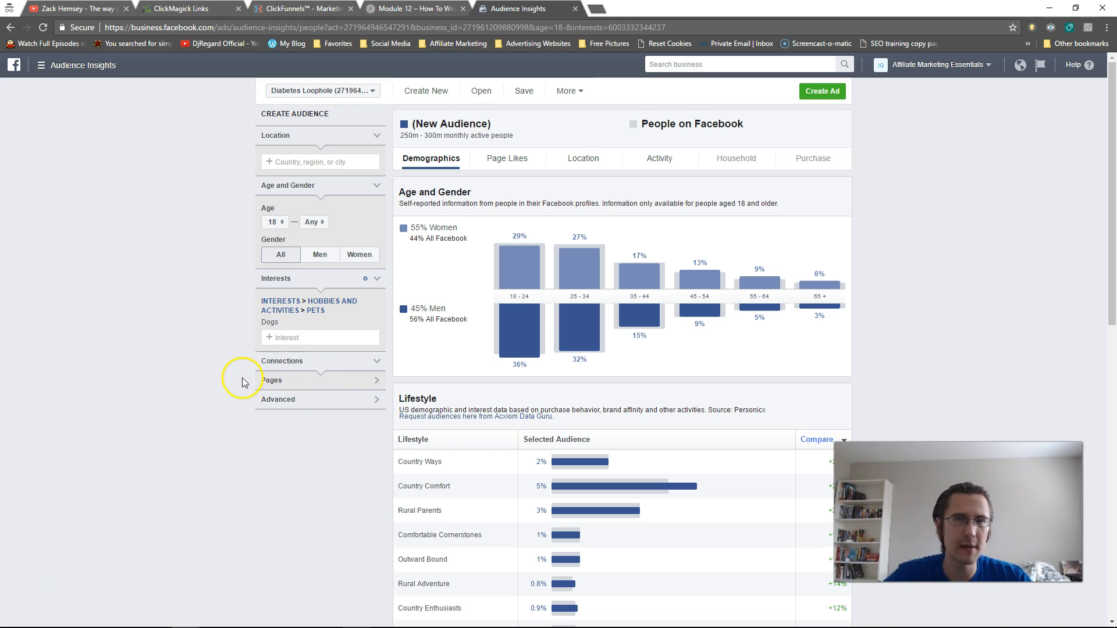
mouse_move(162, 377)
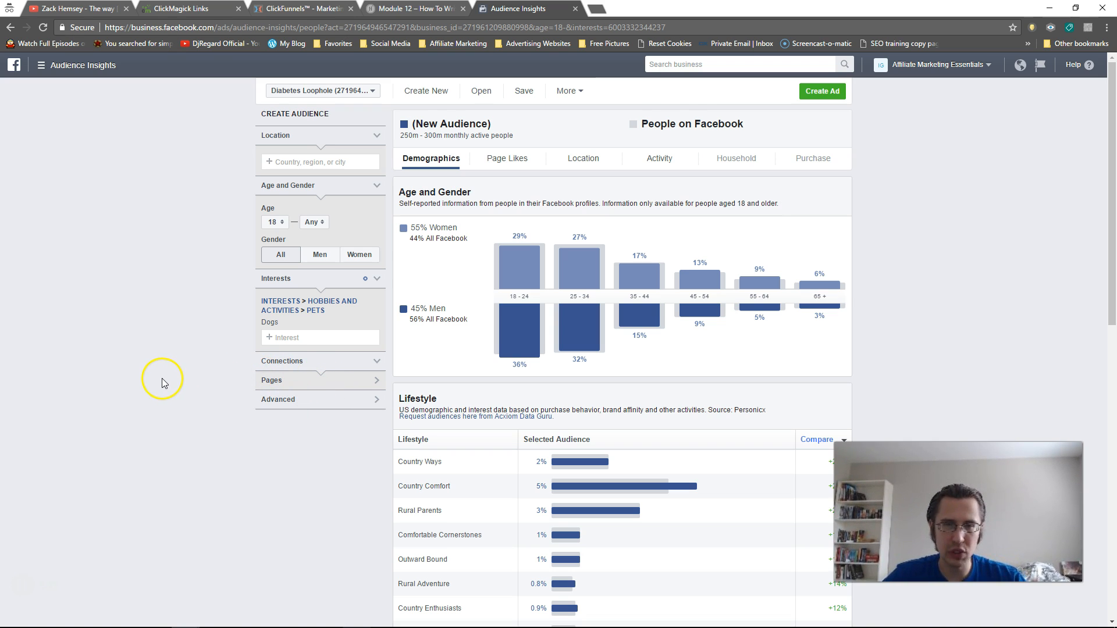
mouse_move(127, 381)
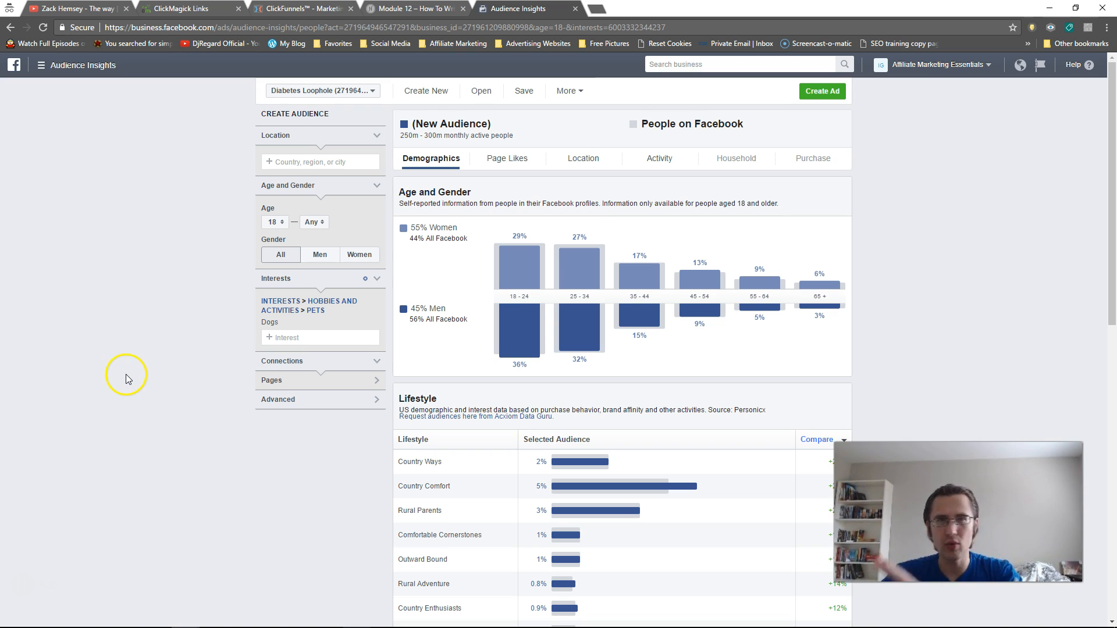
scroll(down, 3)
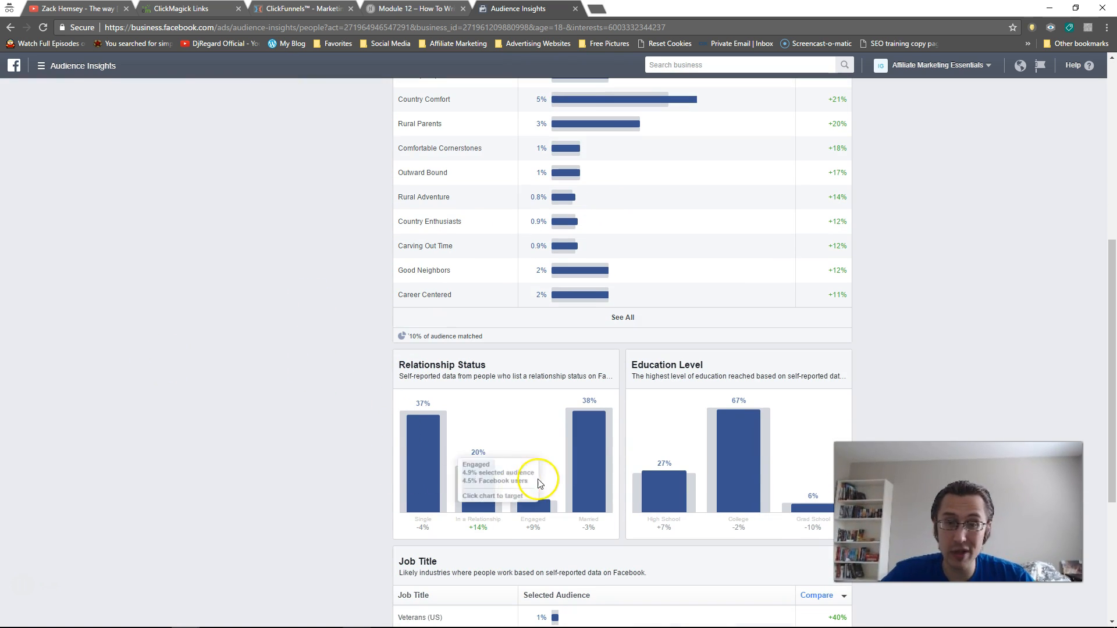
mouse_move(748, 468)
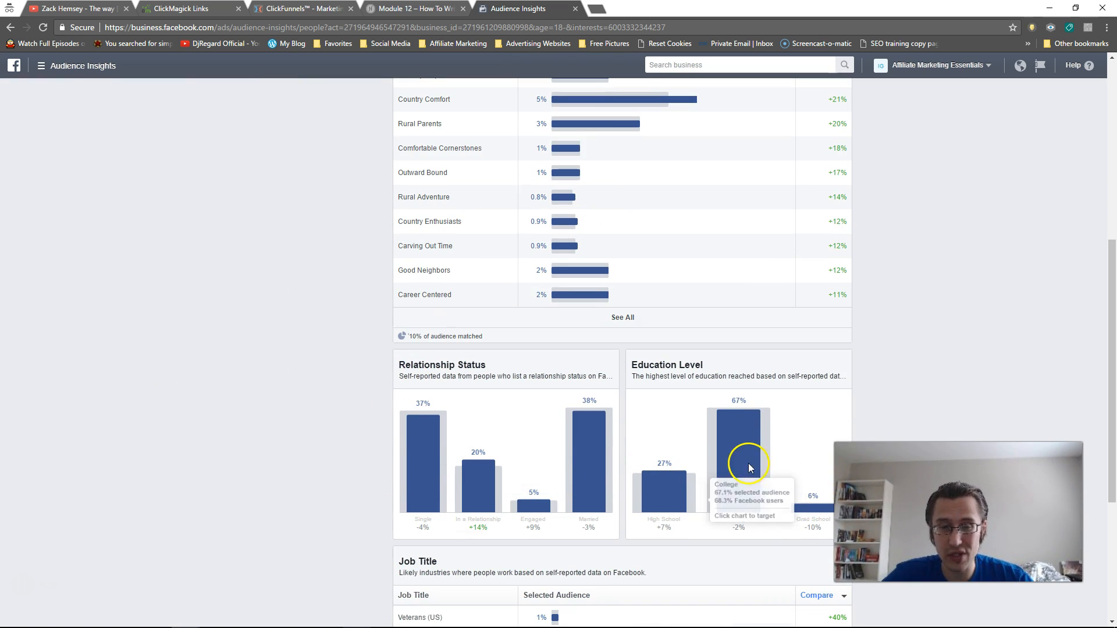
scroll(down, 3)
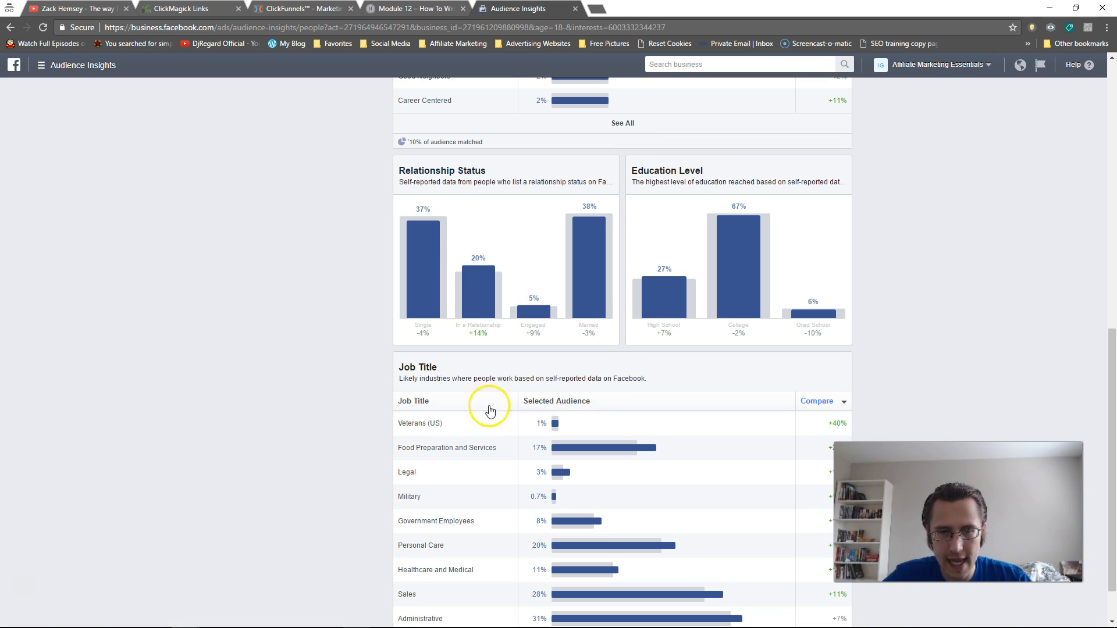
mouse_move(556, 424)
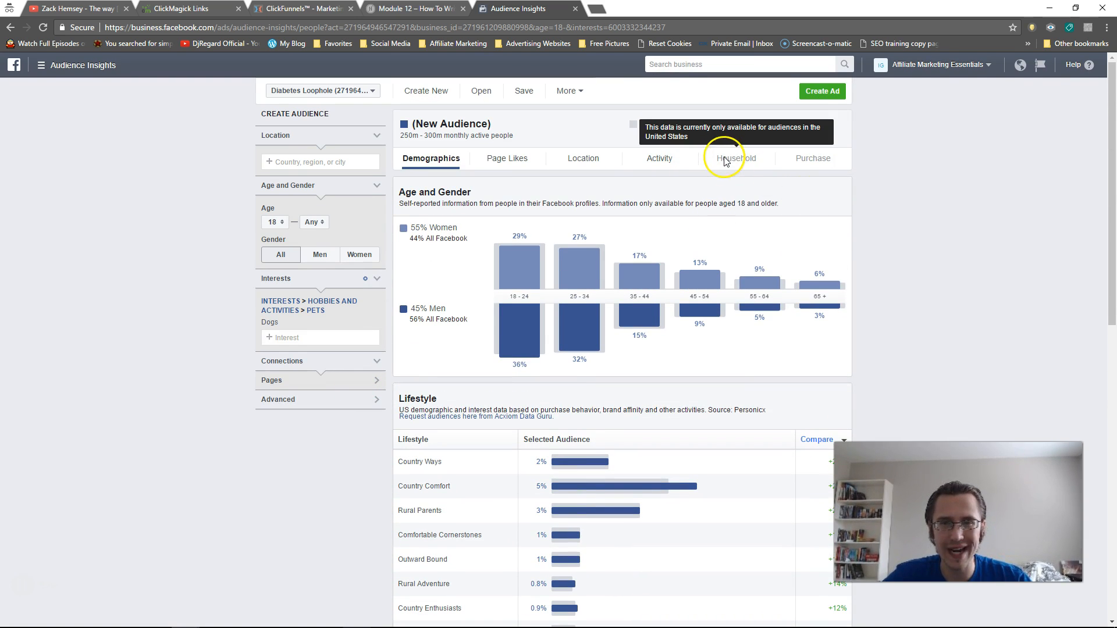
mouse_move(748, 168)
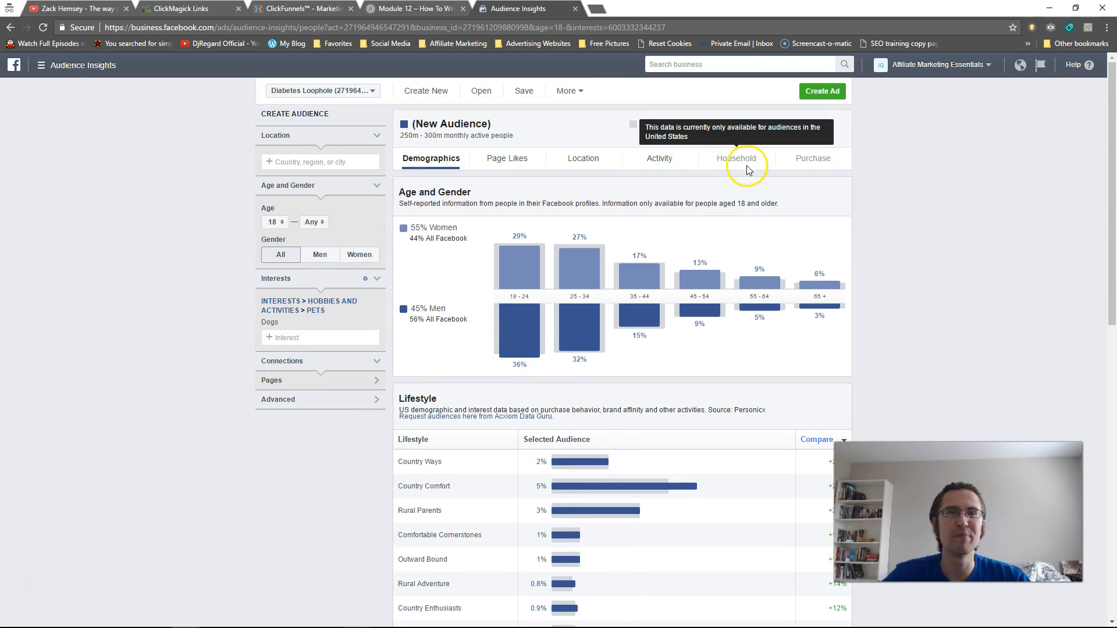
scroll(down, 3)
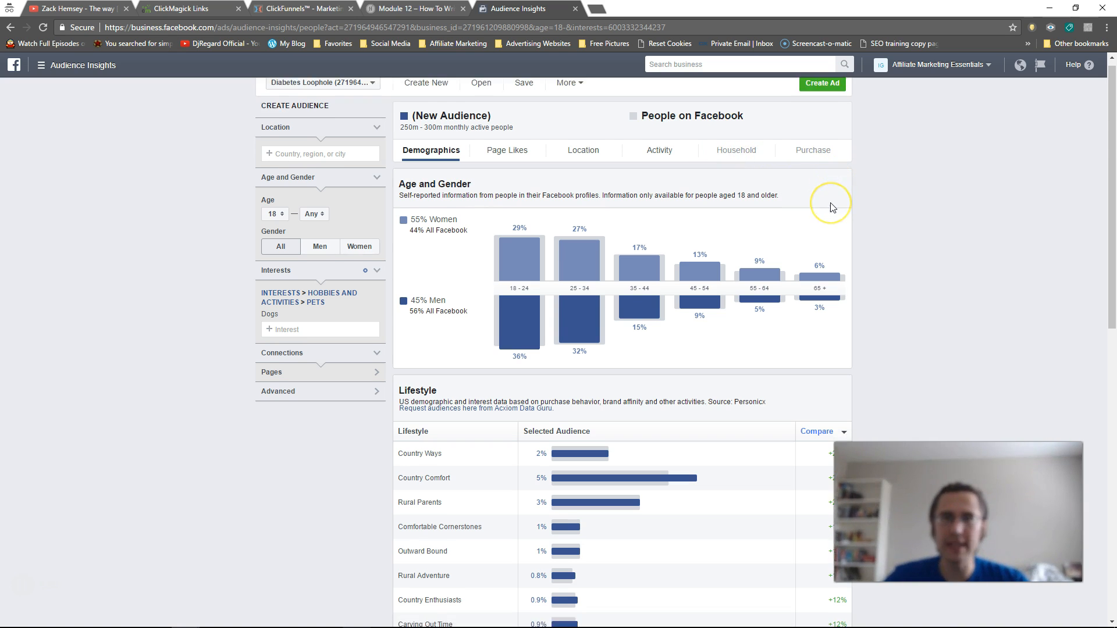
scroll(down, 3)
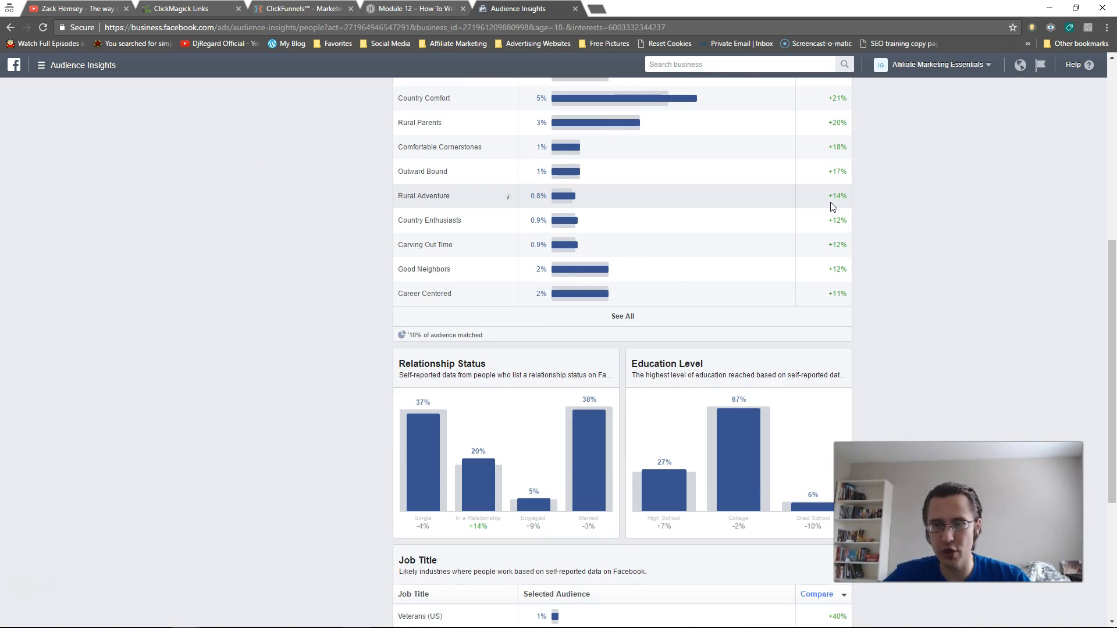
scroll(down, 3)
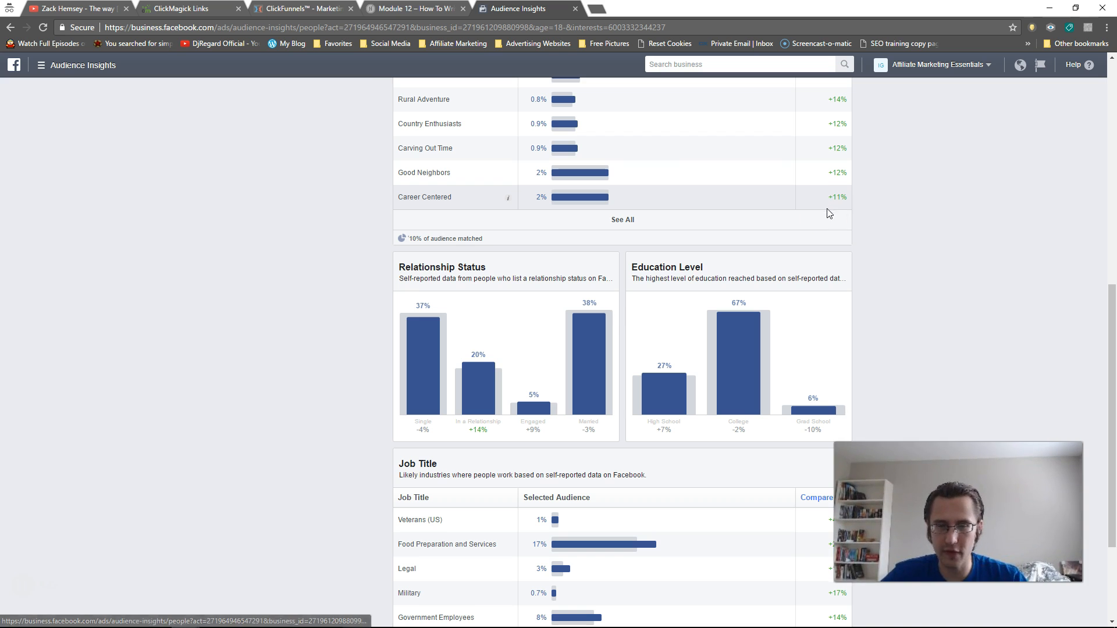
scroll(down, 3)
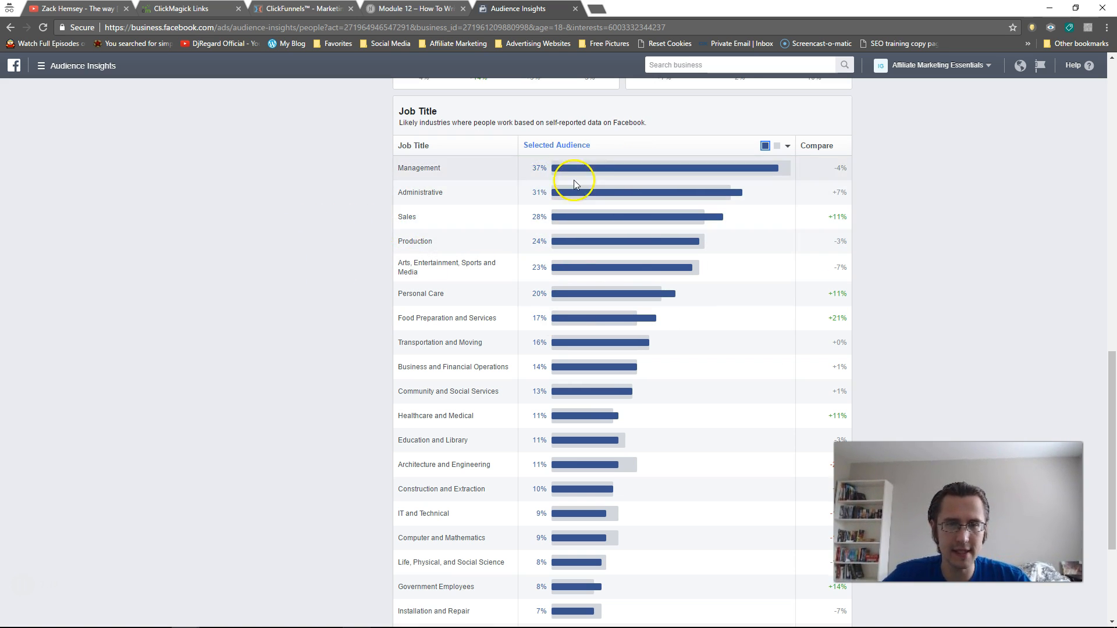
mouse_move(598, 197)
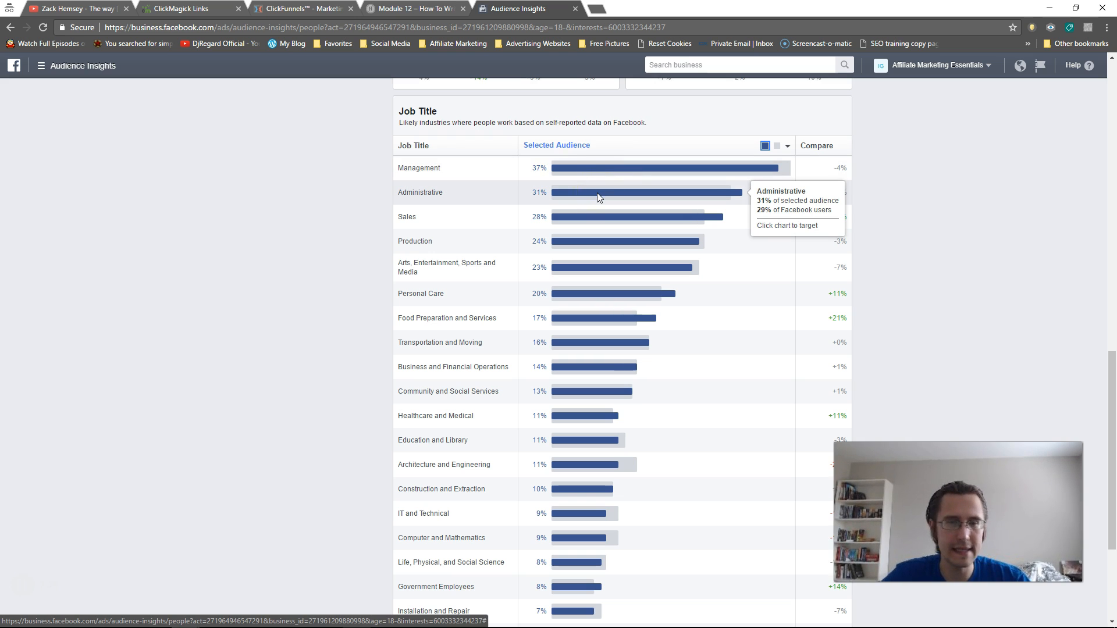
scroll(down, 3)
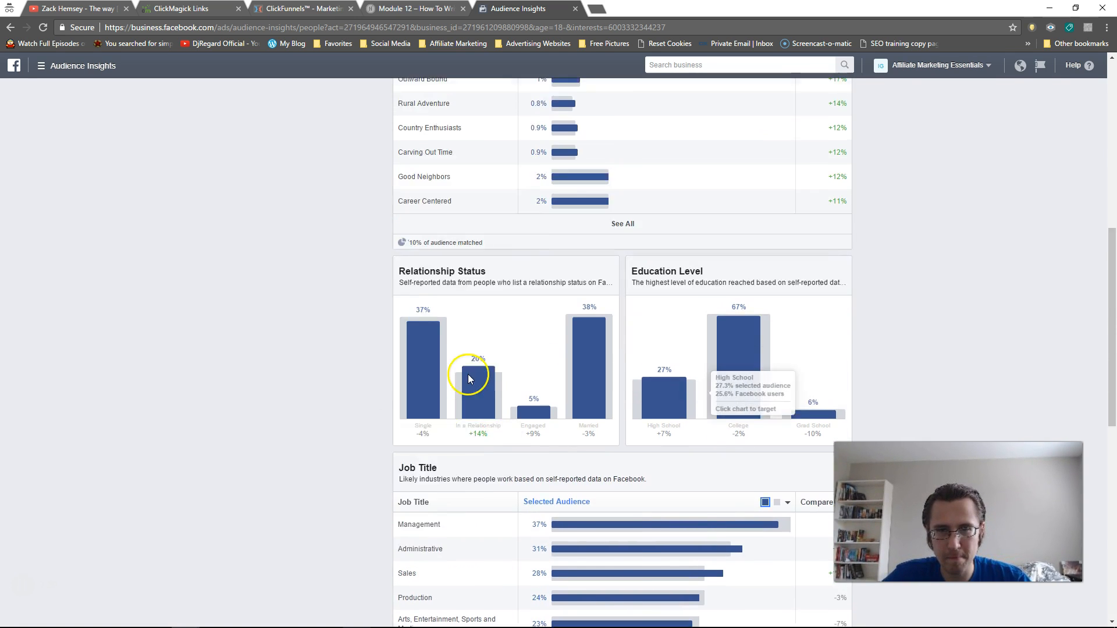
click(509, 158)
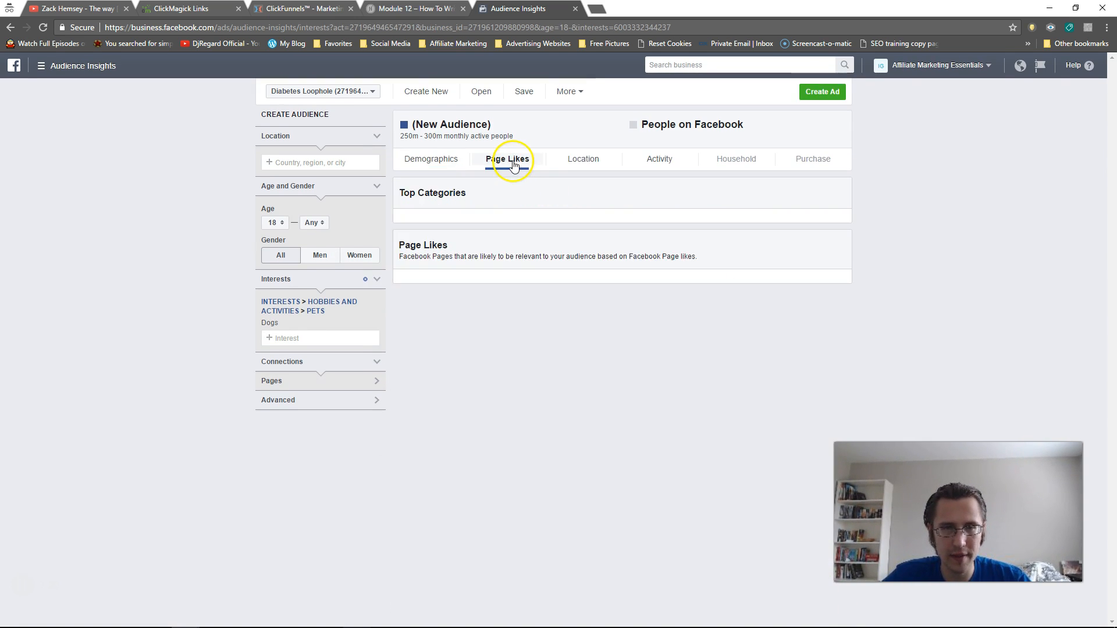
click(508, 158)
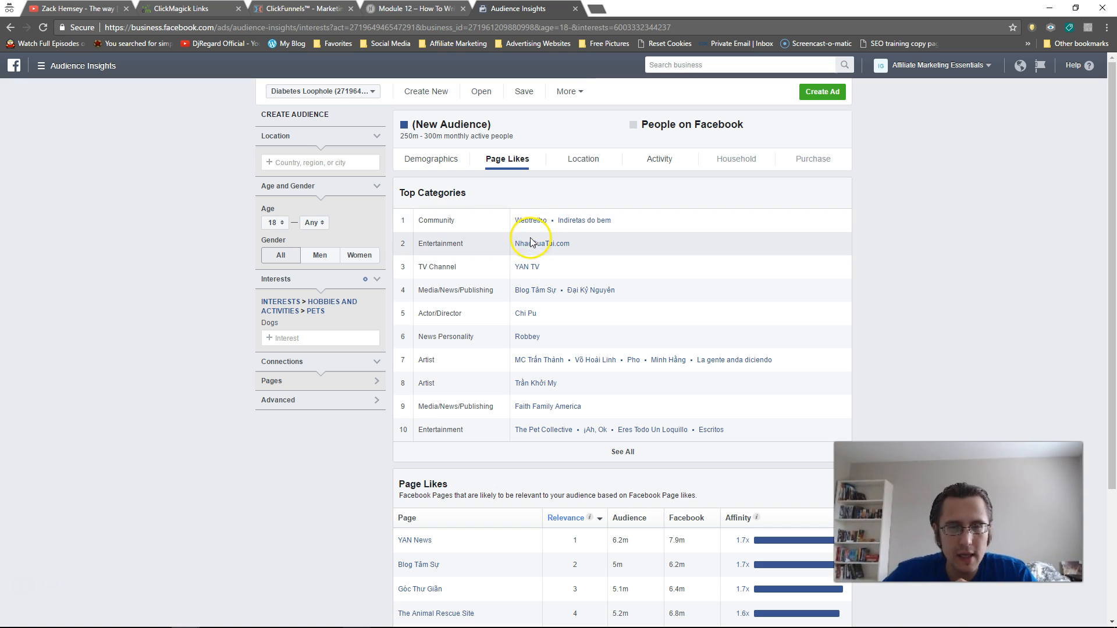
mouse_move(531, 243)
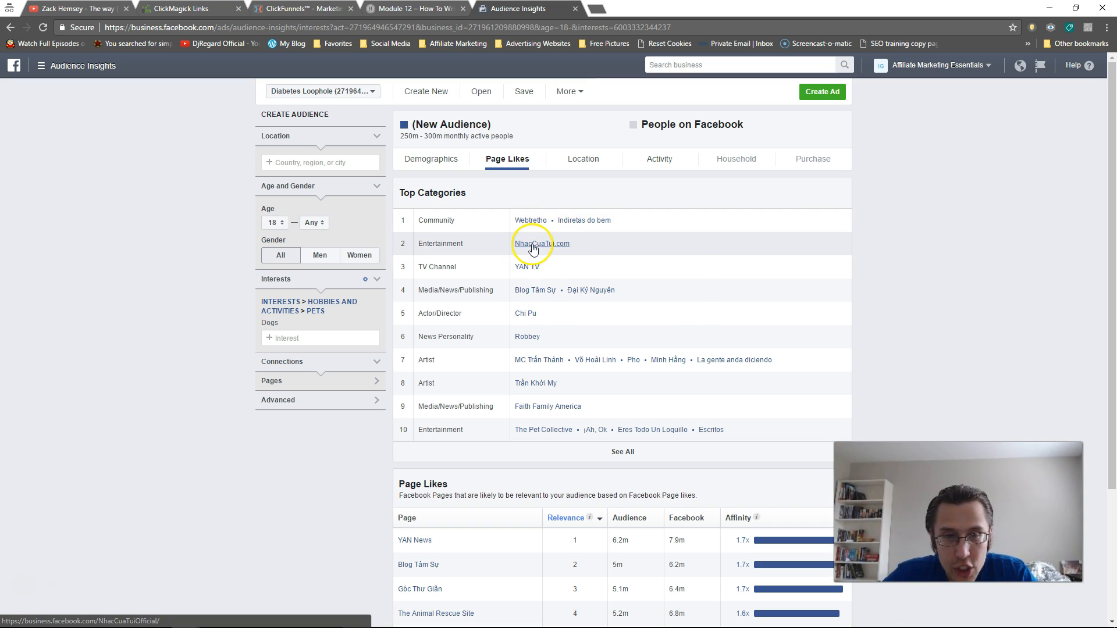
click(541, 243)
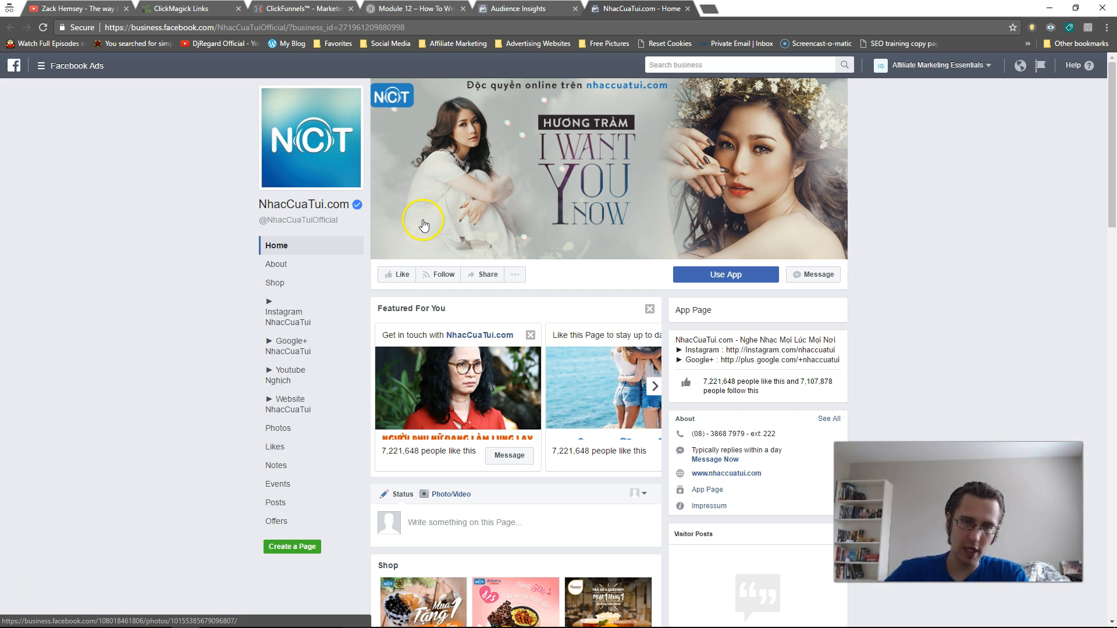
mouse_move(453, 160)
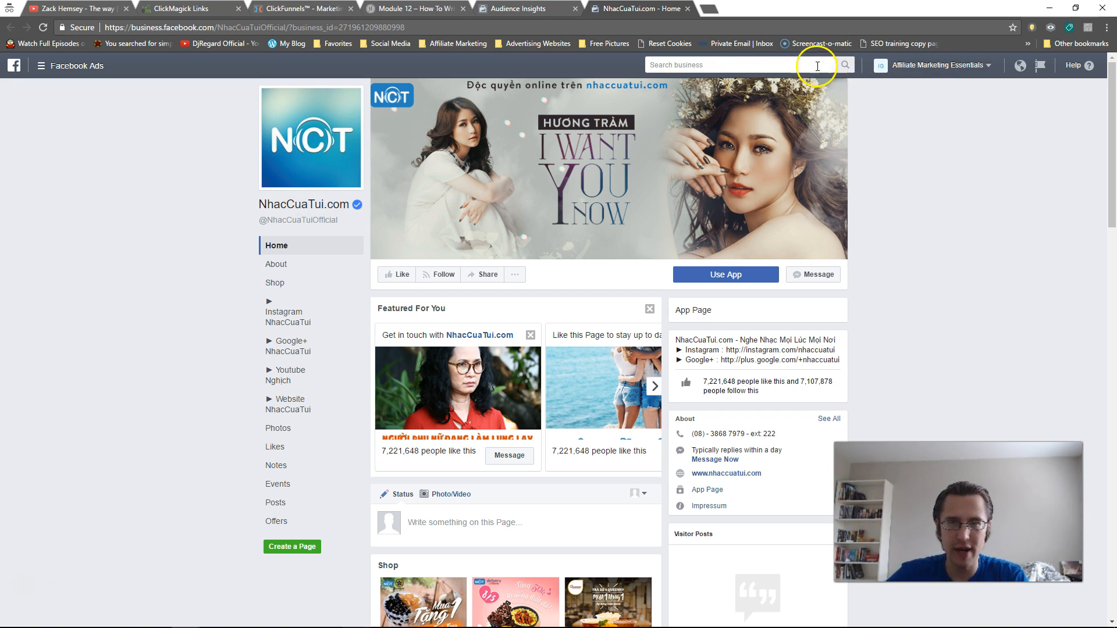
mouse_move(854, 80)
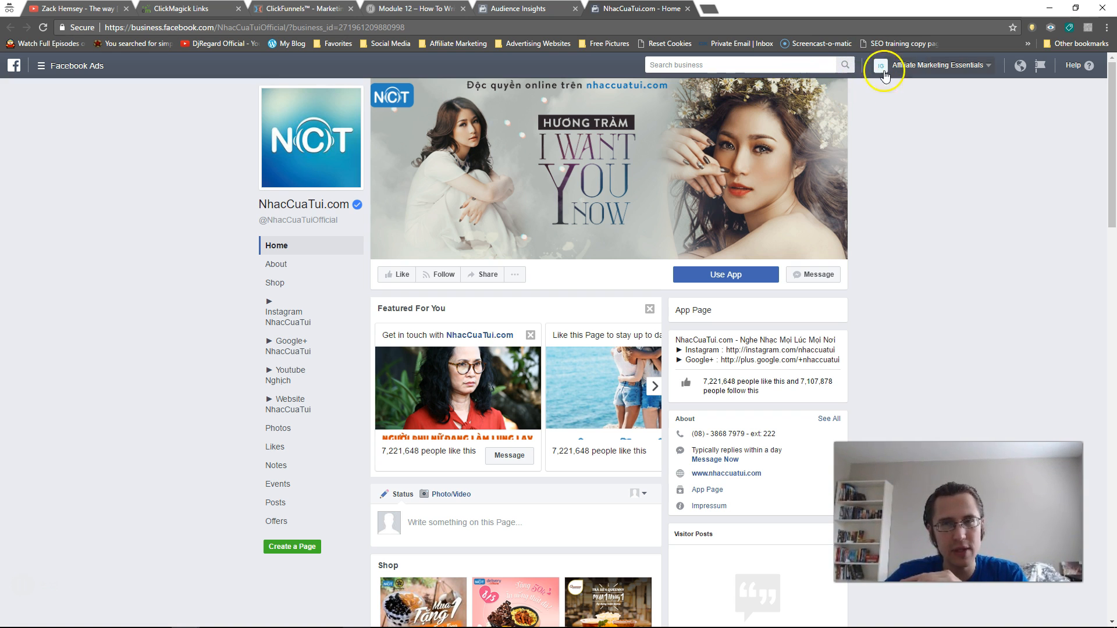
mouse_move(958, 89)
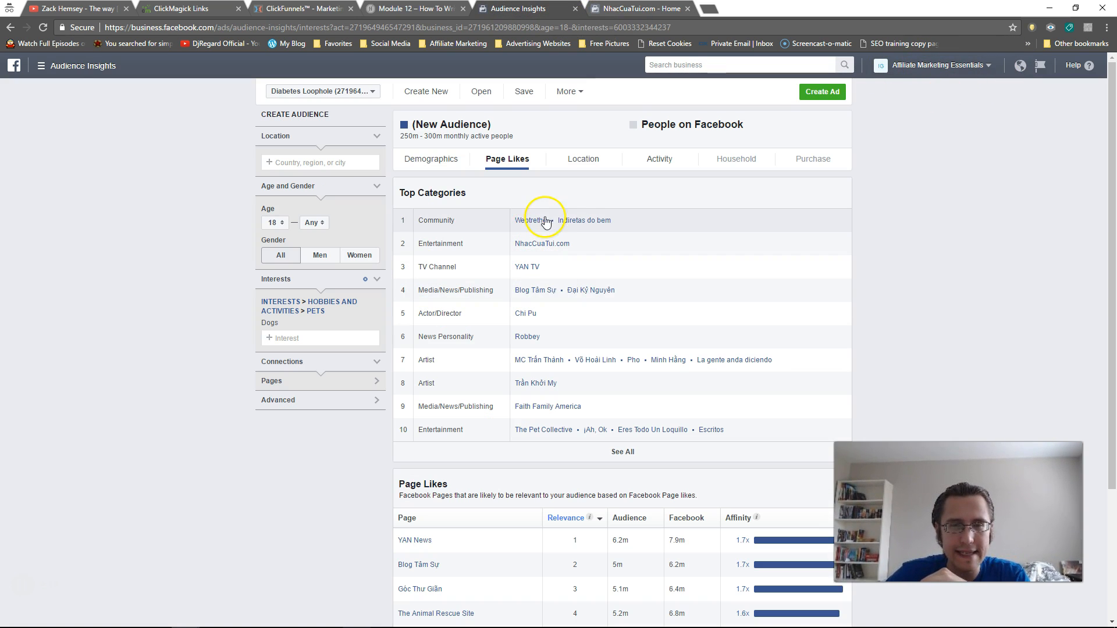
mouse_move(555, 237)
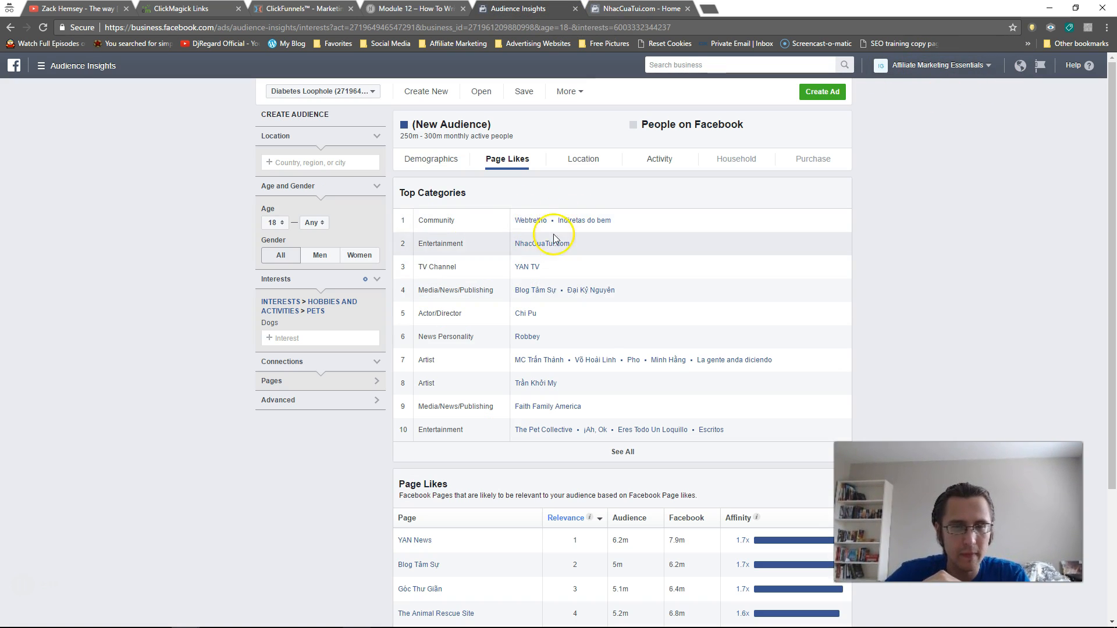
click(539, 243)
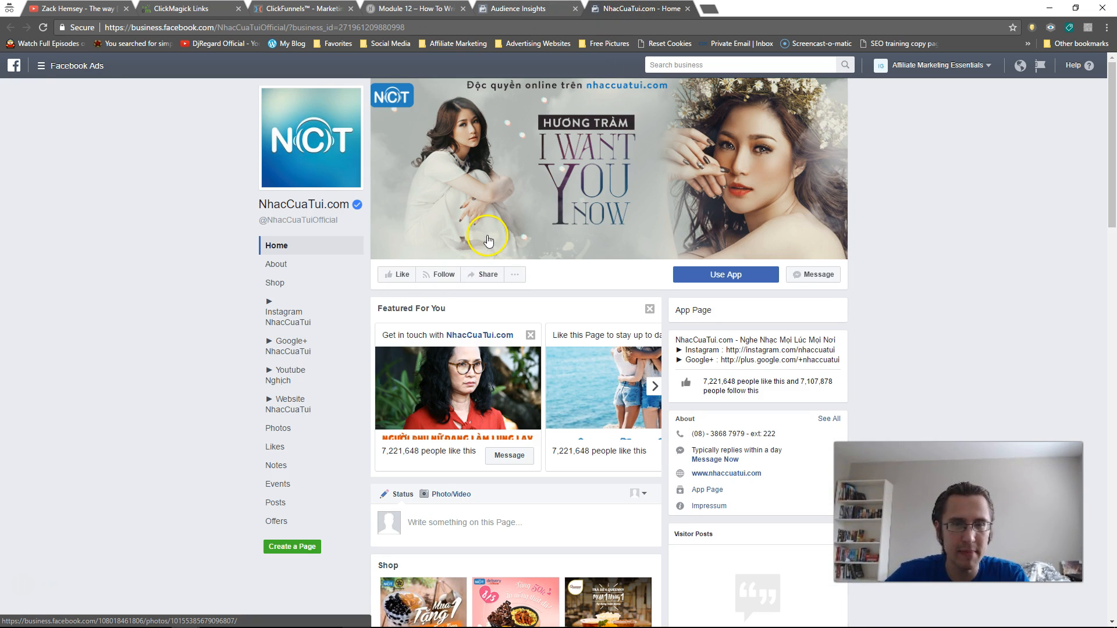
scroll(down, 3)
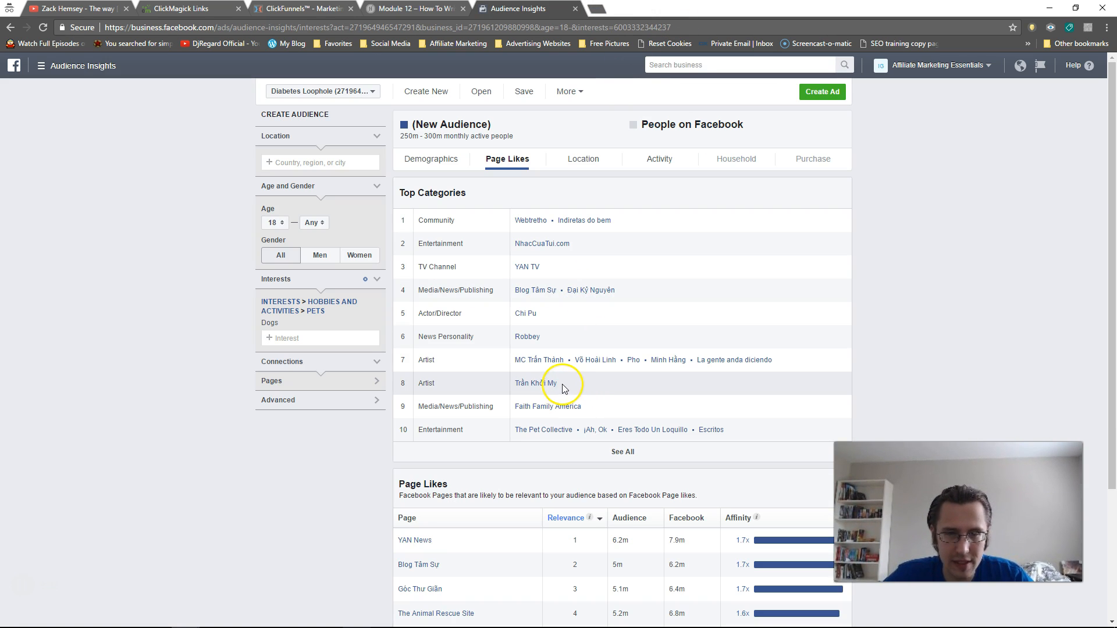
mouse_move(551, 360)
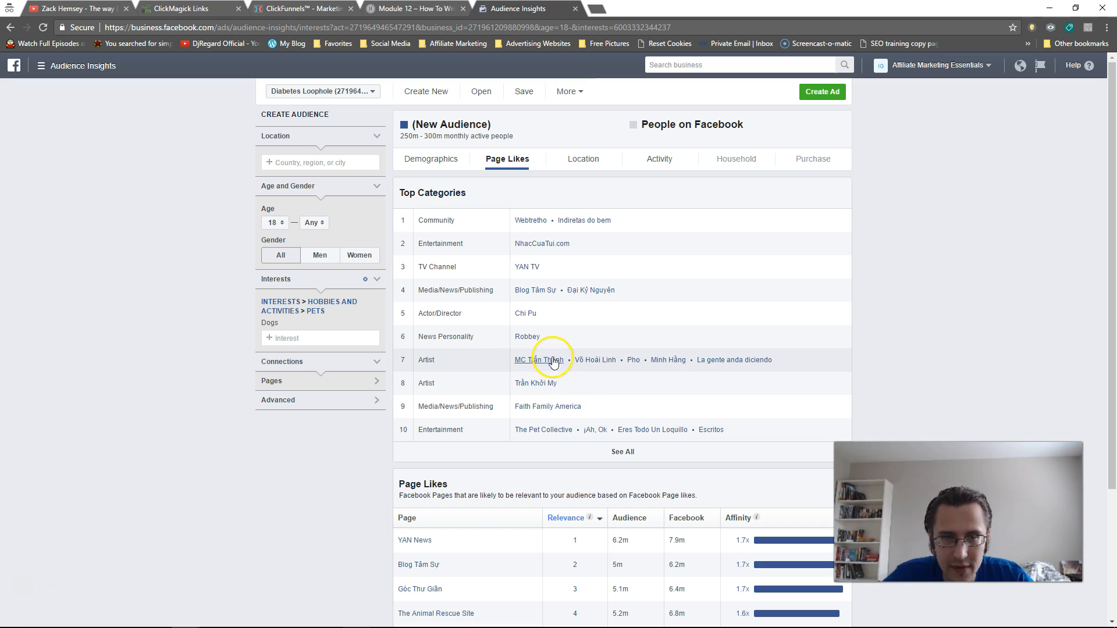
right_click(525, 313)
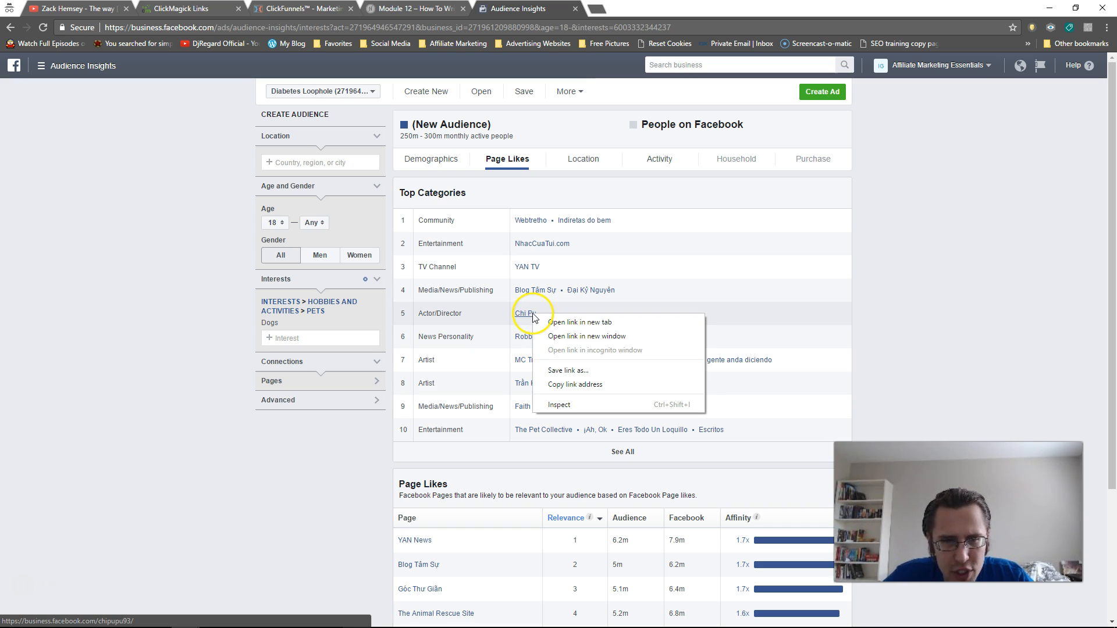
right_click(543, 429)
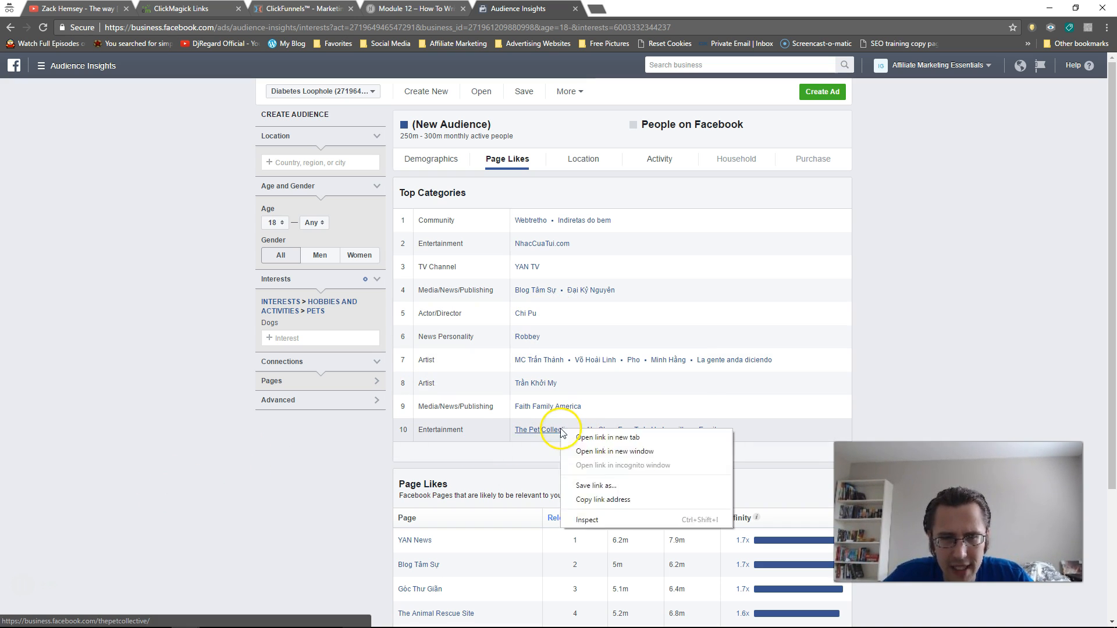
click(605, 437)
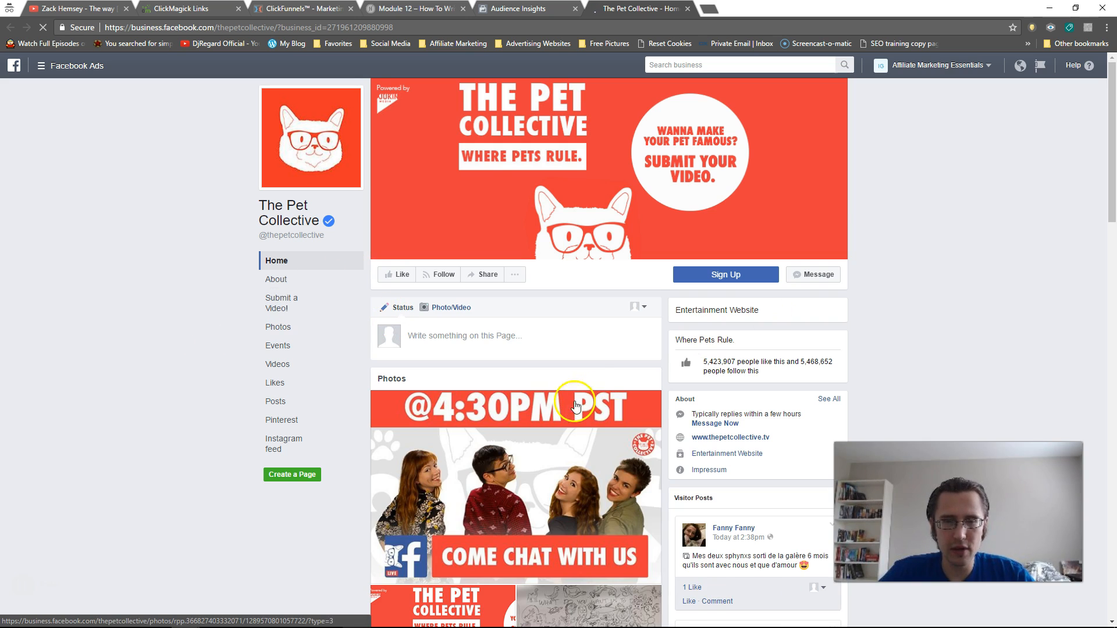
mouse_move(142, 265)
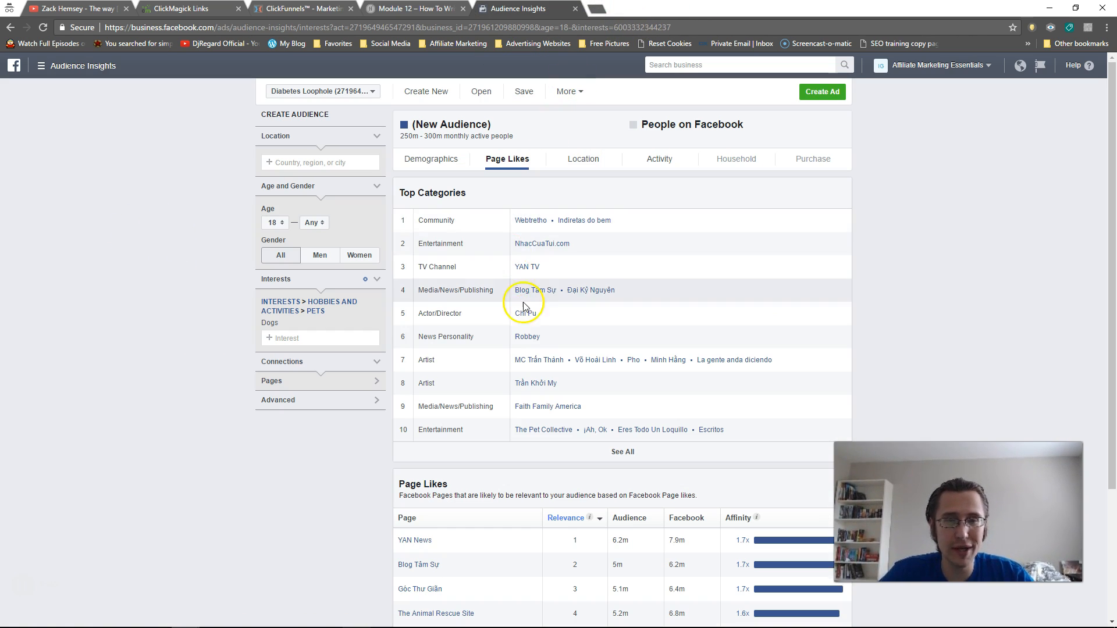
scroll(down, 3)
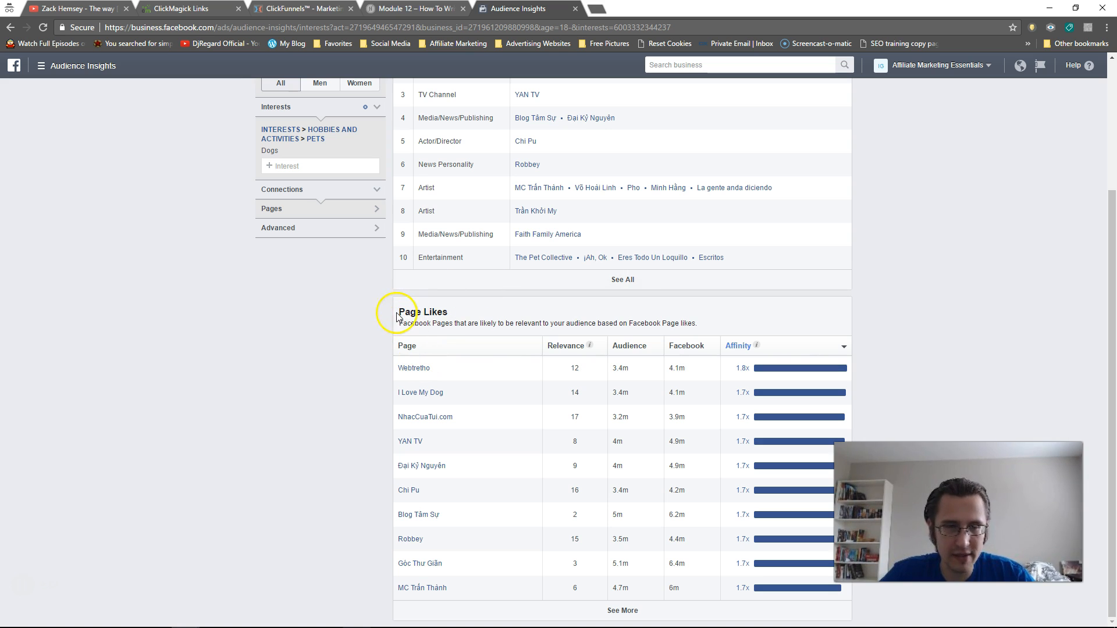
mouse_move(269, 433)
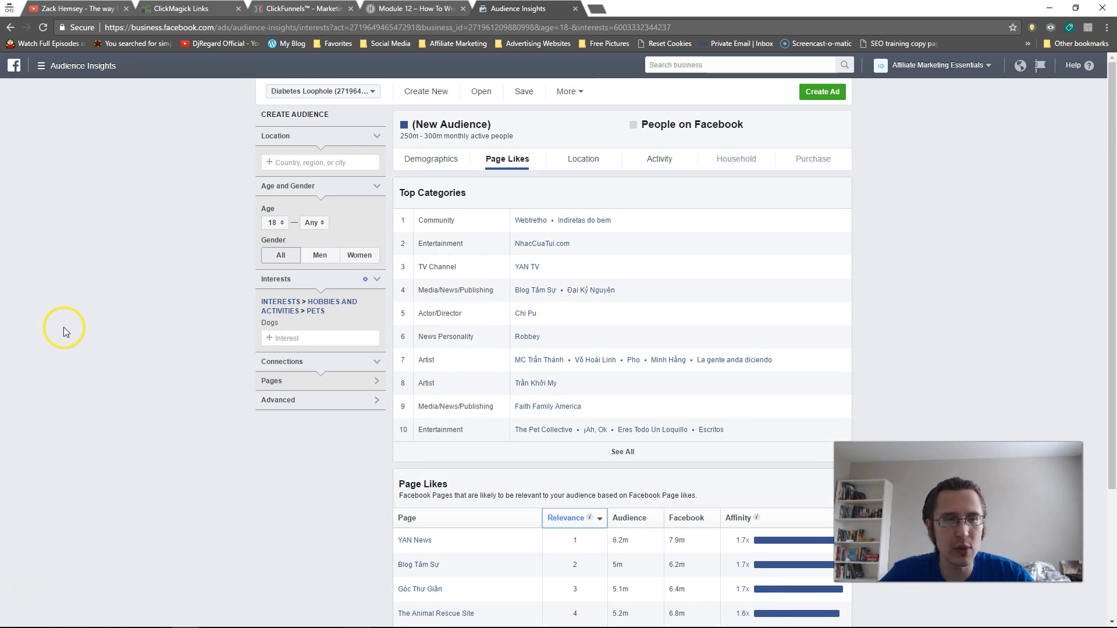
scroll(down, 3)
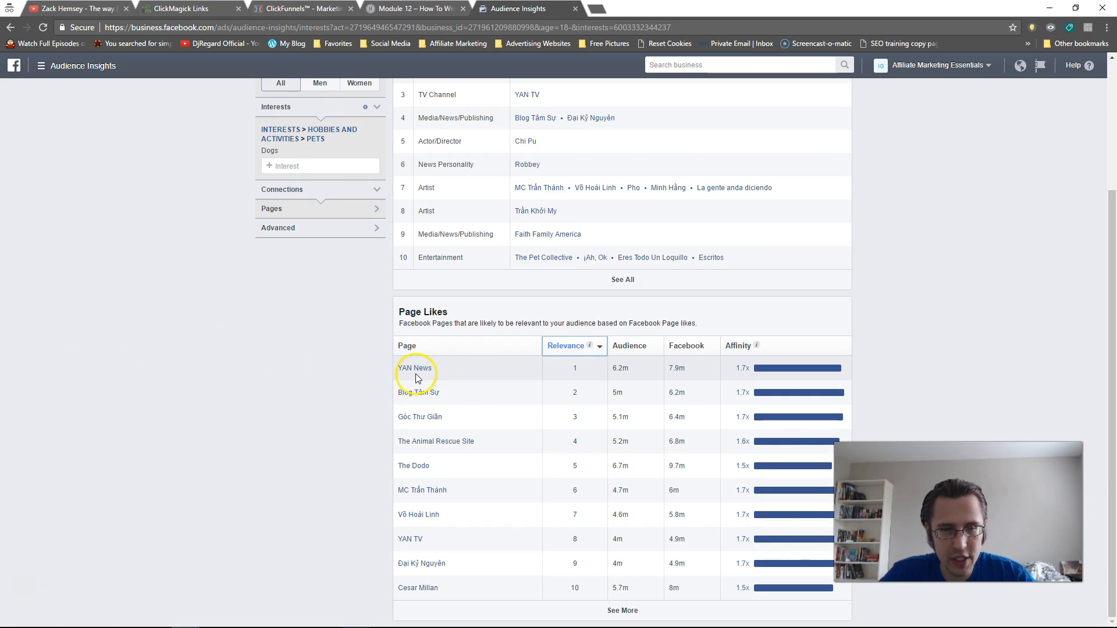
right_click(415, 369)
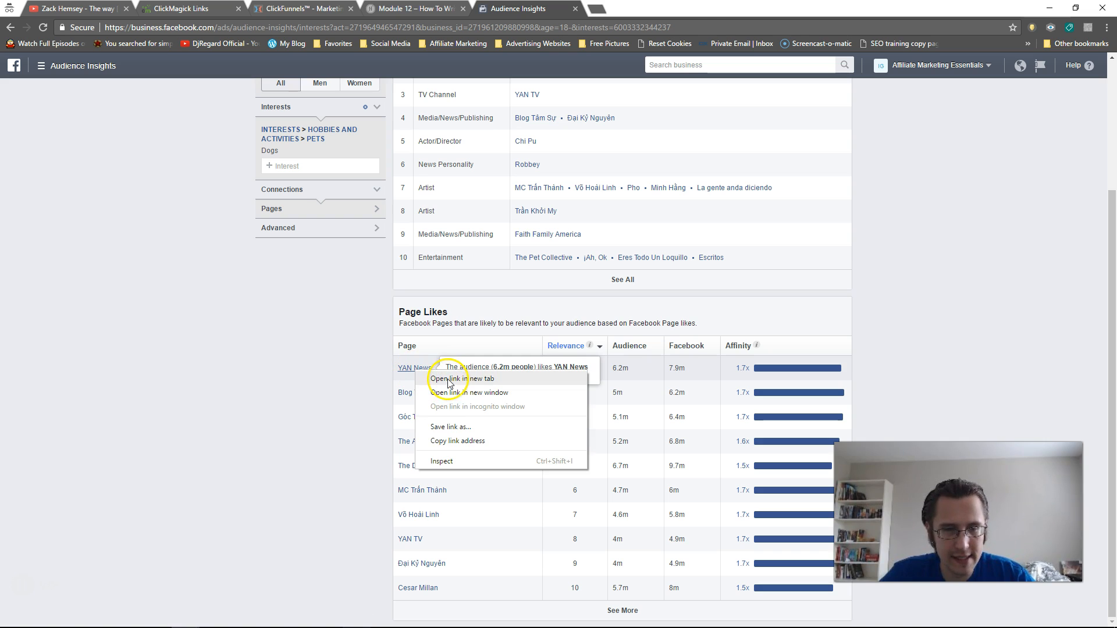
click(460, 379)
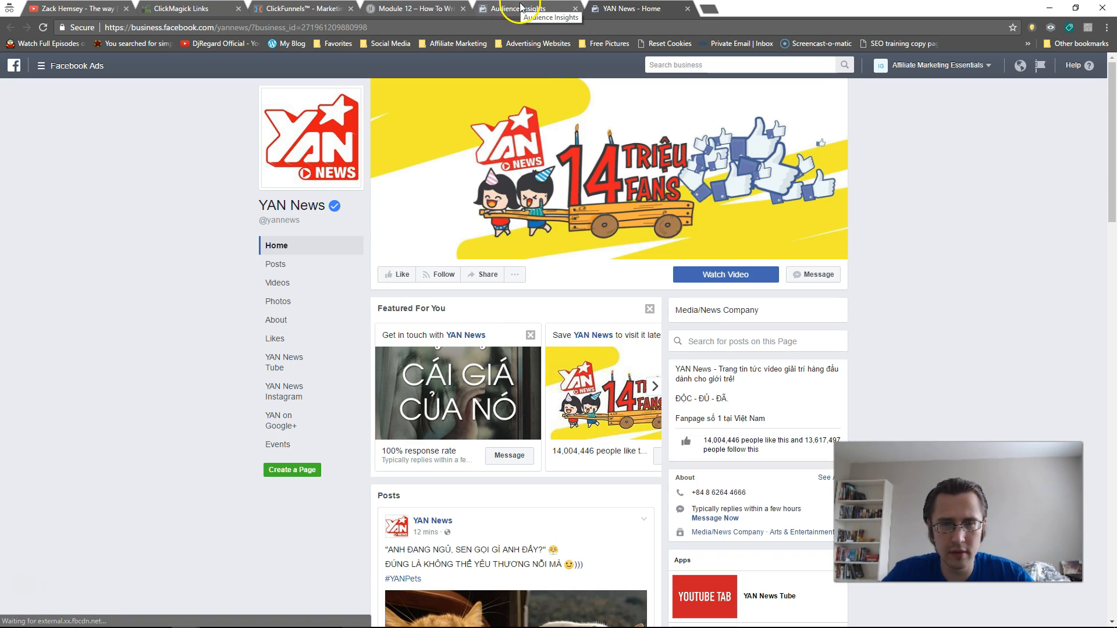
mouse_move(233, 336)
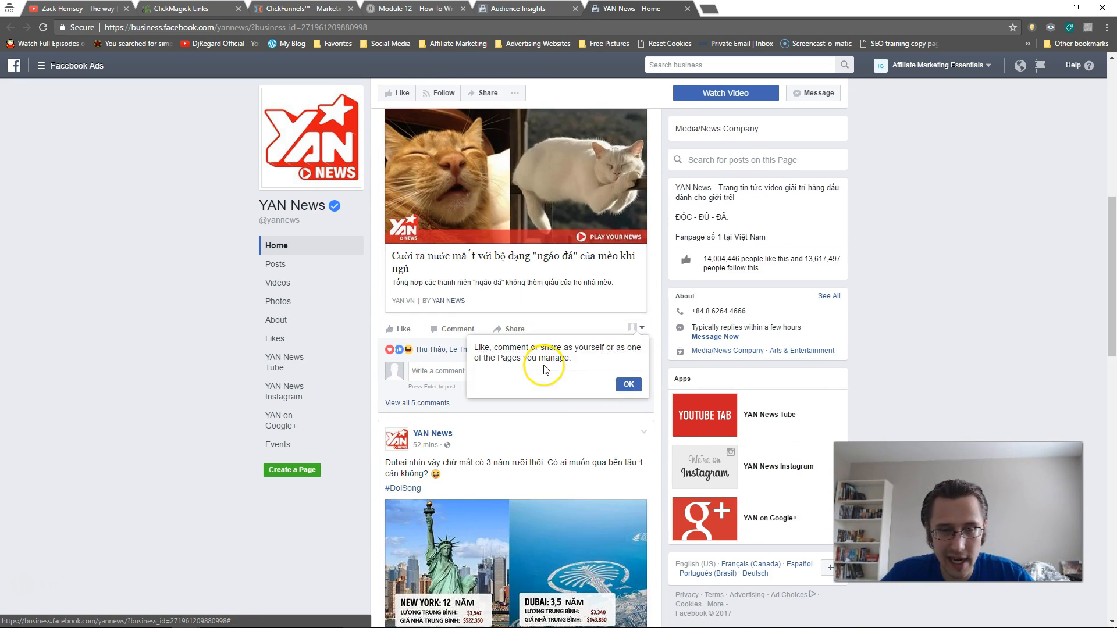
scroll(down, 3)
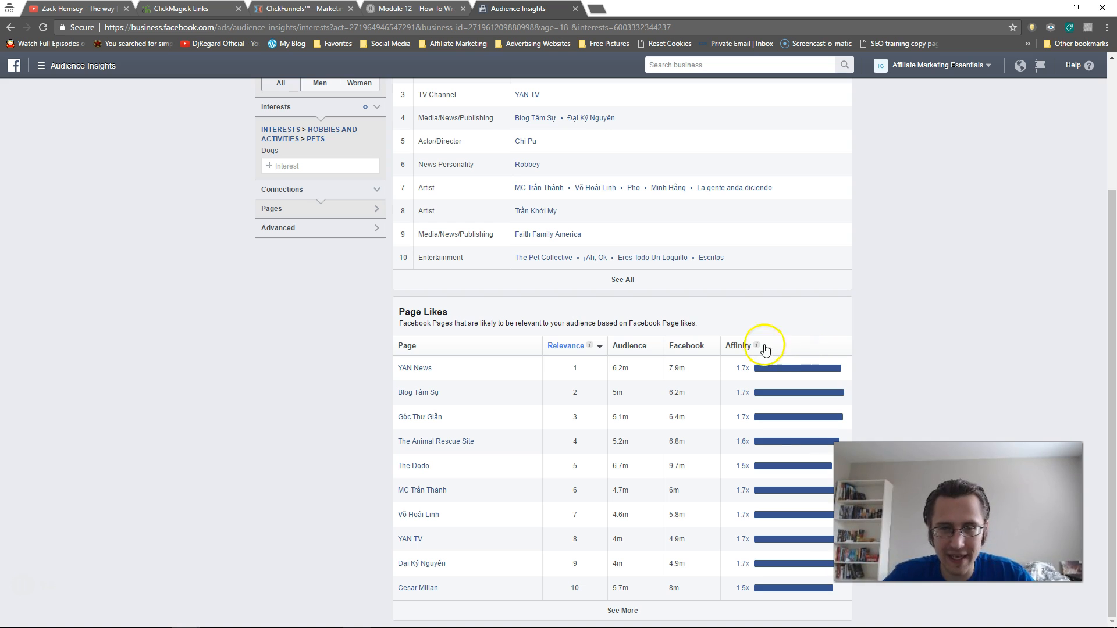
mouse_move(798, 369)
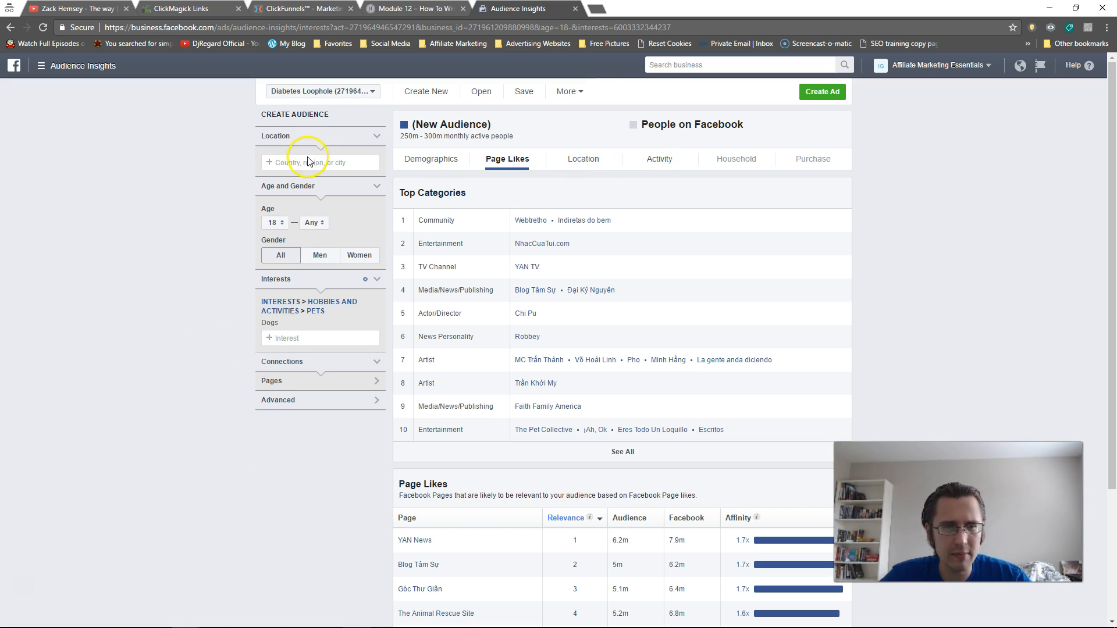
Step: Set the location to United States and review the Dogs audience's US Page Likes
text(united sta)
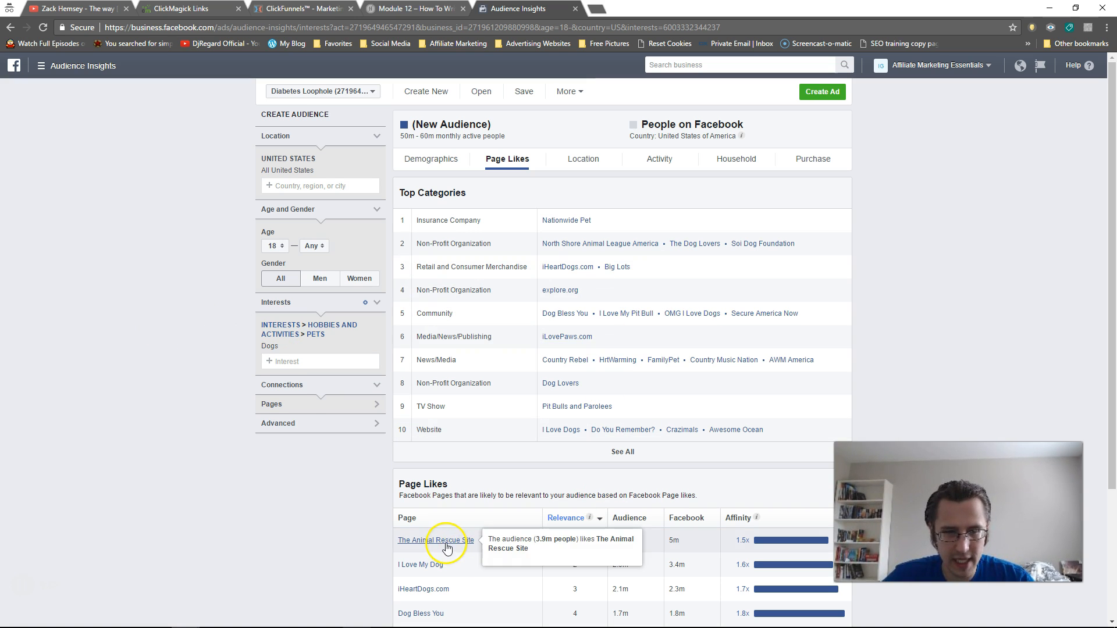
scroll(down, 3)
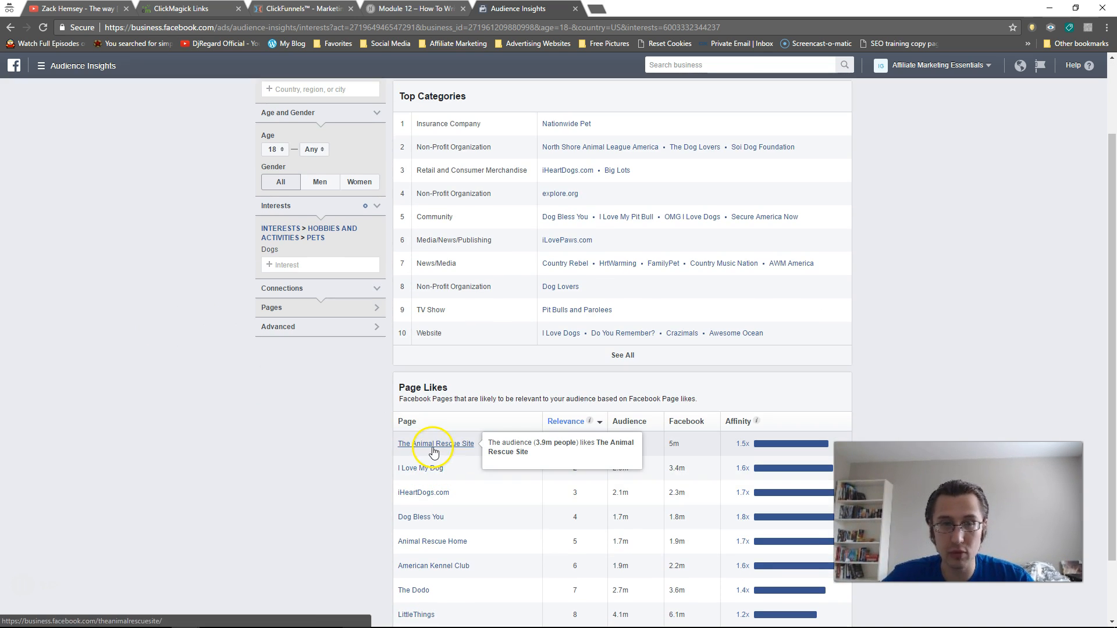
mouse_move(208, 183)
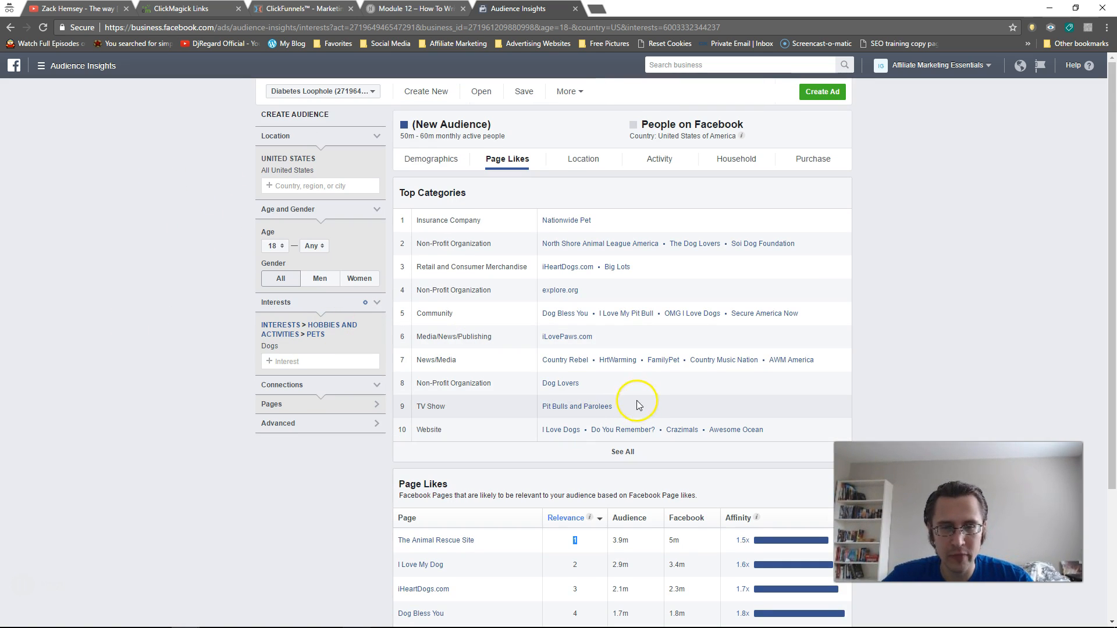
mouse_move(816, 217)
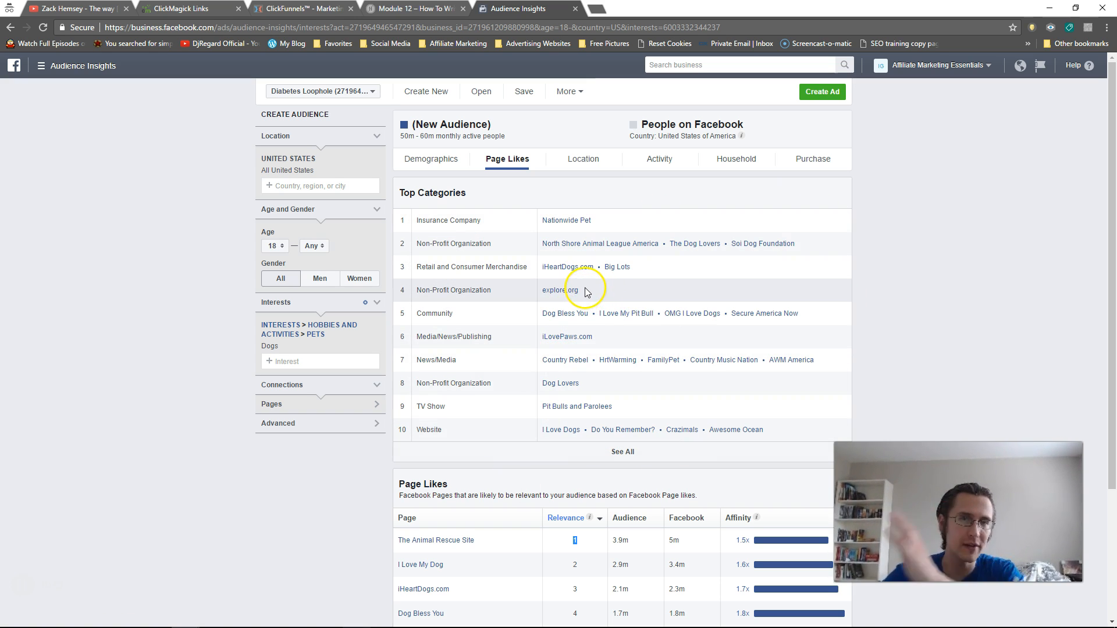
mouse_move(655, 349)
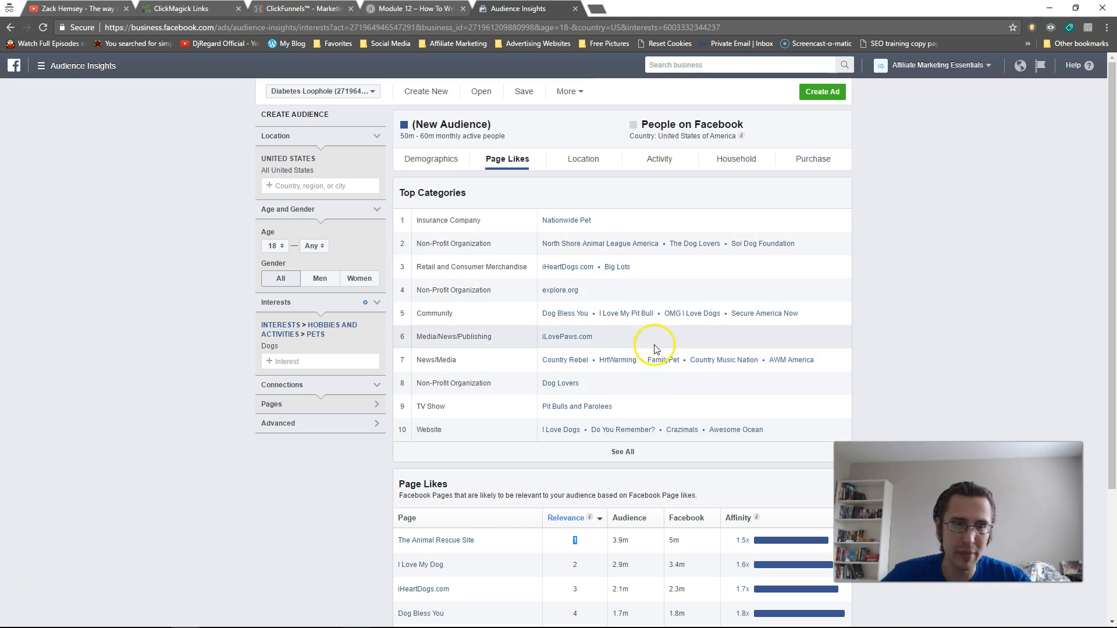
mouse_move(665, 328)
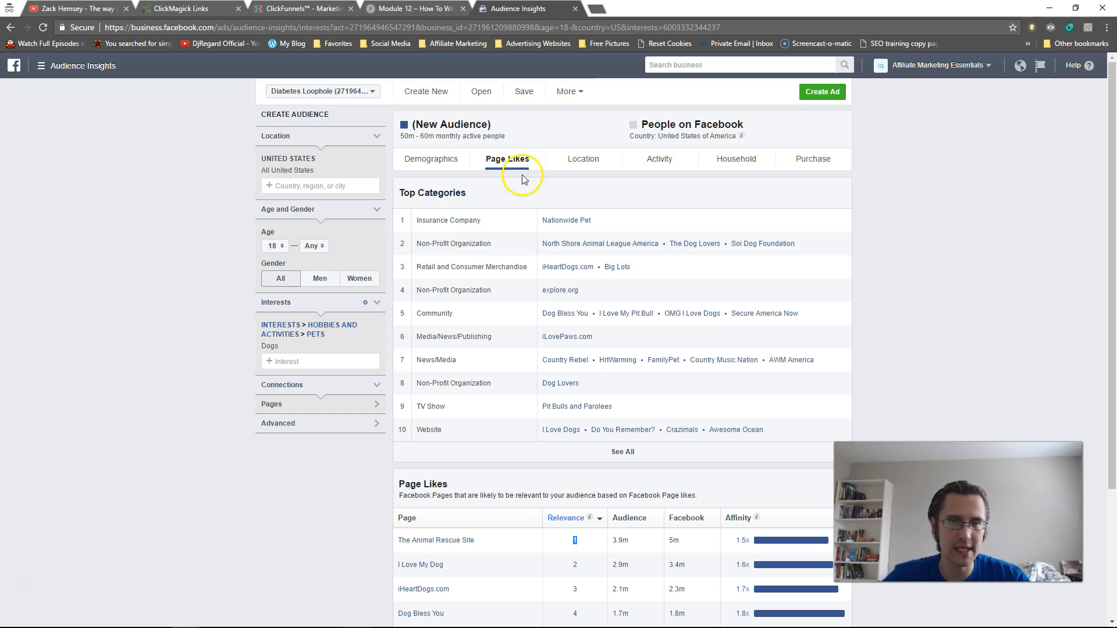
Step: Rank the Dogs audience's top countries by audience share on the Location tab, United States first at 20%
click(583, 159)
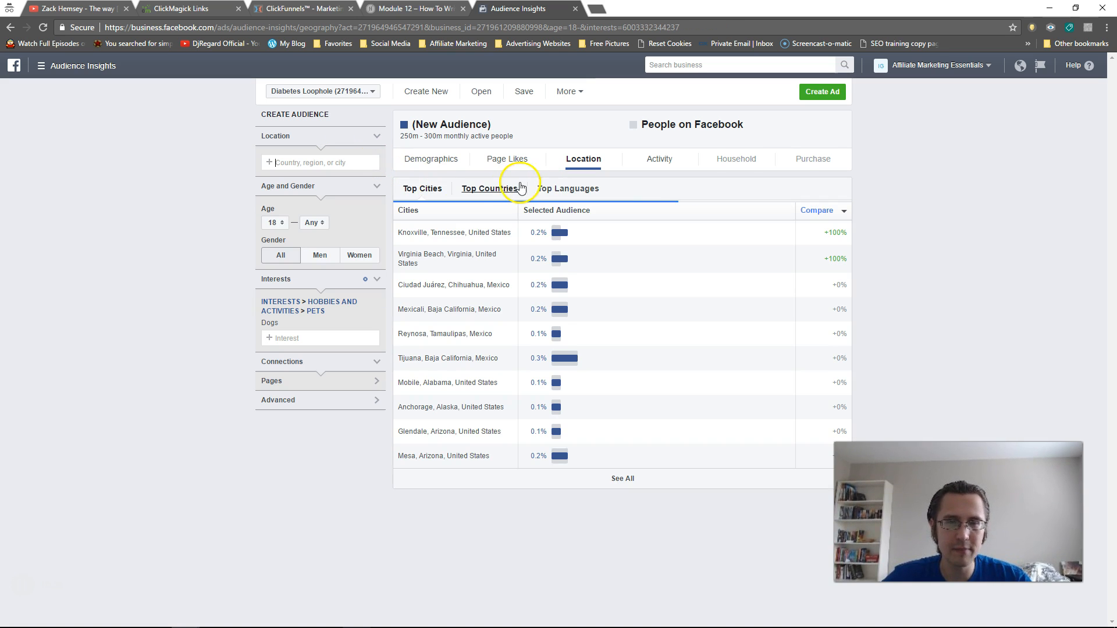
click(490, 189)
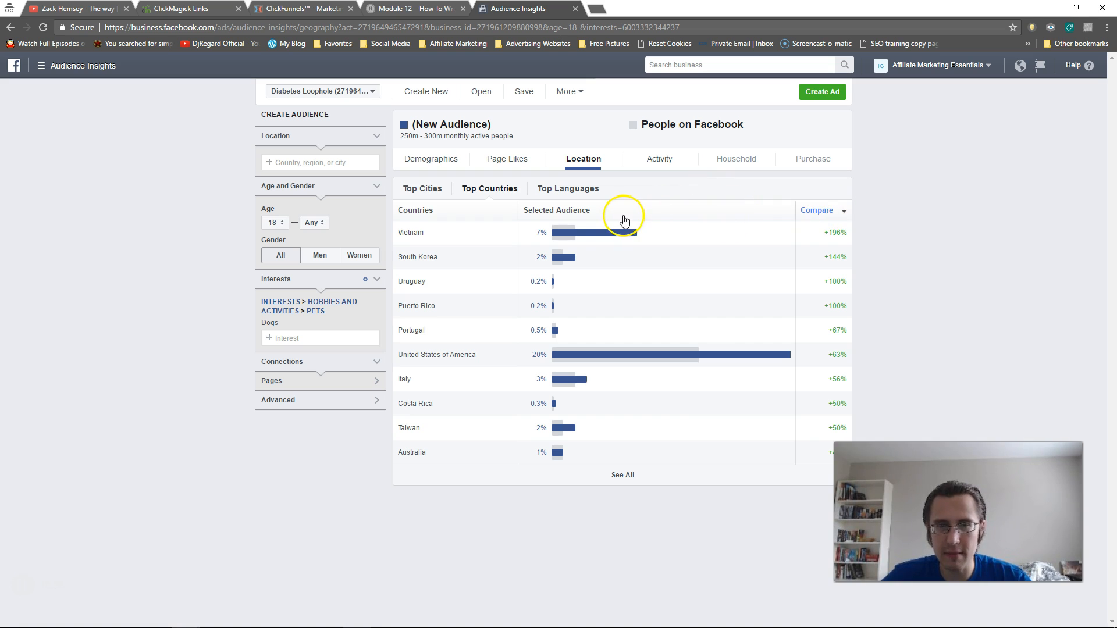
click(556, 210)
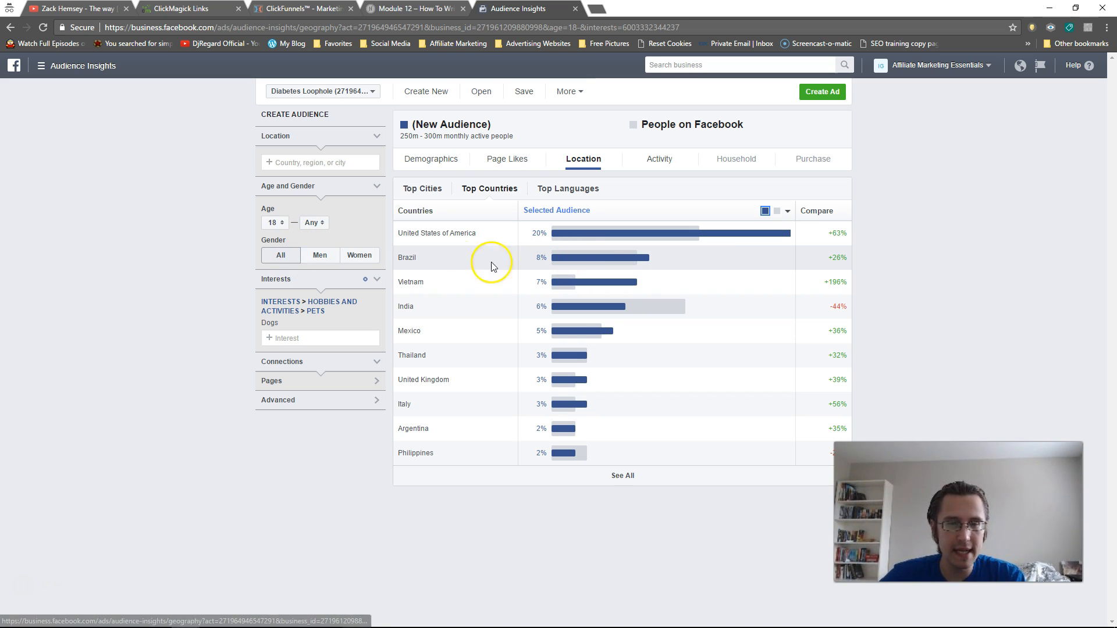
mouse_move(441, 233)
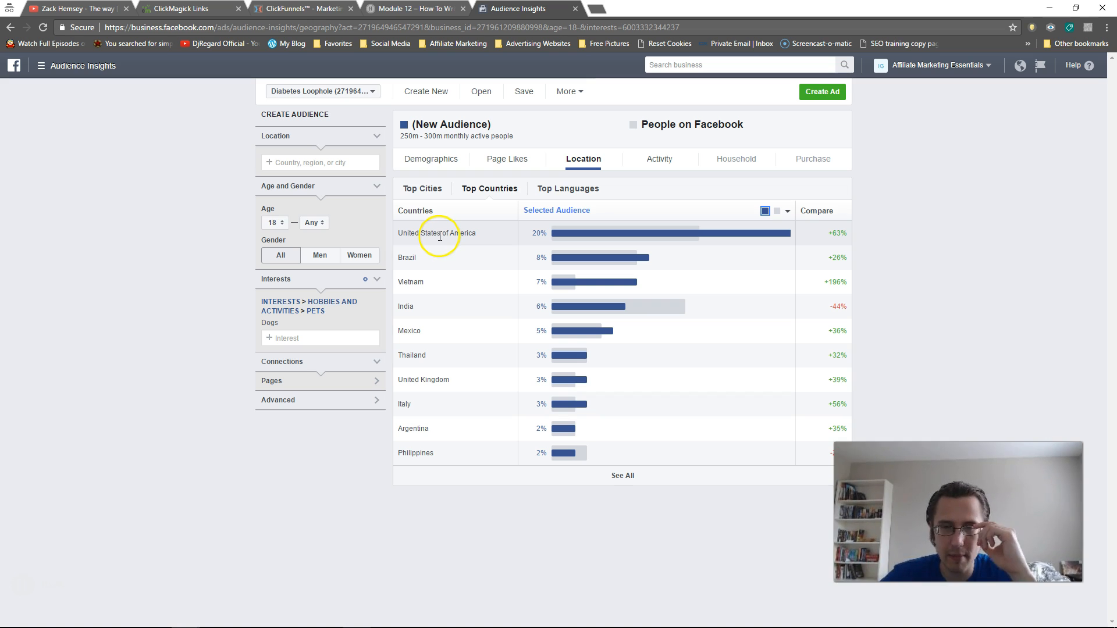
mouse_move(547, 296)
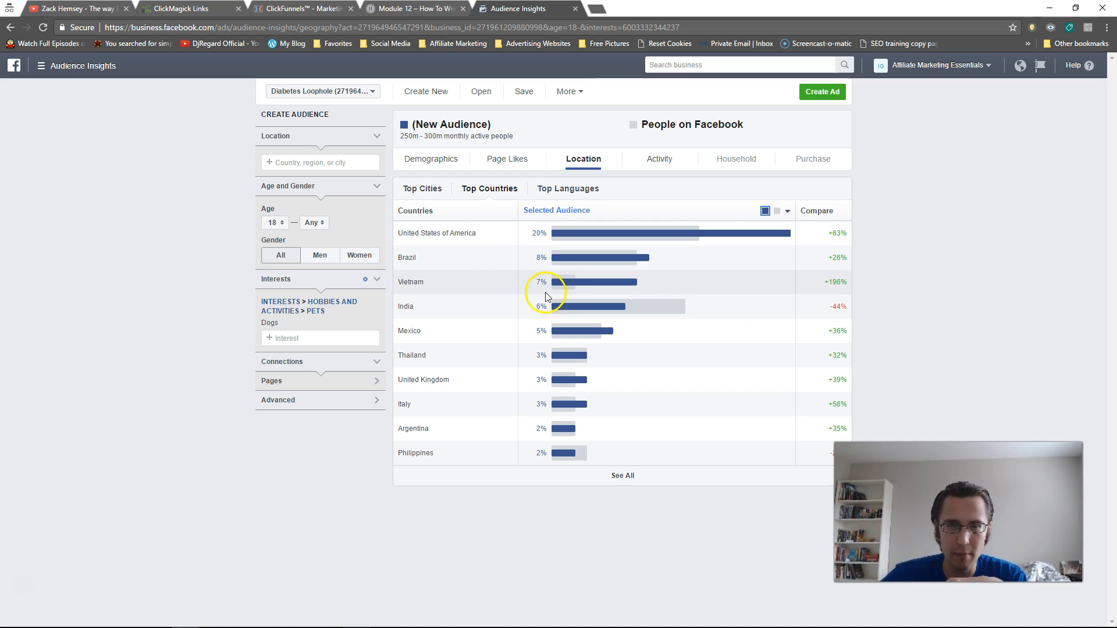
mouse_move(546, 282)
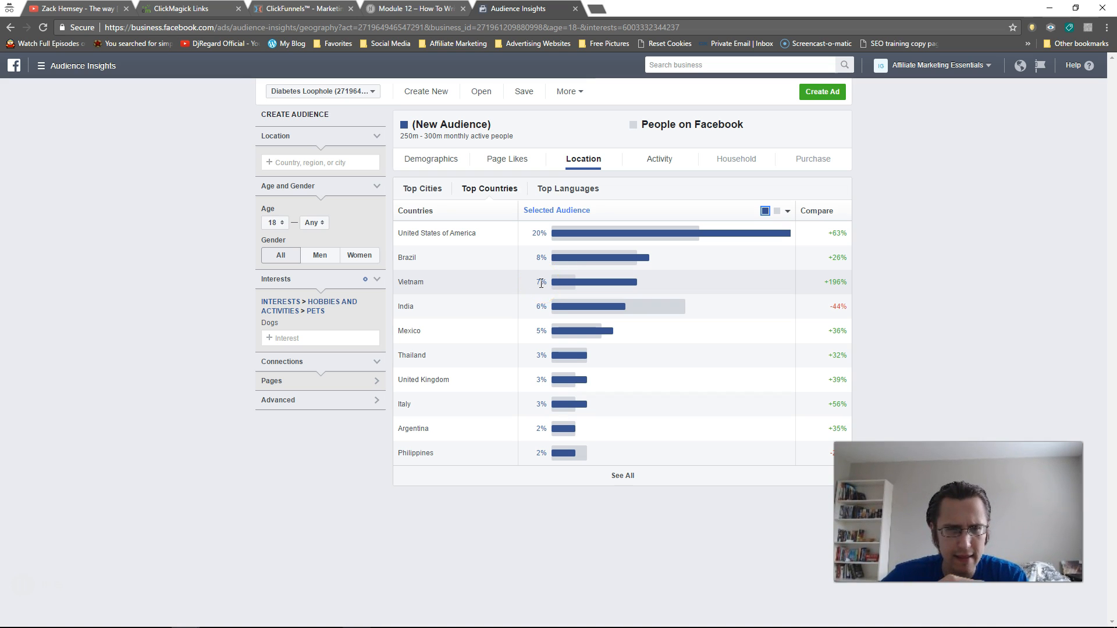
mouse_move(819, 223)
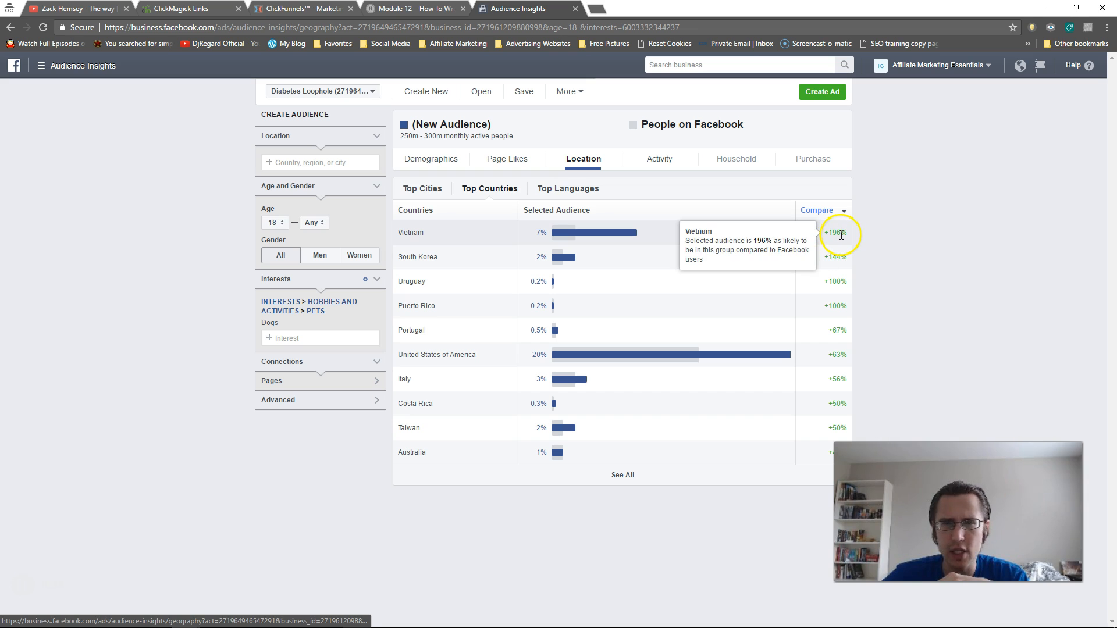
mouse_move(469, 241)
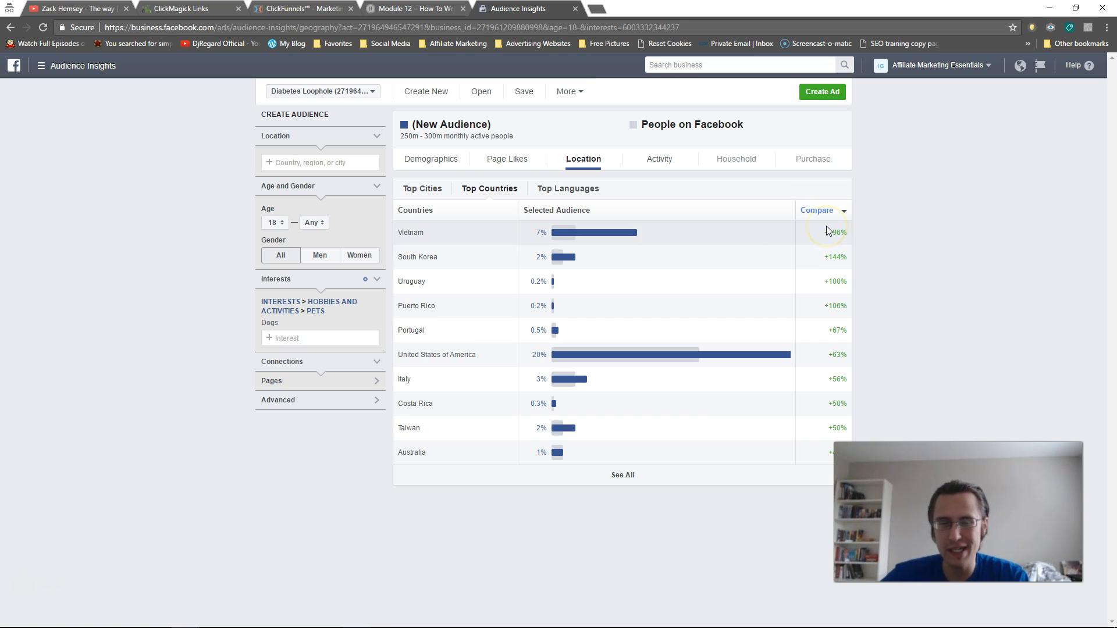
mouse_move(881, 235)
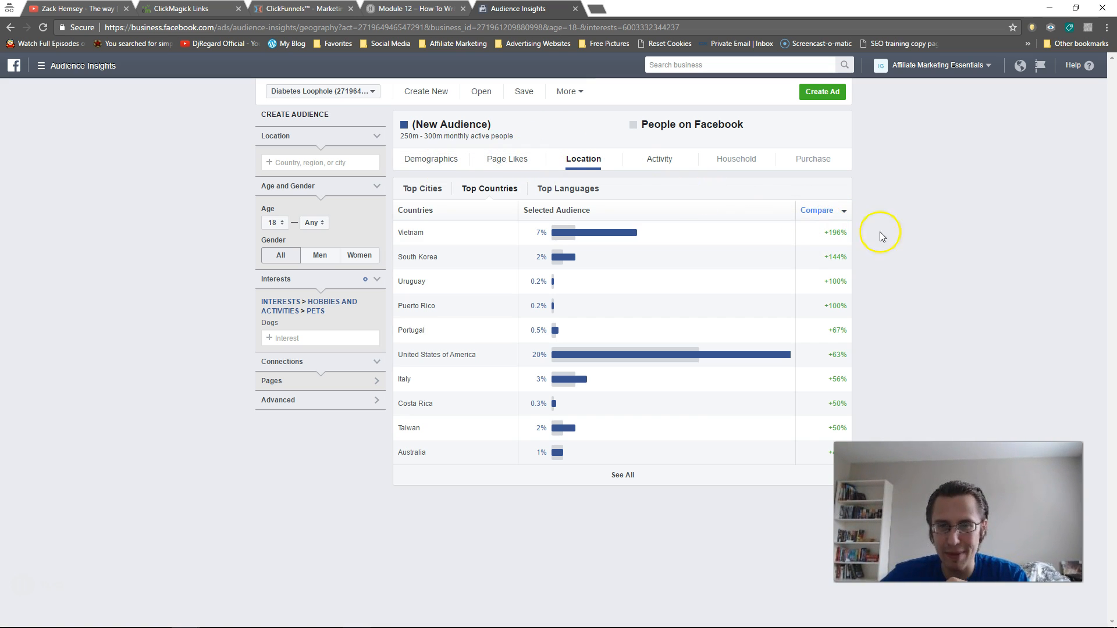
mouse_move(834, 233)
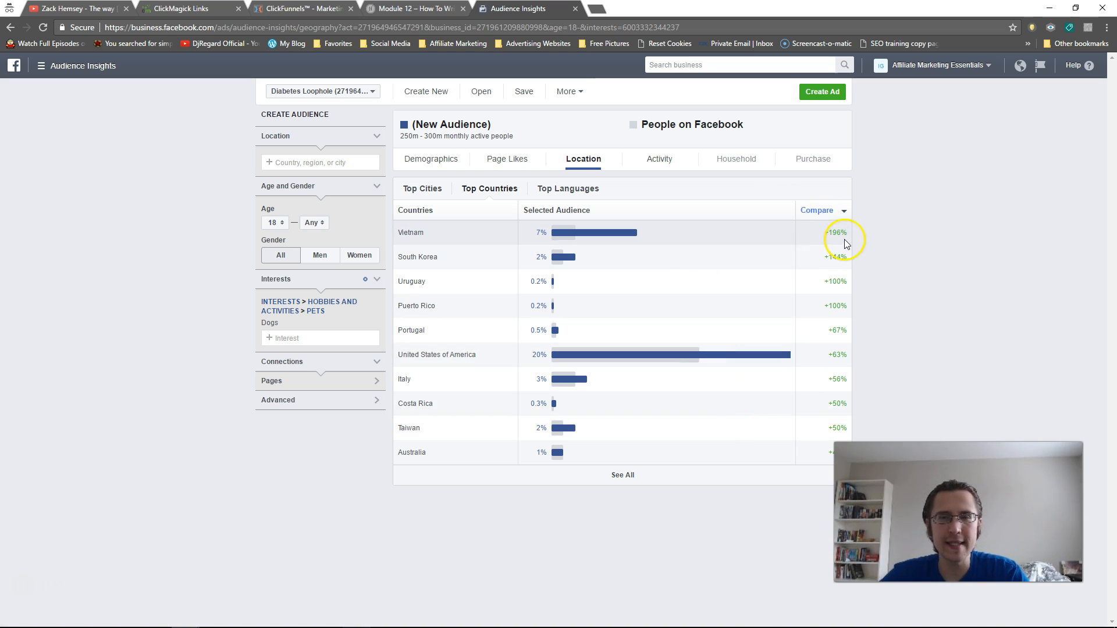
mouse_move(834, 234)
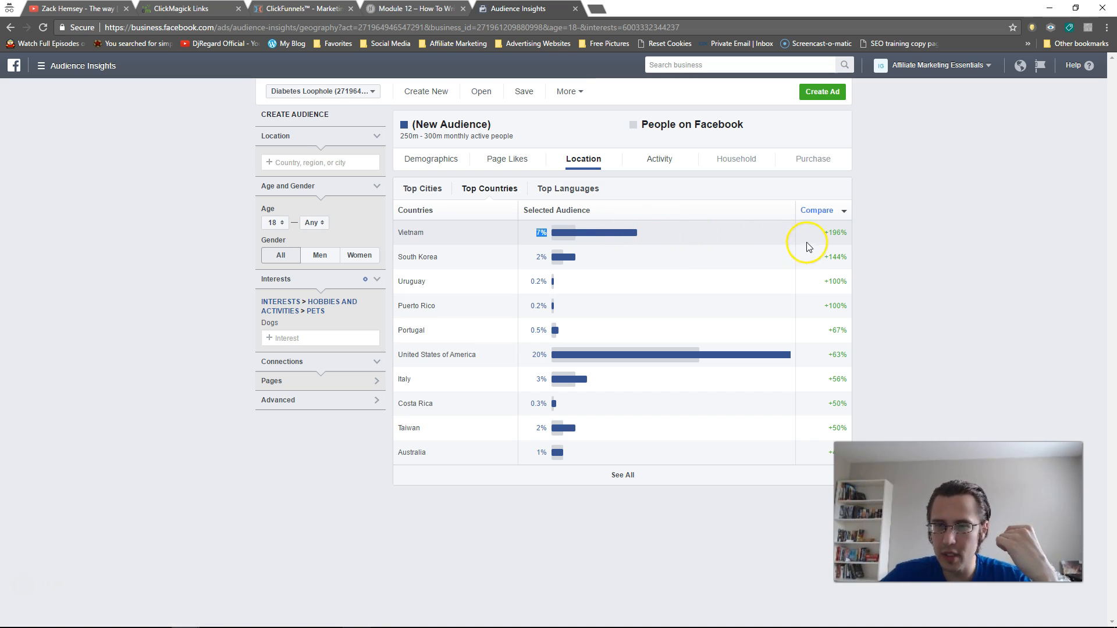
mouse_move(834, 237)
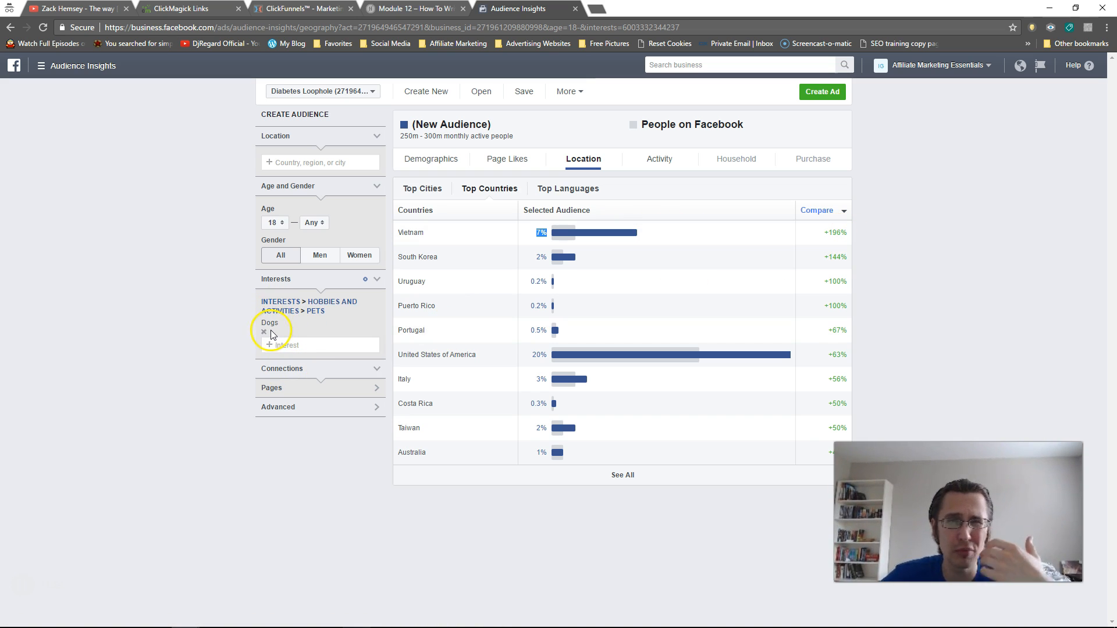
mouse_move(609, 233)
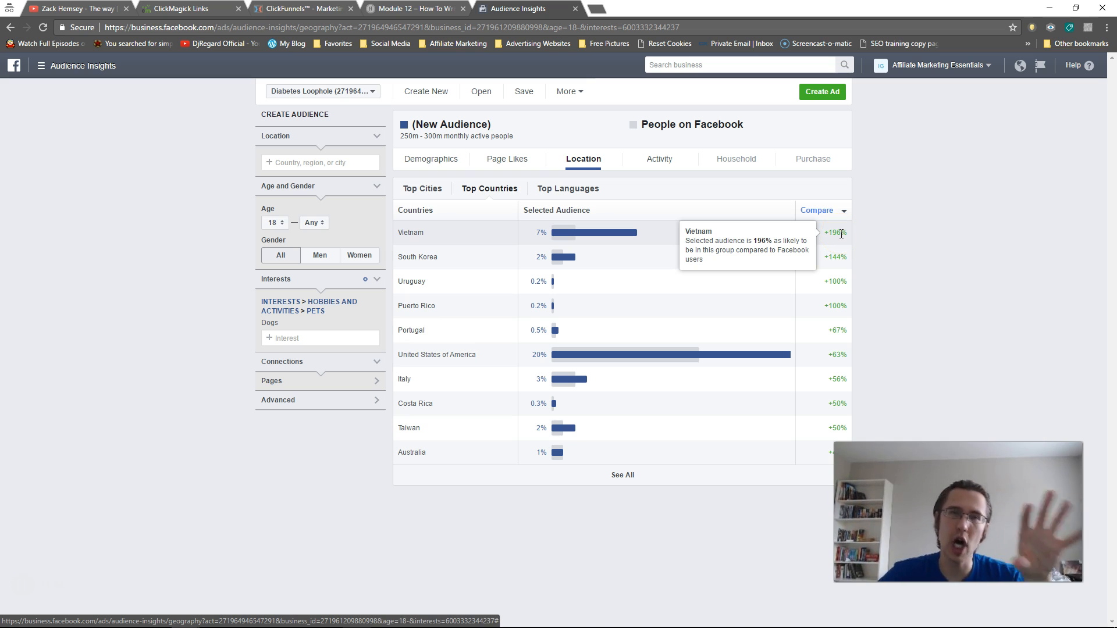
Step: Show the Activity breakdown for a US-only Dogs audience of 50–60 million people
click(658, 159)
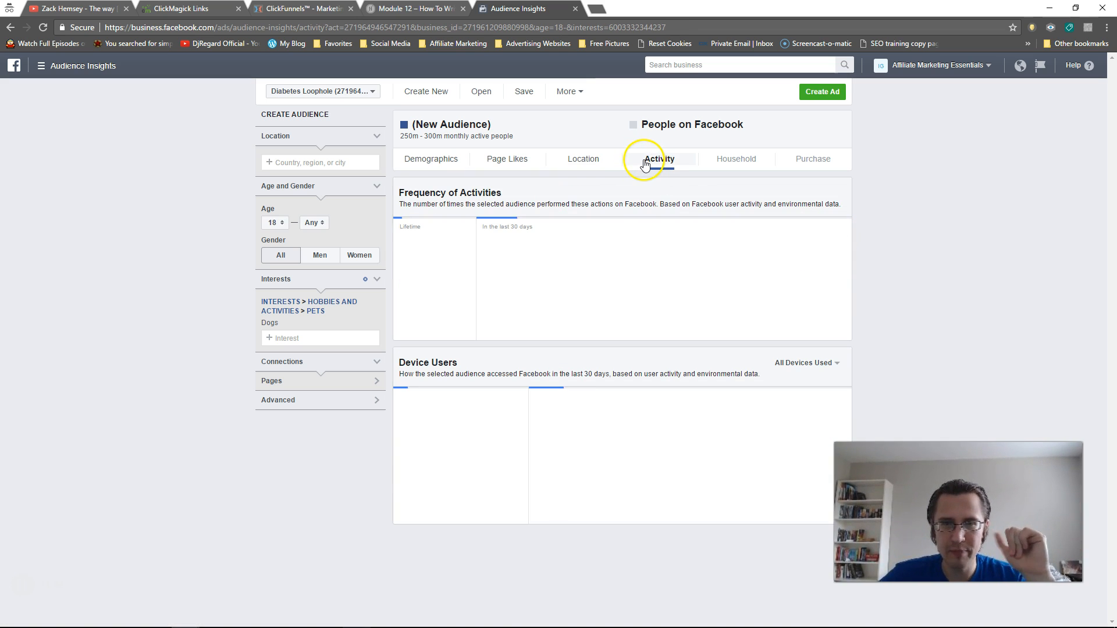
click(659, 158)
text(united state)
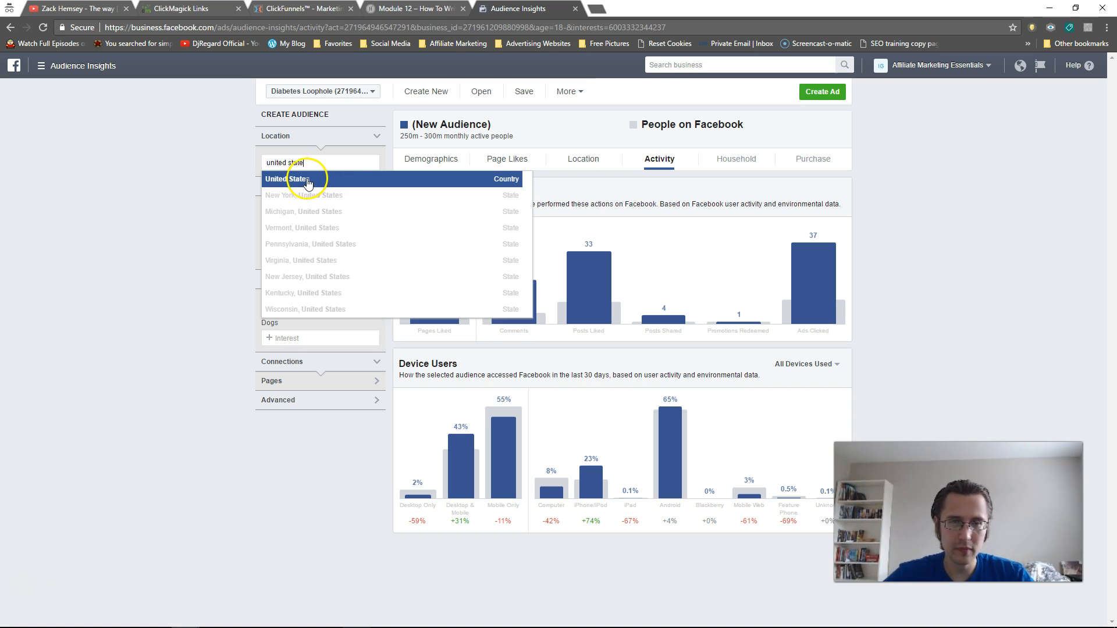
click(288, 179)
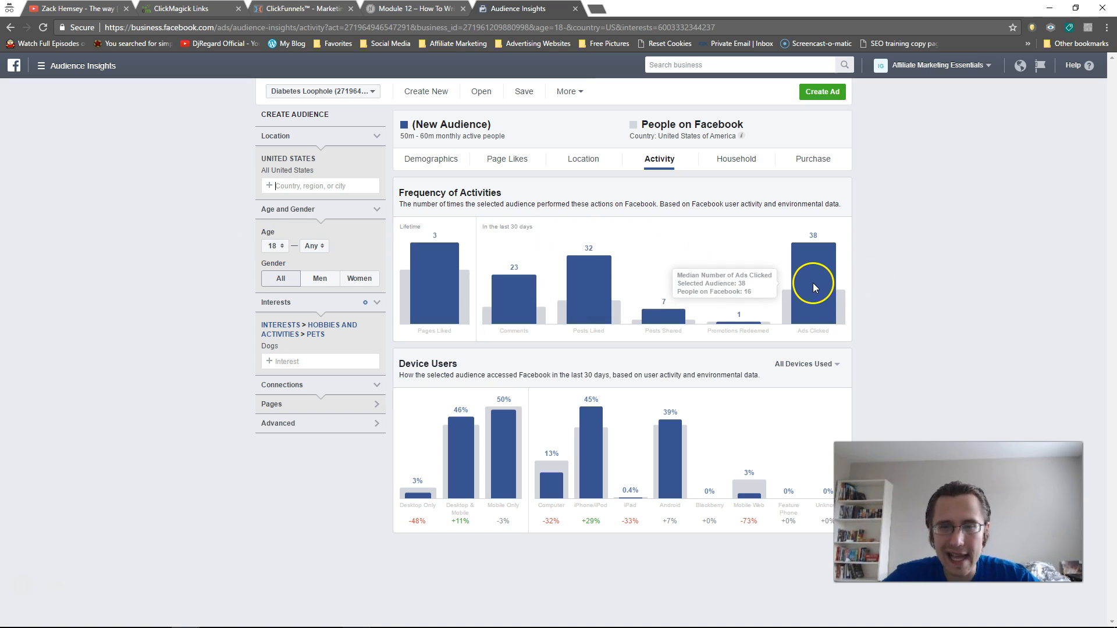
mouse_move(589, 288)
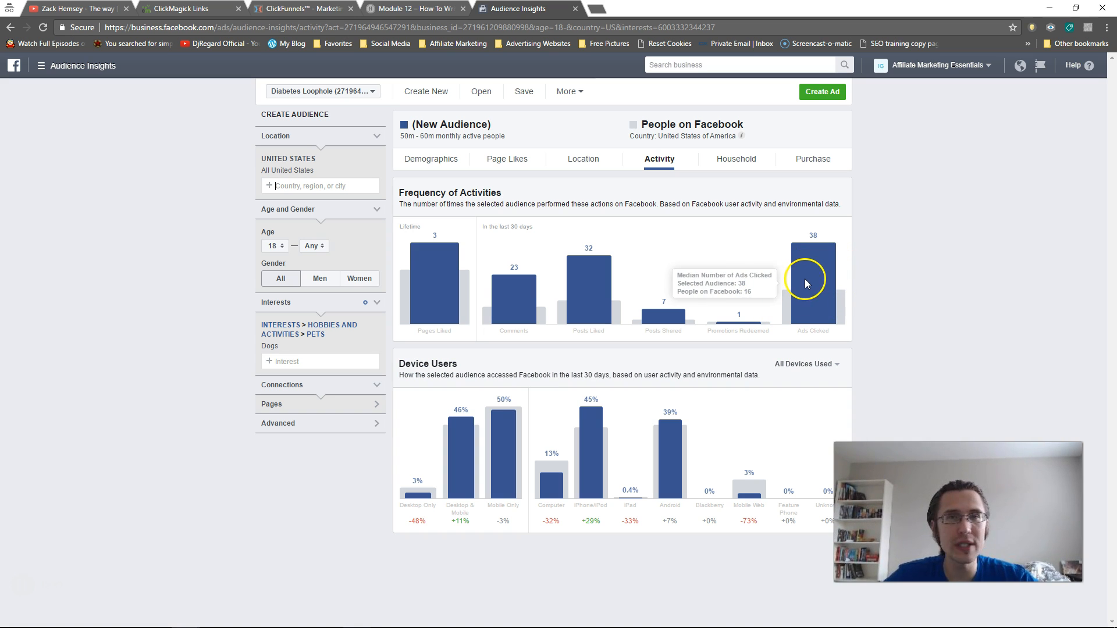
mouse_move(801, 266)
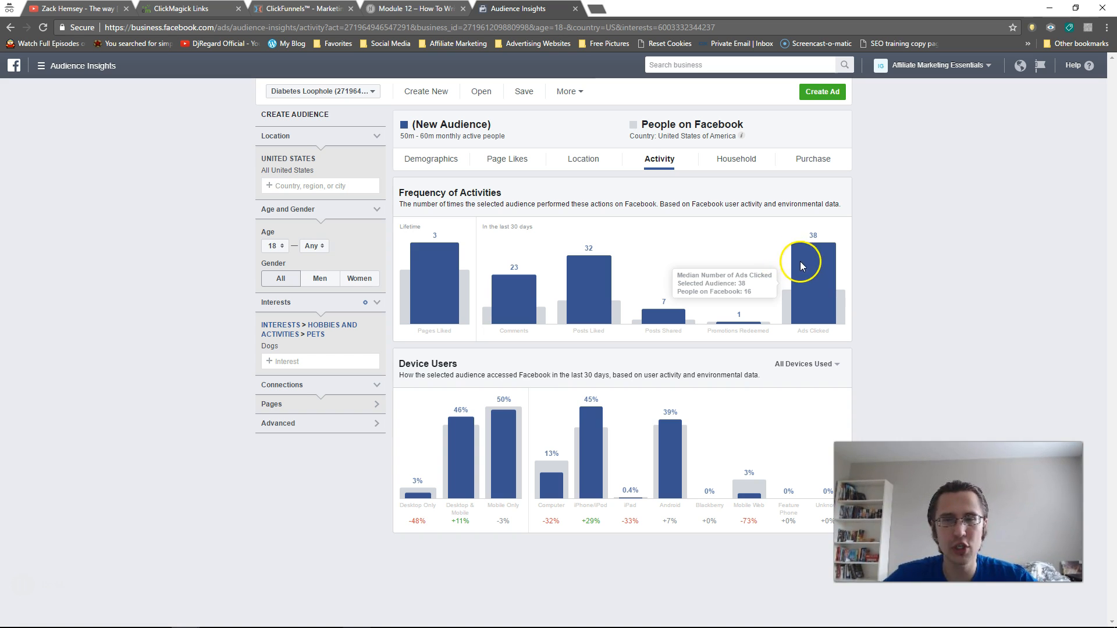
mouse_move(787, 269)
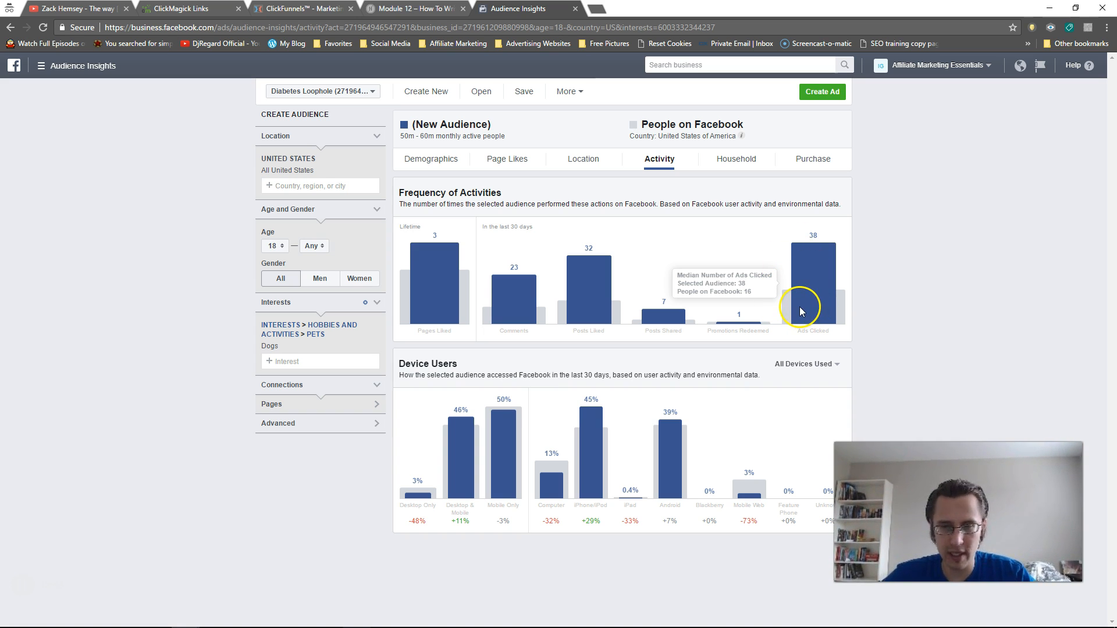
mouse_move(661, 319)
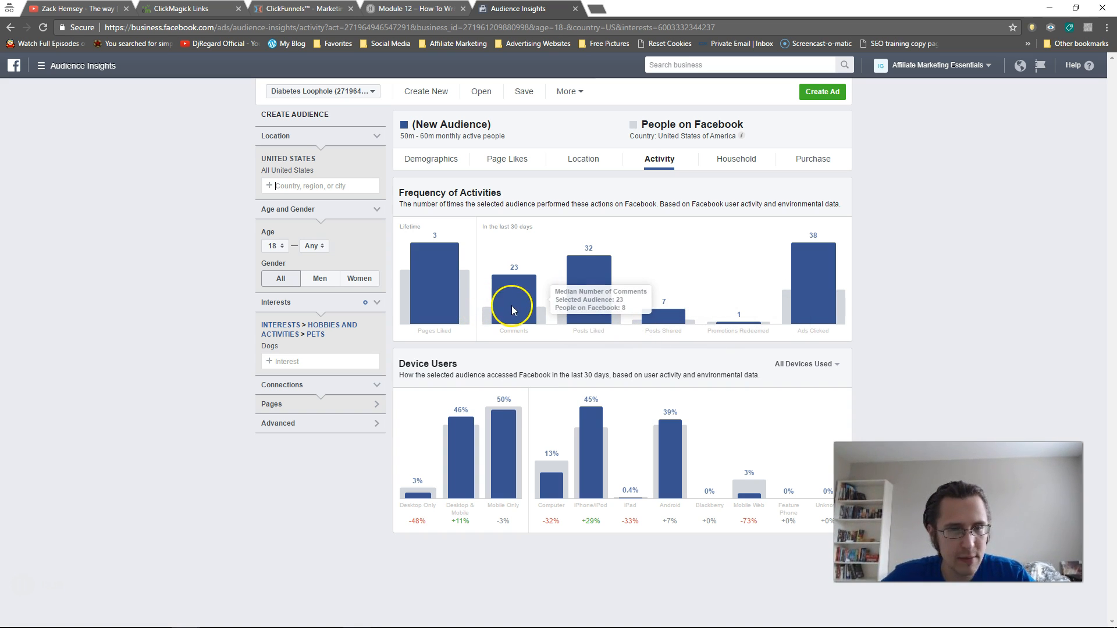
mouse_move(431, 291)
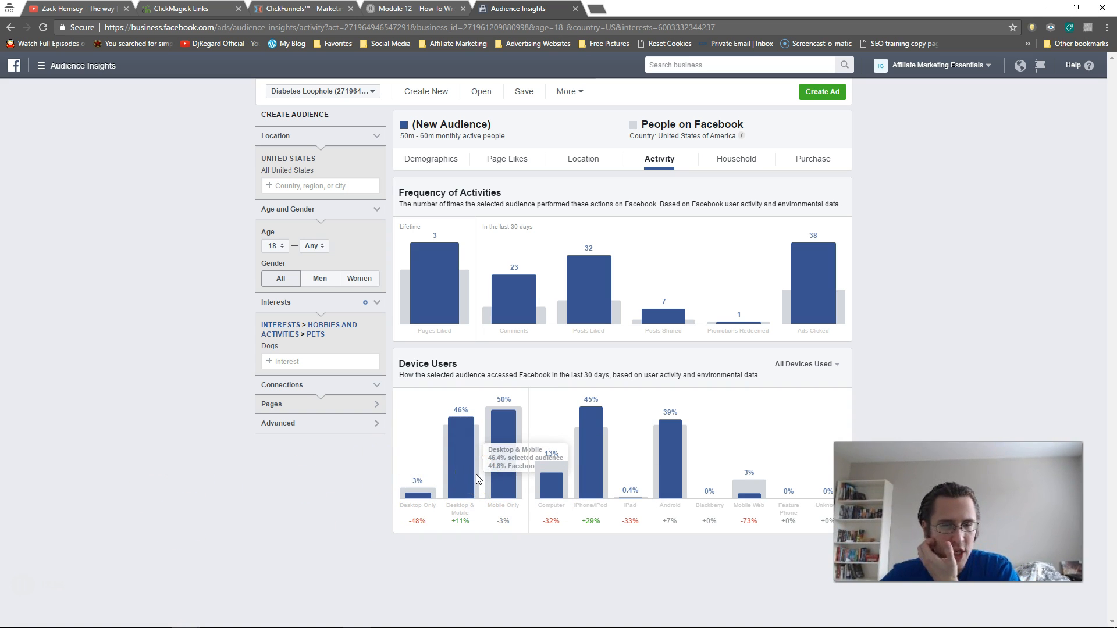
mouse_move(416, 497)
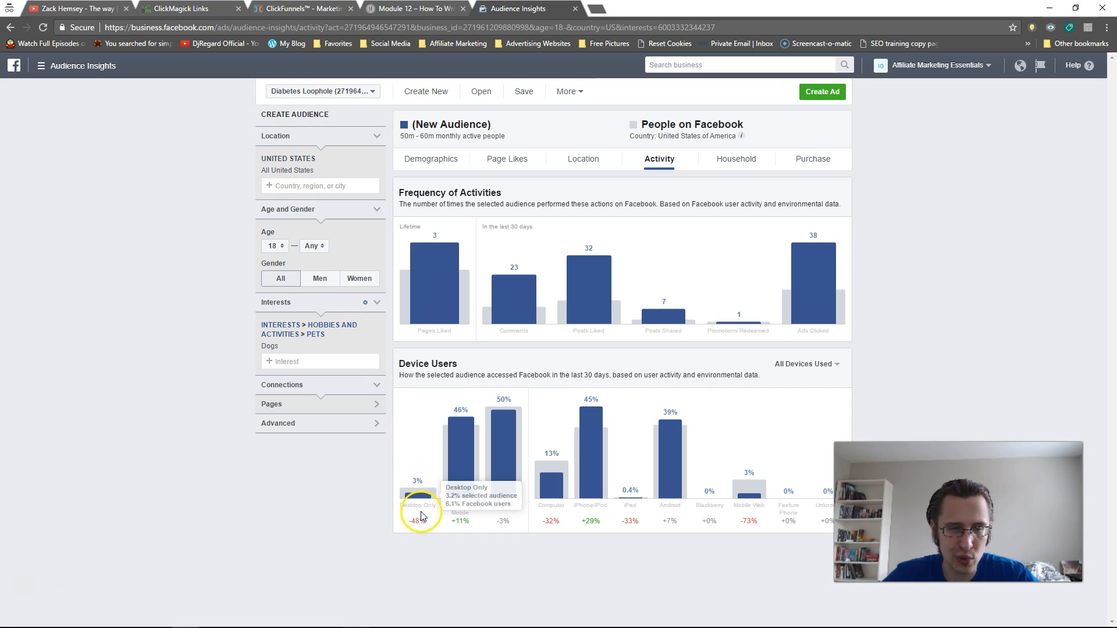
mouse_move(502, 422)
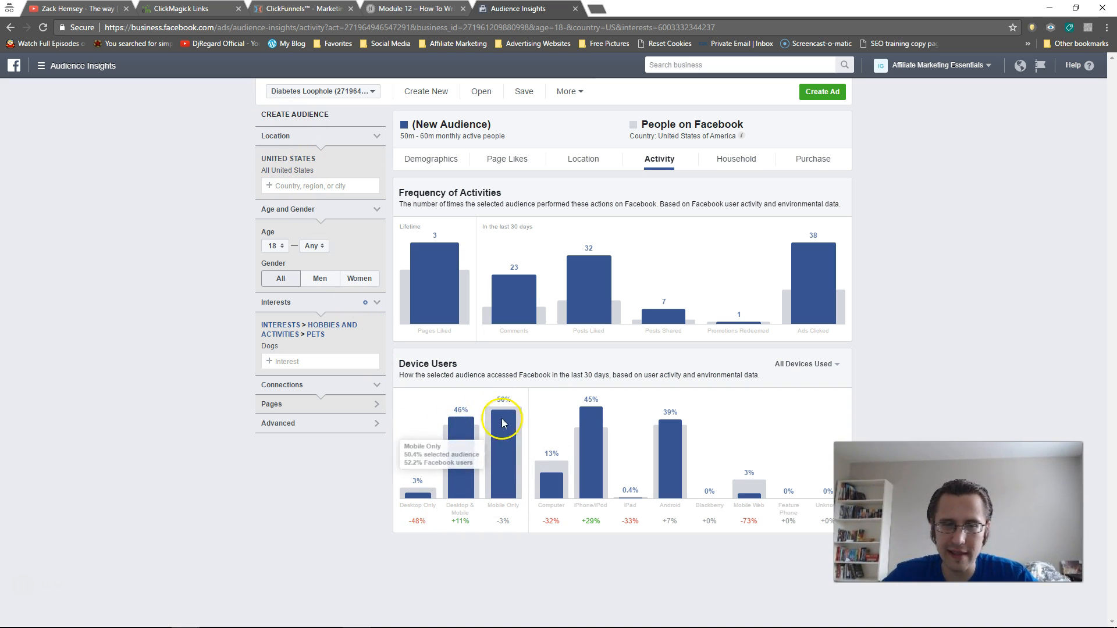
mouse_move(416, 499)
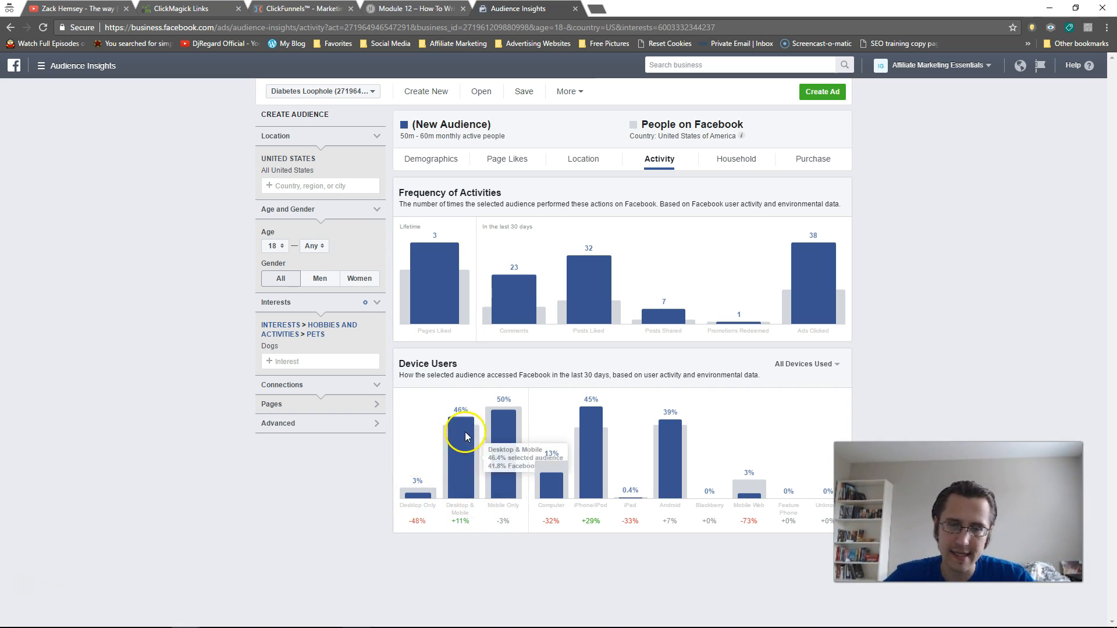
mouse_move(481, 499)
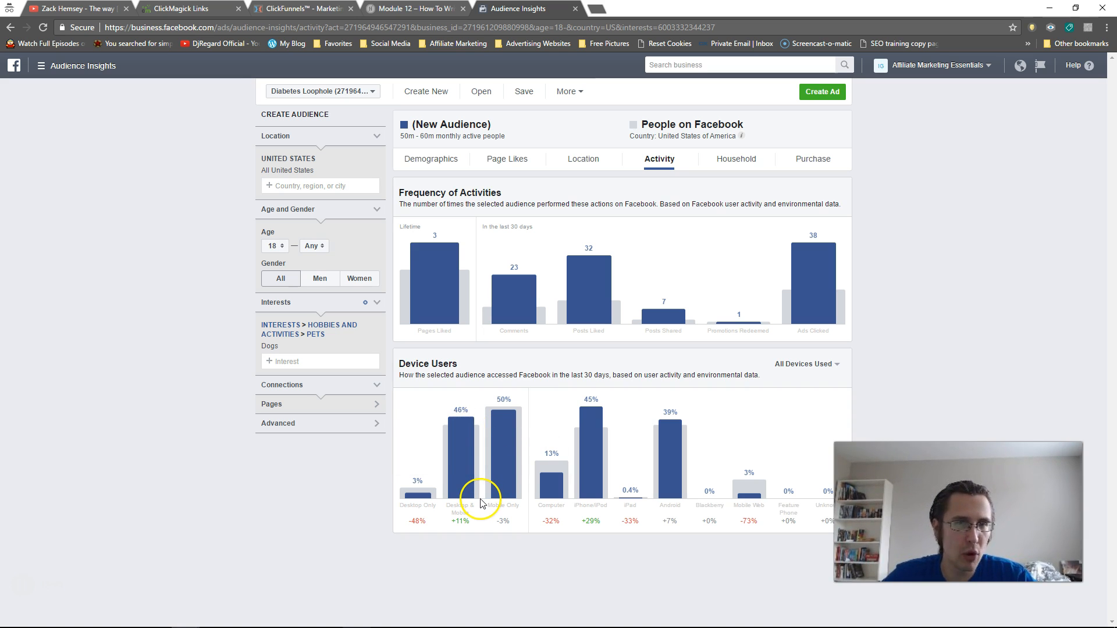
mouse_move(748, 500)
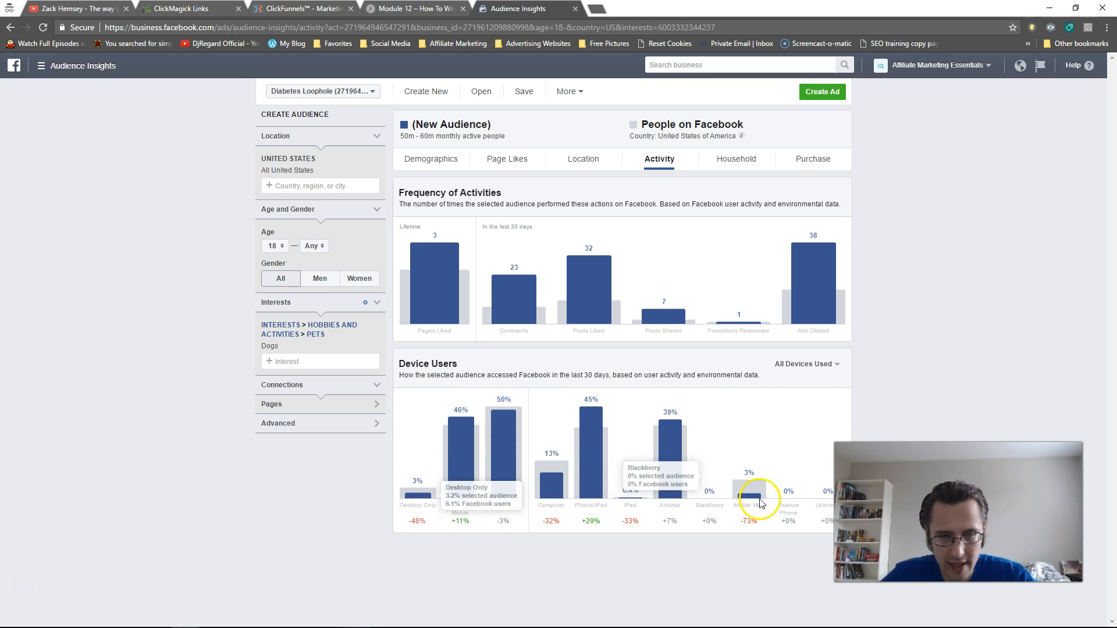
mouse_move(826, 424)
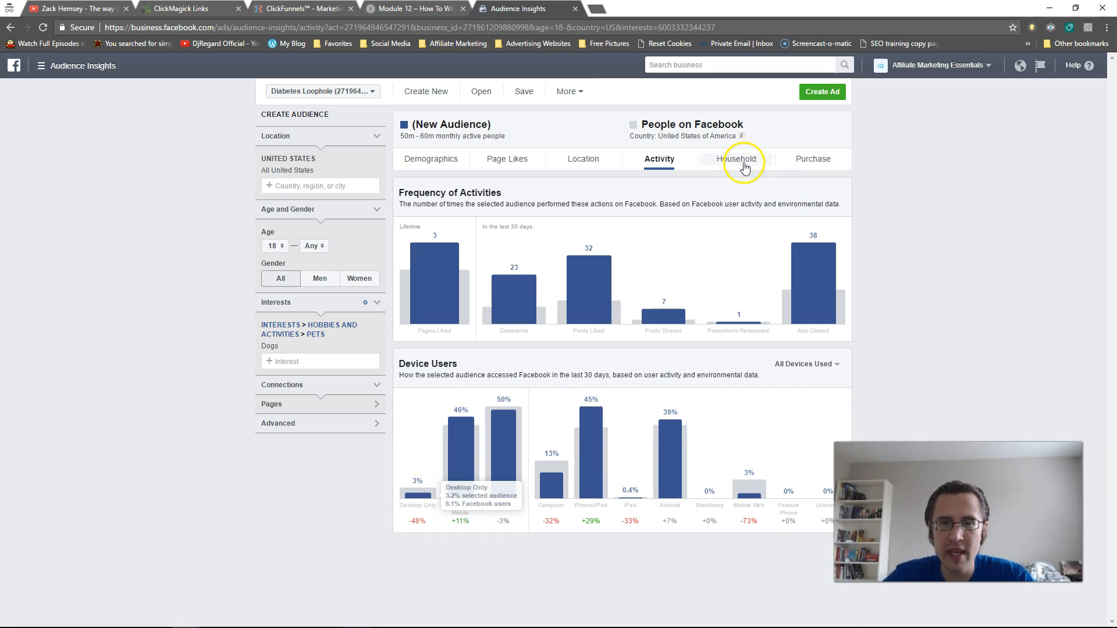
click(735, 159)
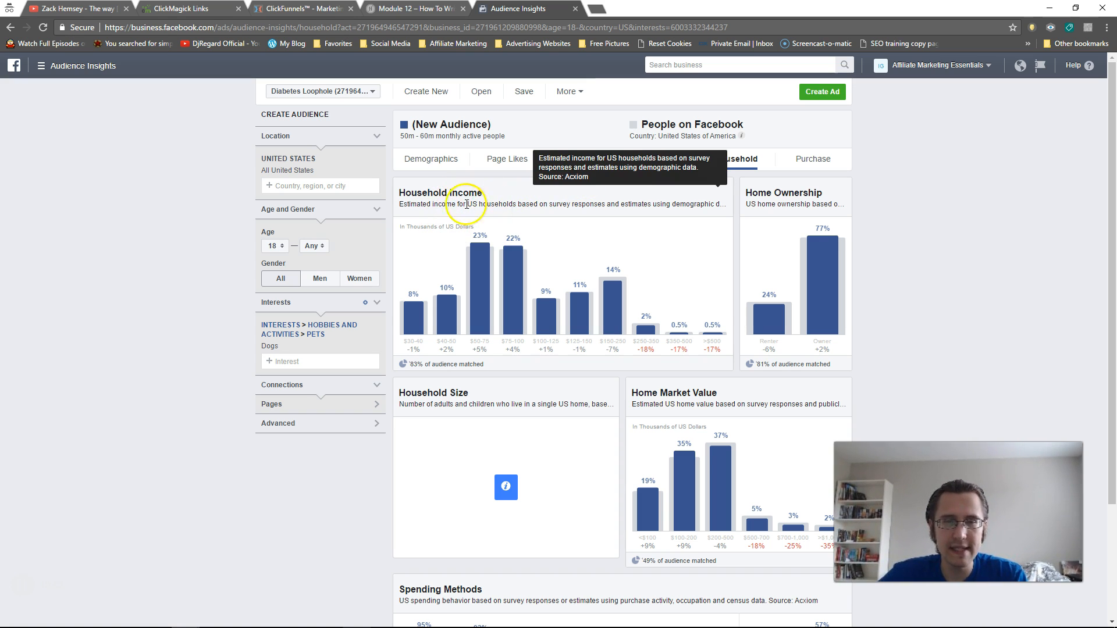
mouse_move(773, 199)
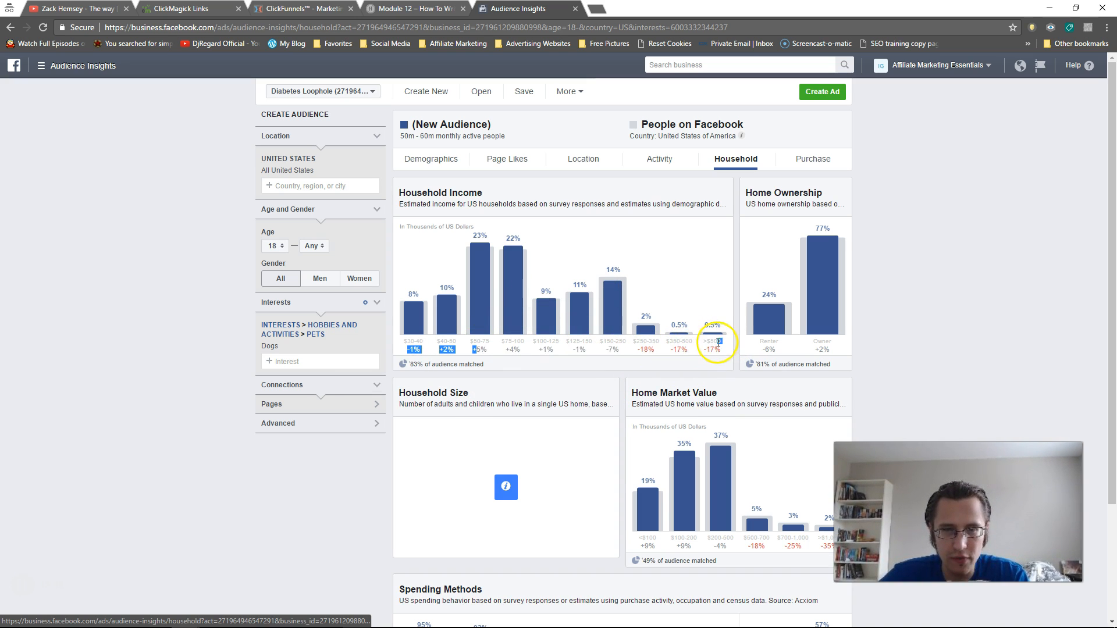
mouse_move(614, 335)
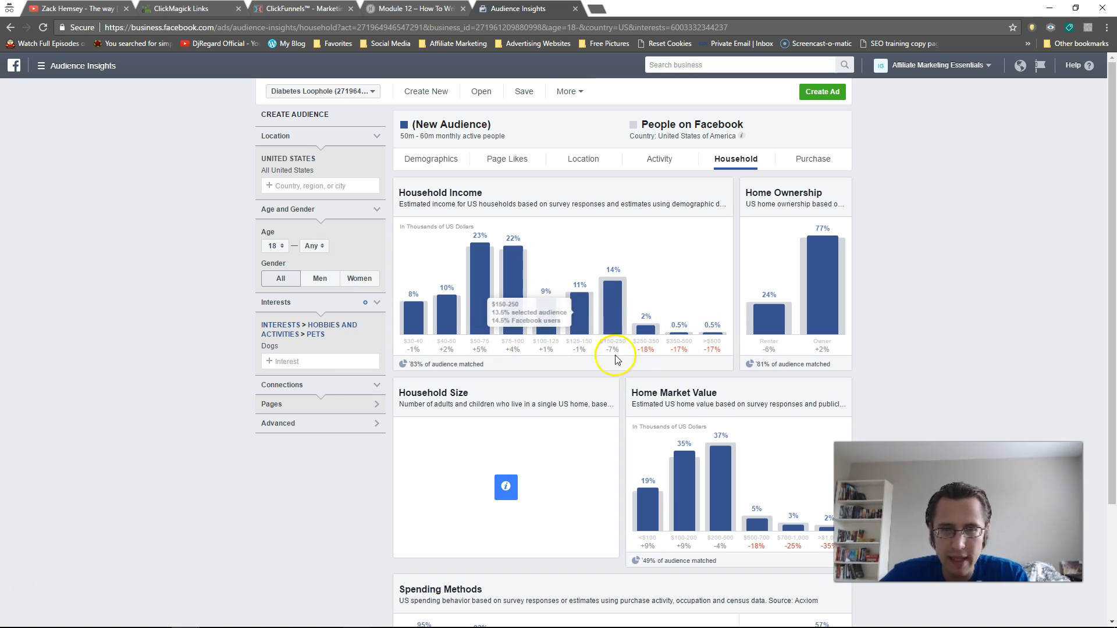
mouse_move(641, 339)
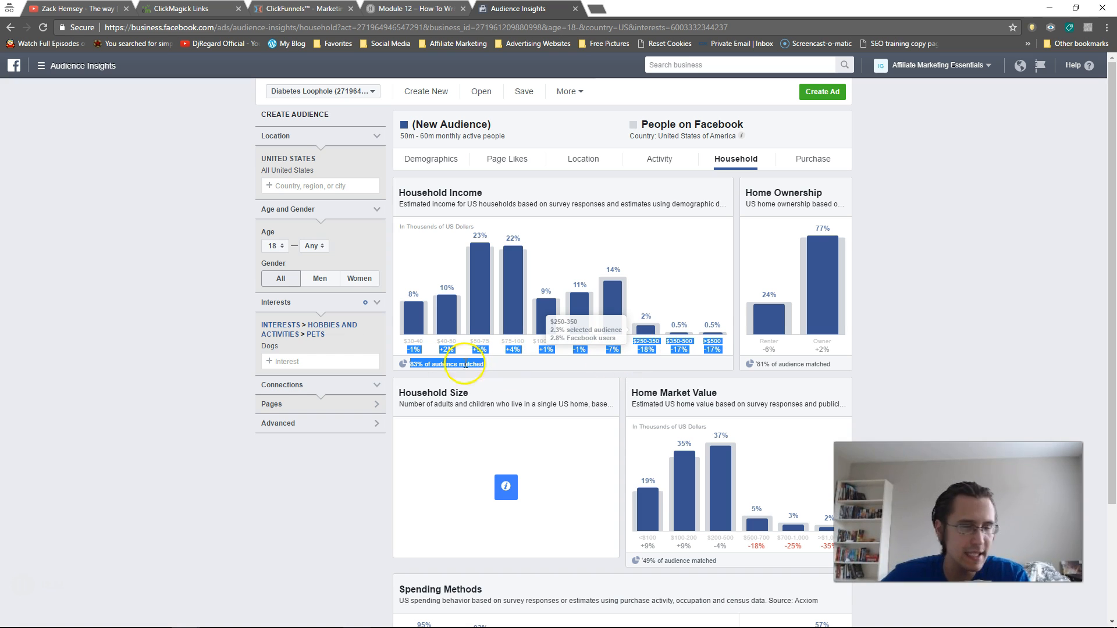
mouse_move(556, 349)
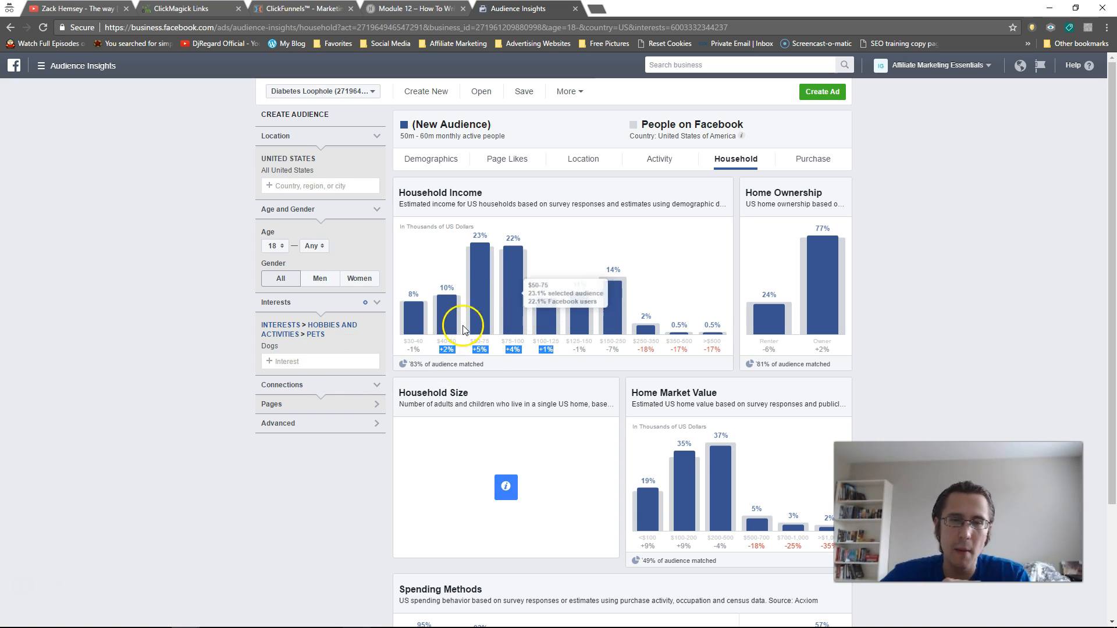
mouse_move(491, 275)
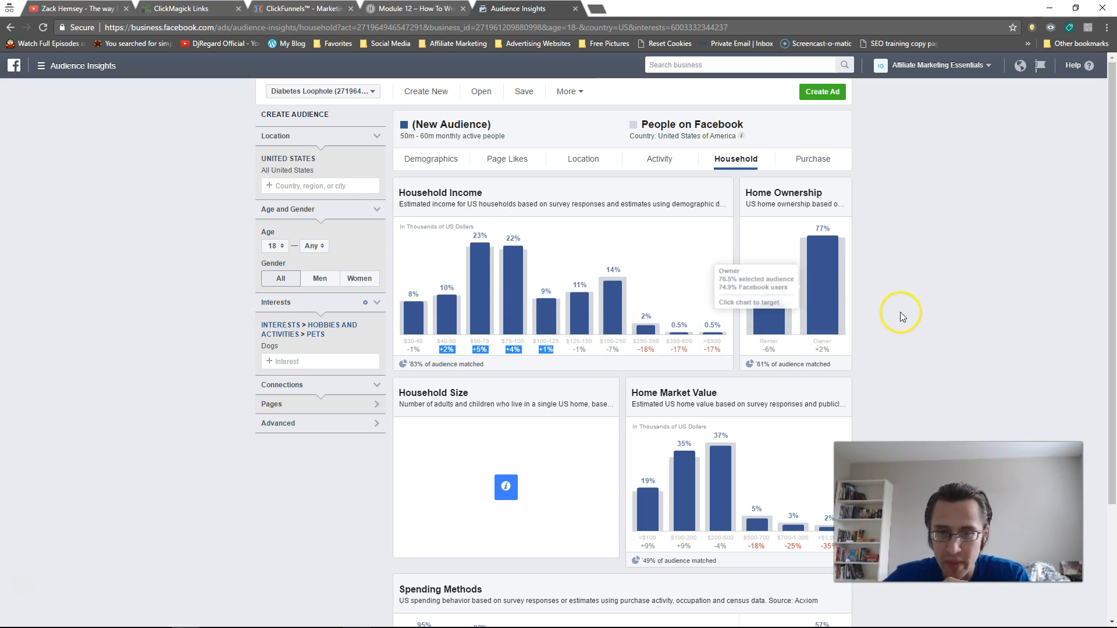
scroll(down, 3)
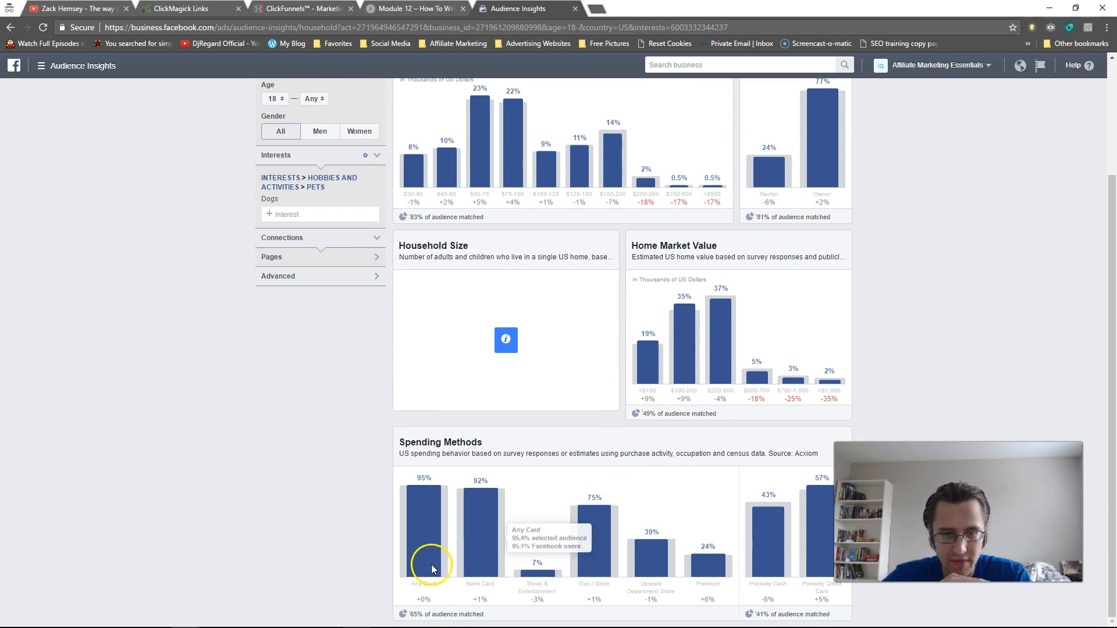
mouse_move(600, 566)
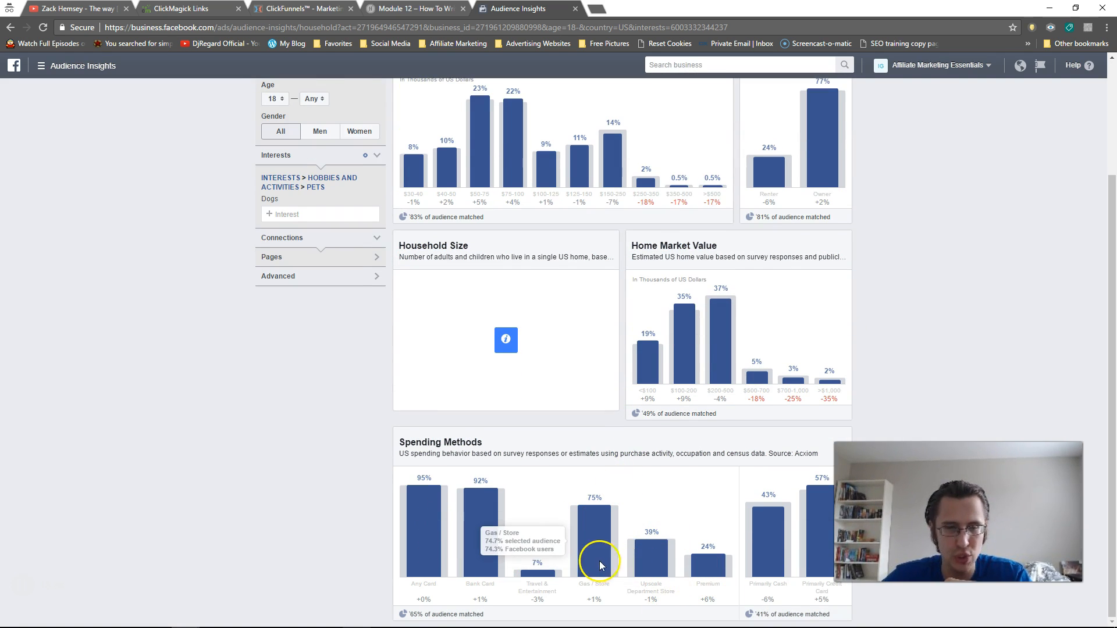
mouse_move(479, 556)
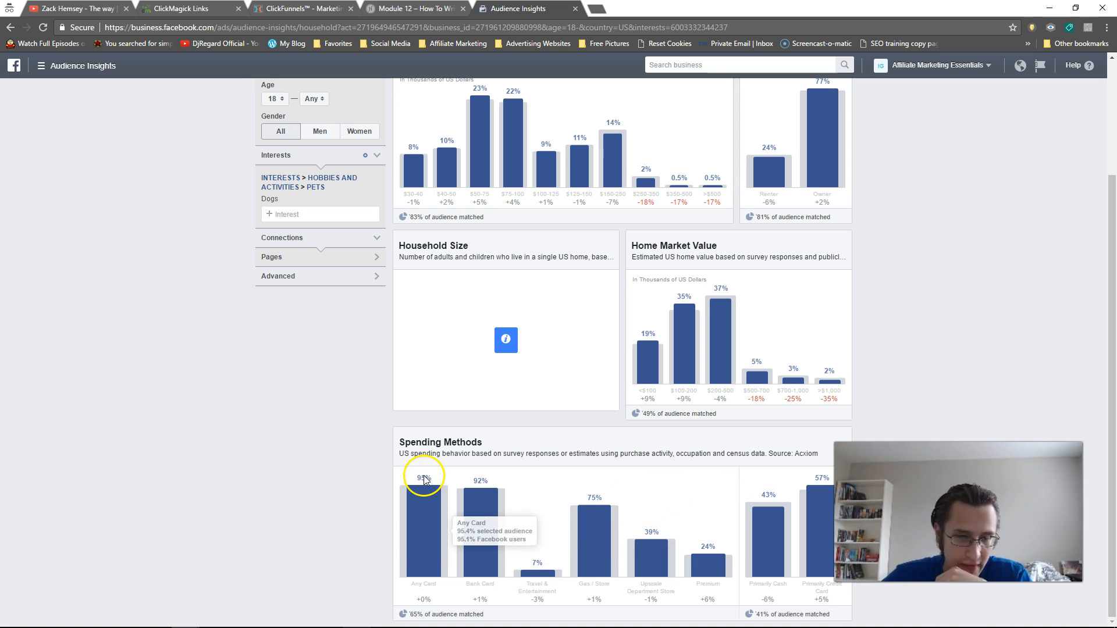
mouse_move(480, 507)
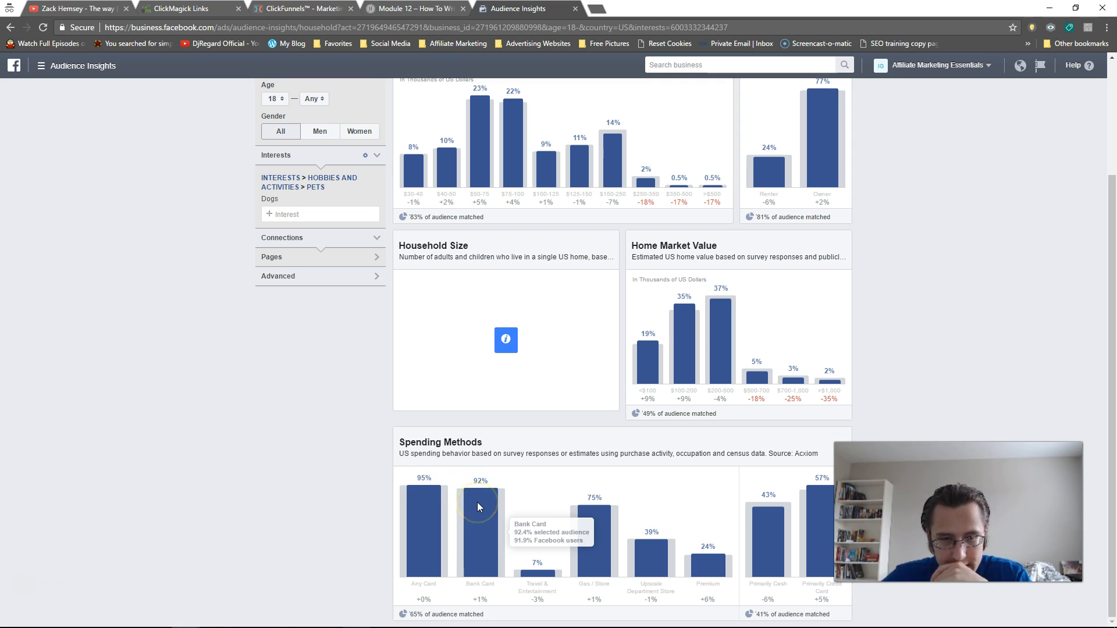
mouse_move(403, 556)
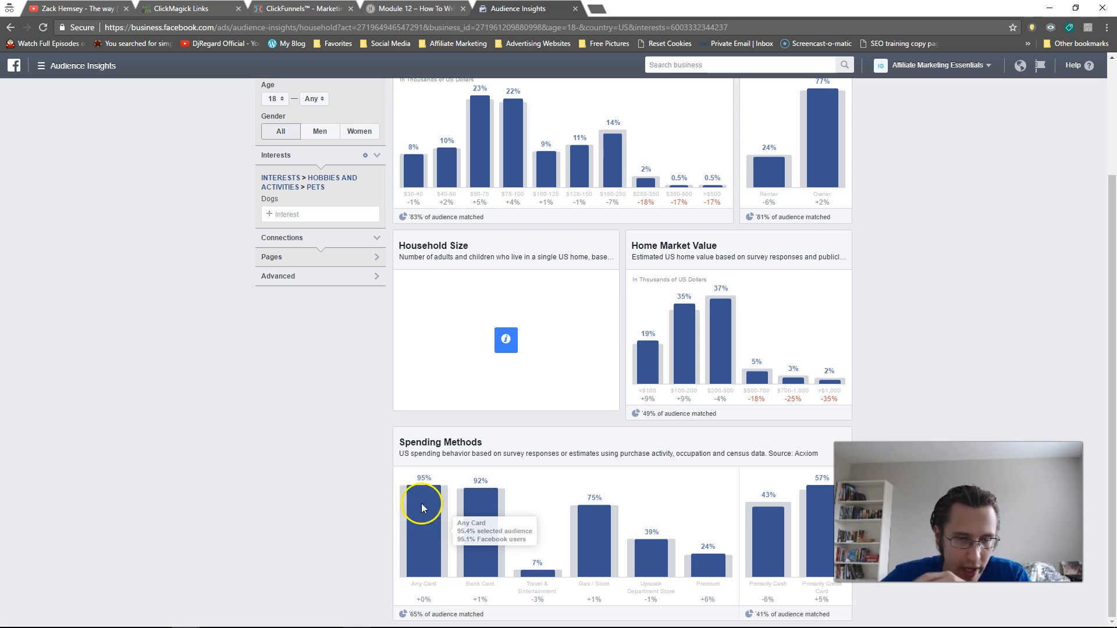
mouse_move(536, 575)
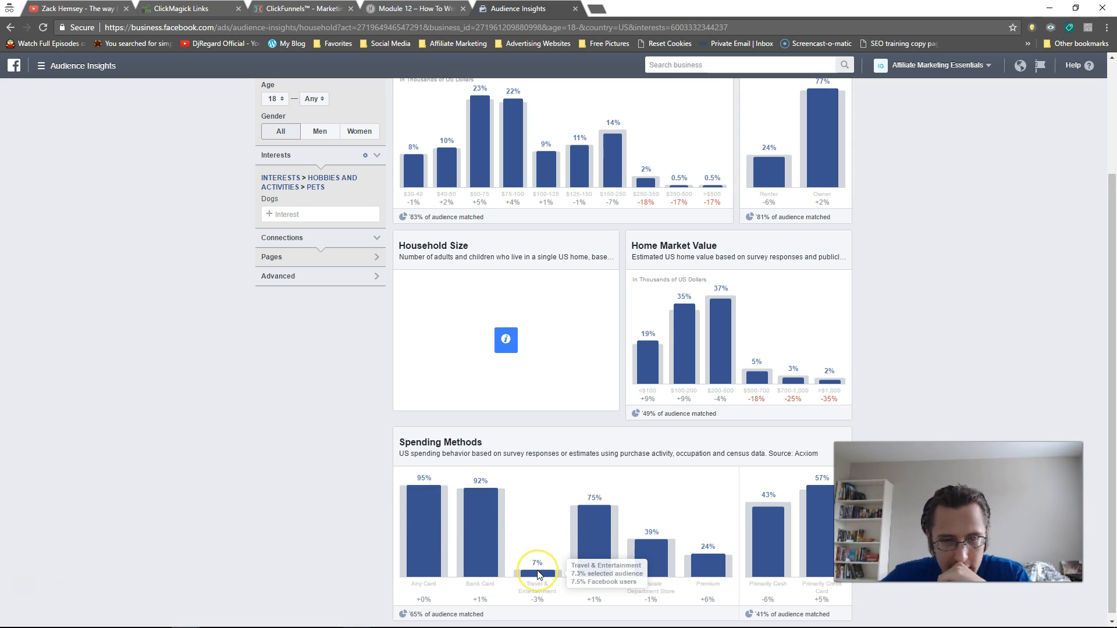
mouse_move(592, 584)
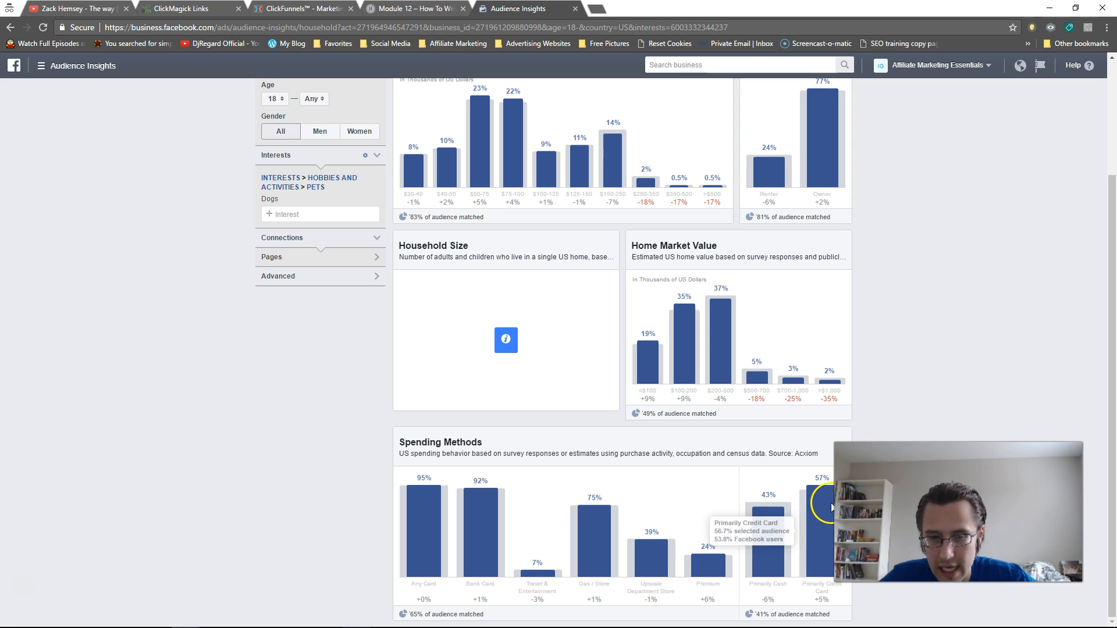
mouse_move(694, 358)
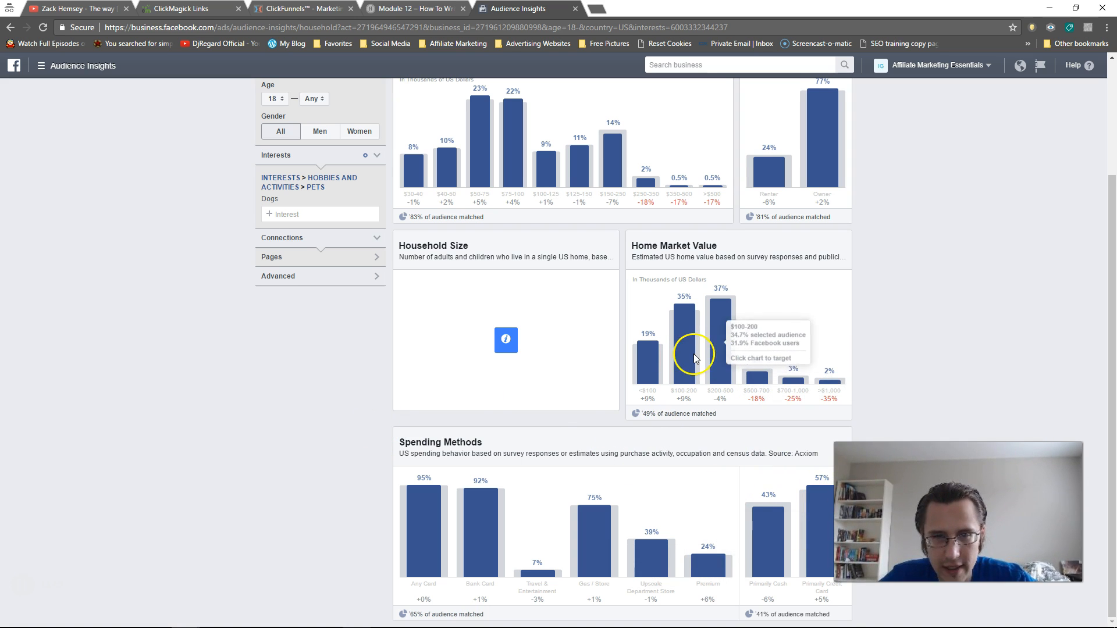
Step: Review the Dogs audience's Purchase insights, noting Pet products at +15% in Purchase Behavior
click(810, 159)
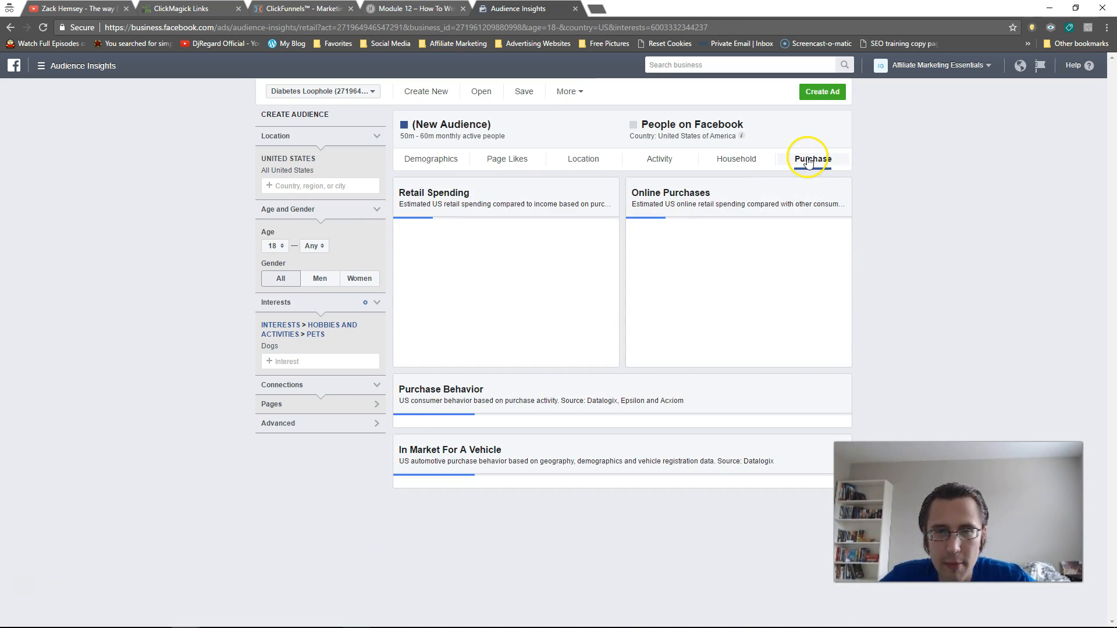
click(811, 160)
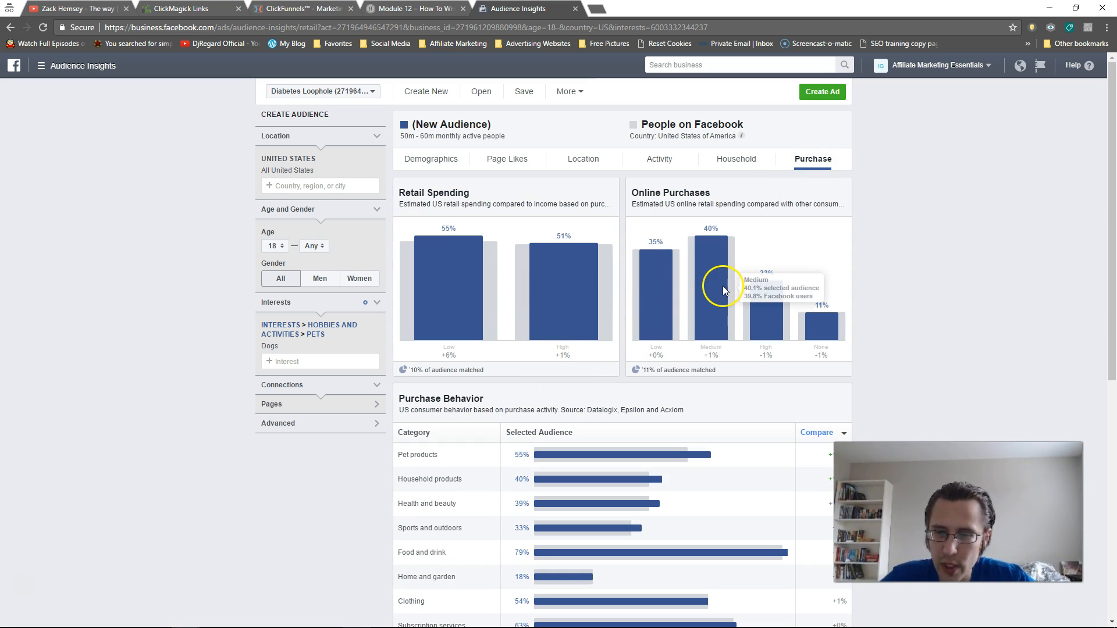
mouse_move(502, 365)
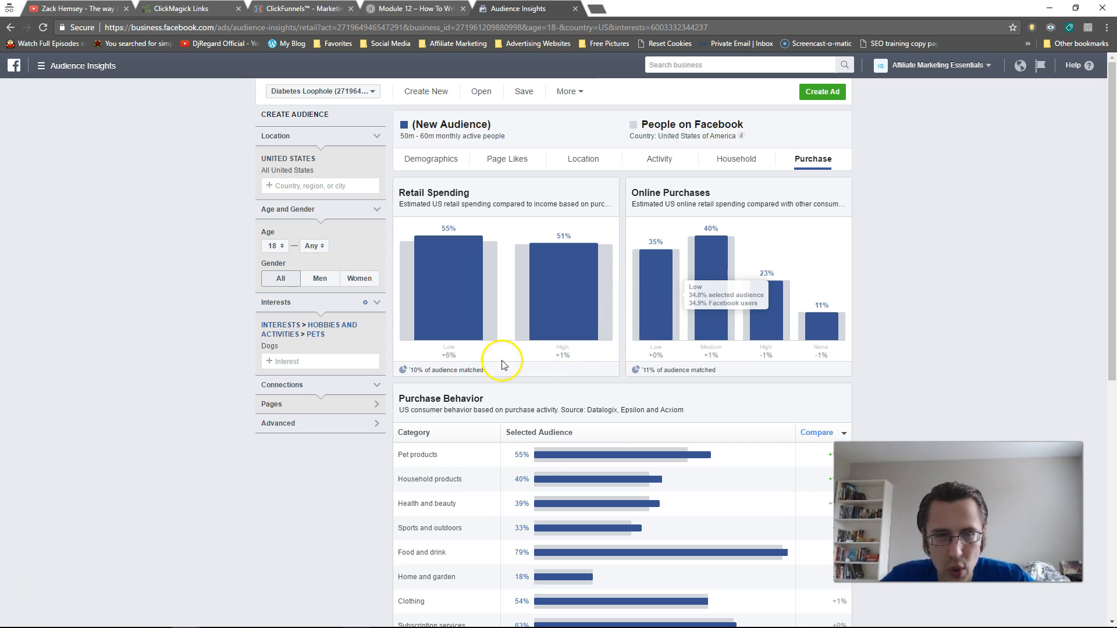
scroll(down, 3)
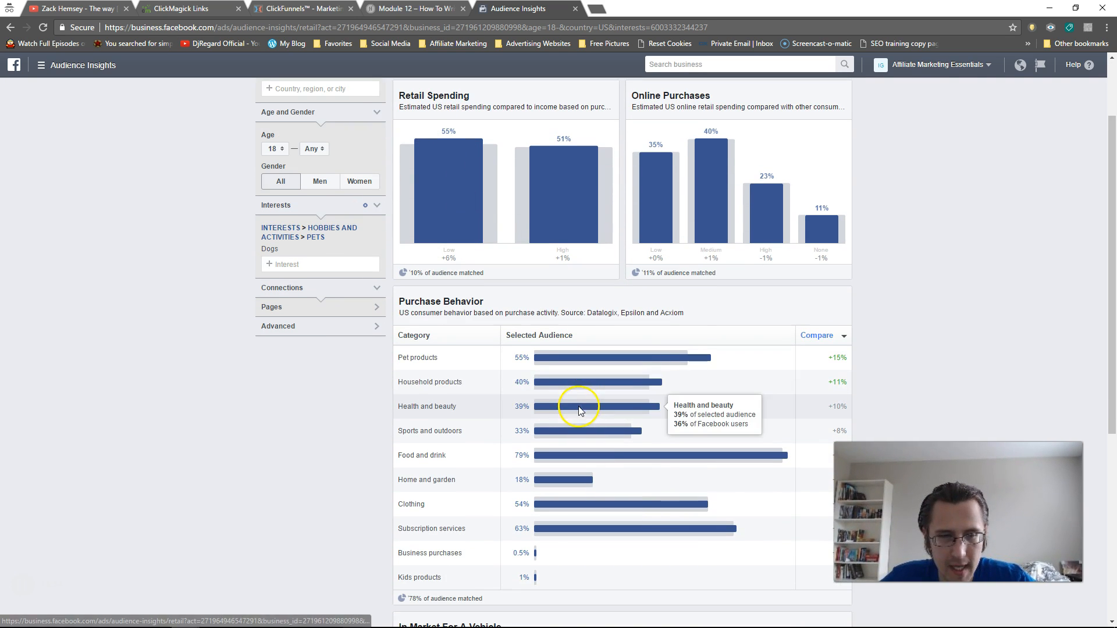
double_click(417, 357)
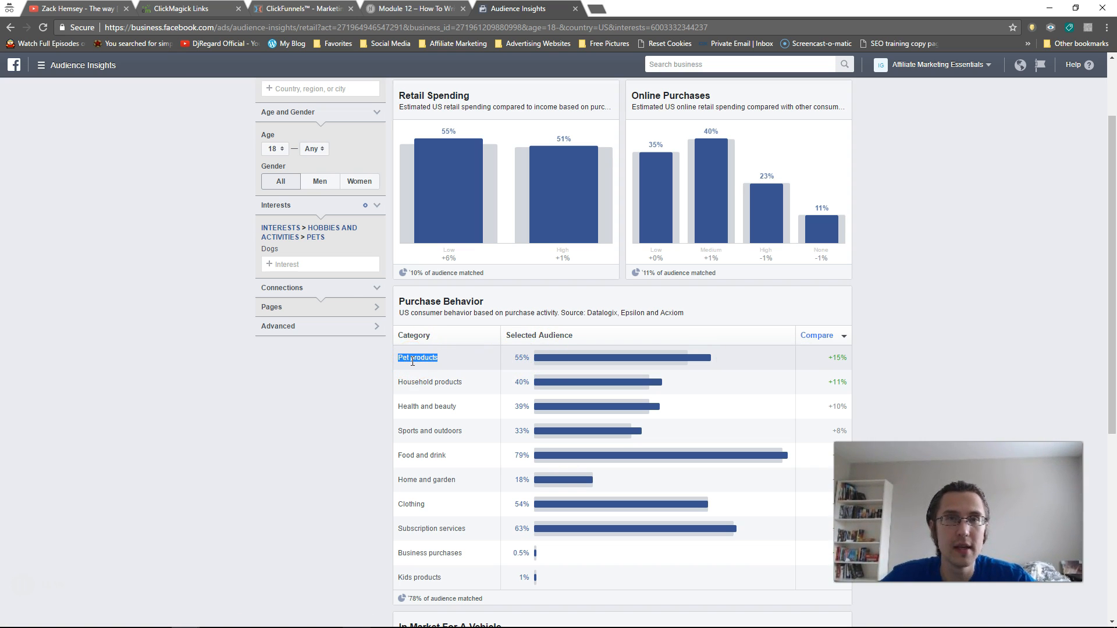
mouse_move(588, 391)
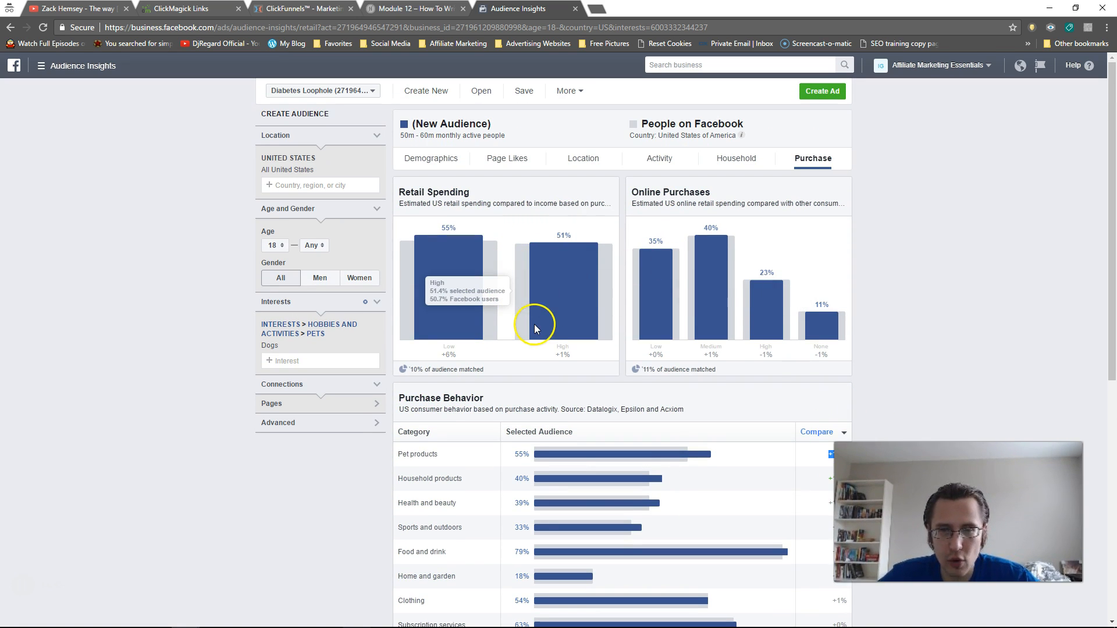
mouse_move(697, 295)
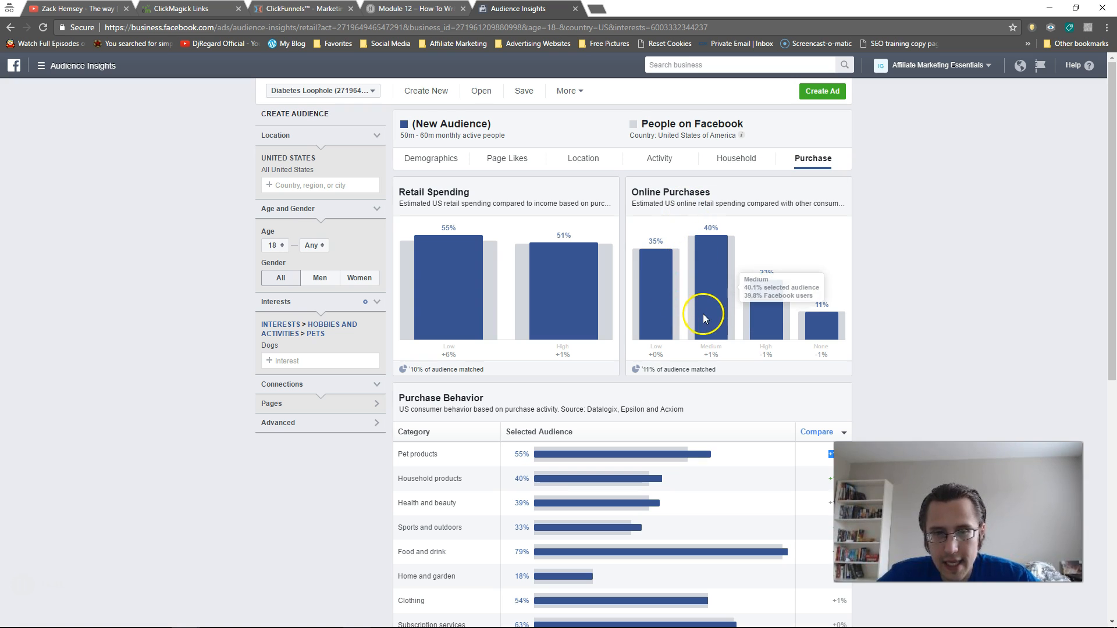
mouse_move(695, 286)
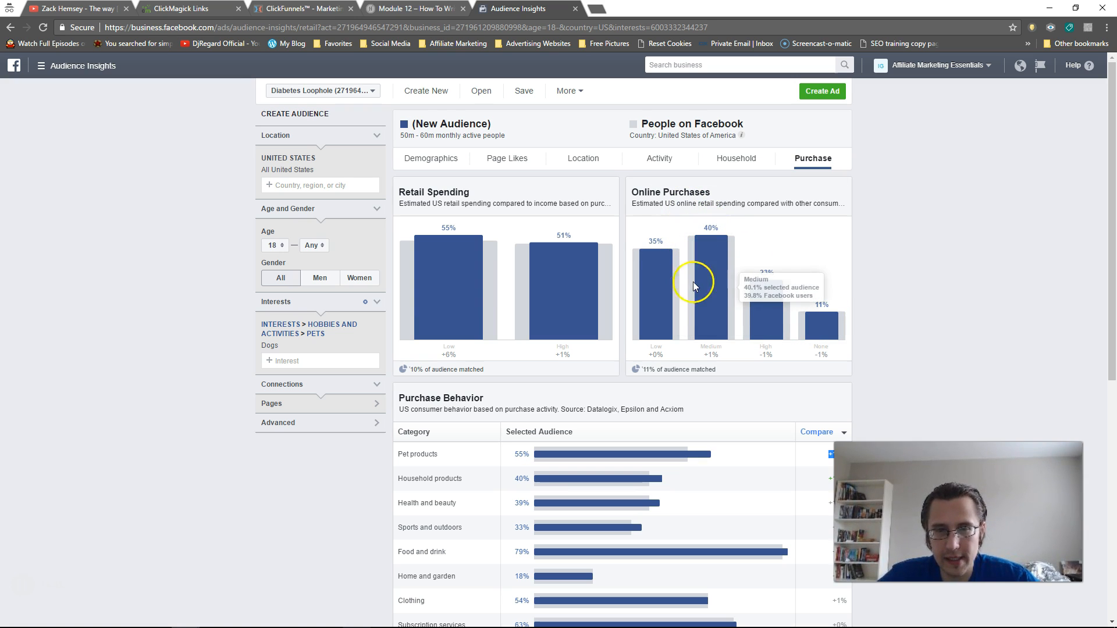
mouse_move(538, 303)
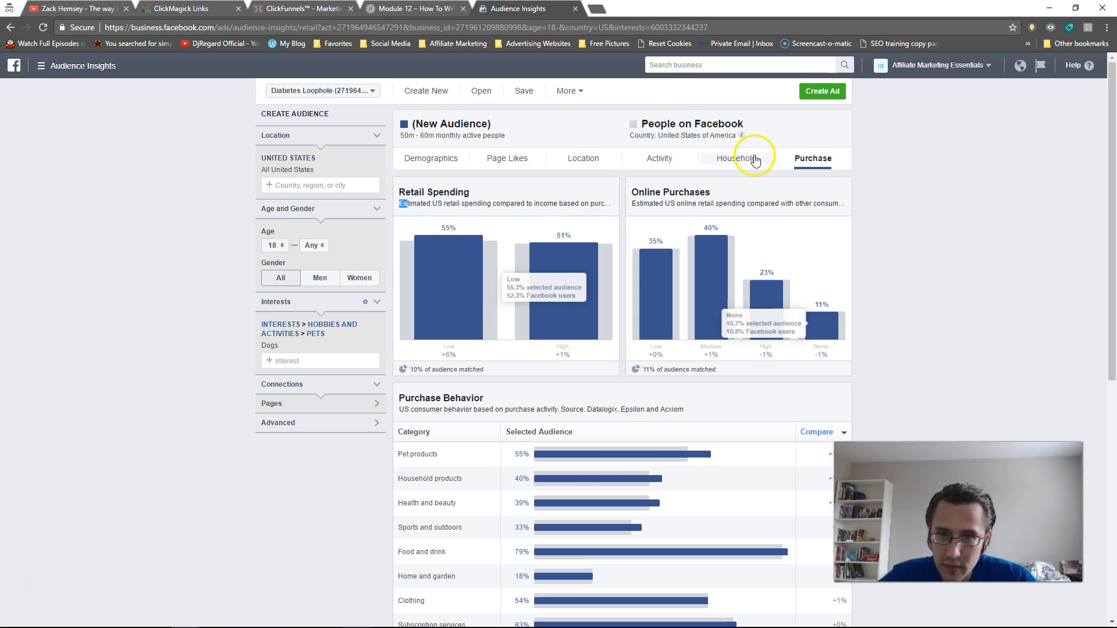
scroll(down, 3)
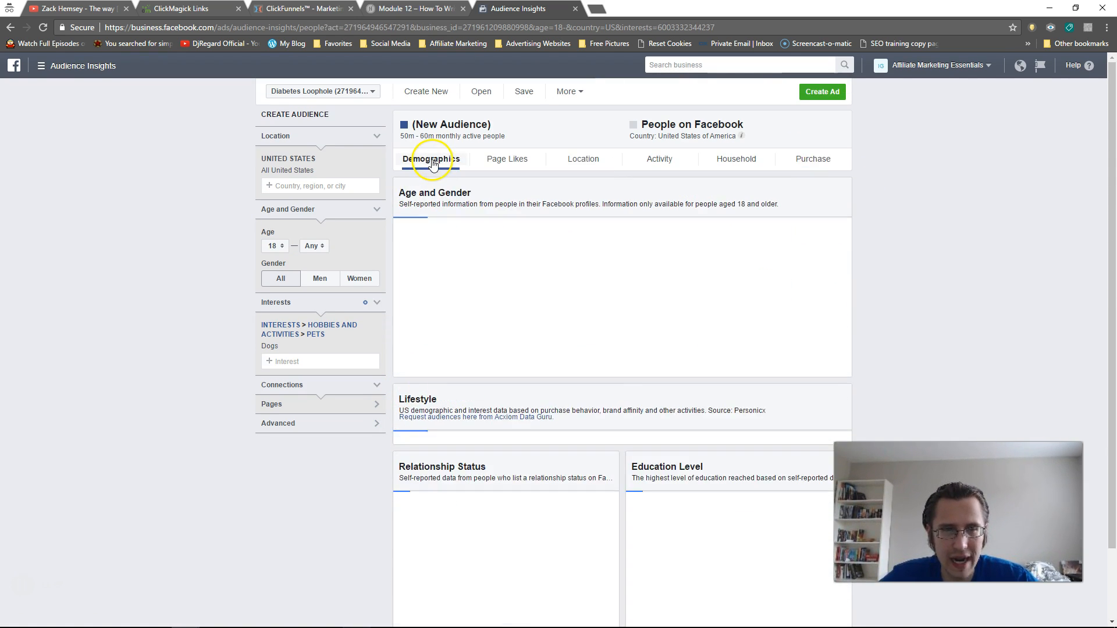
click(430, 158)
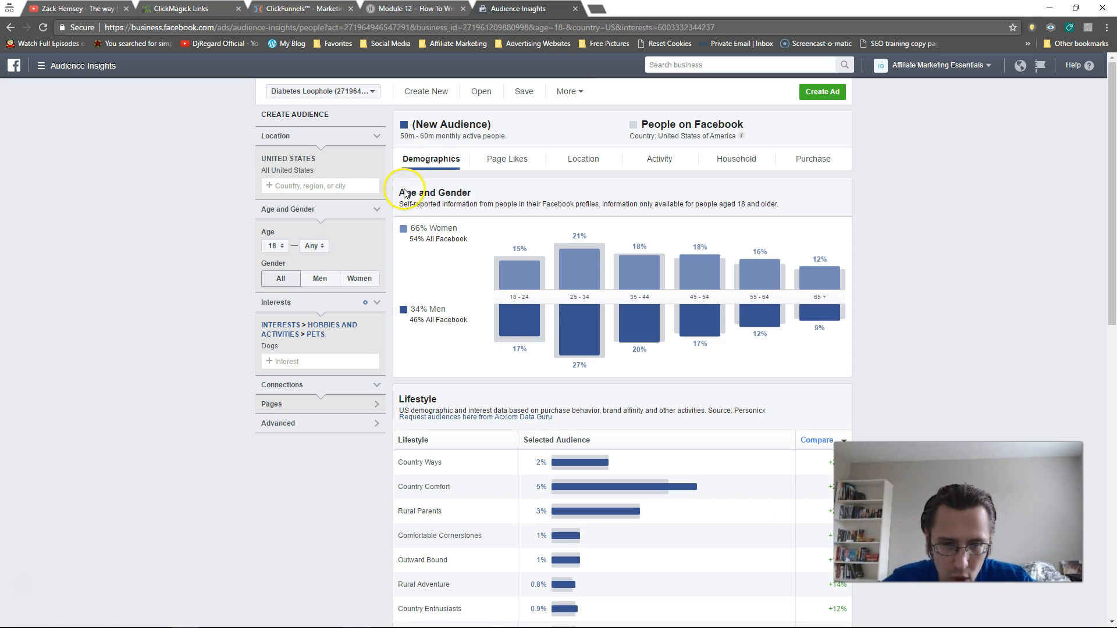
mouse_move(203, 255)
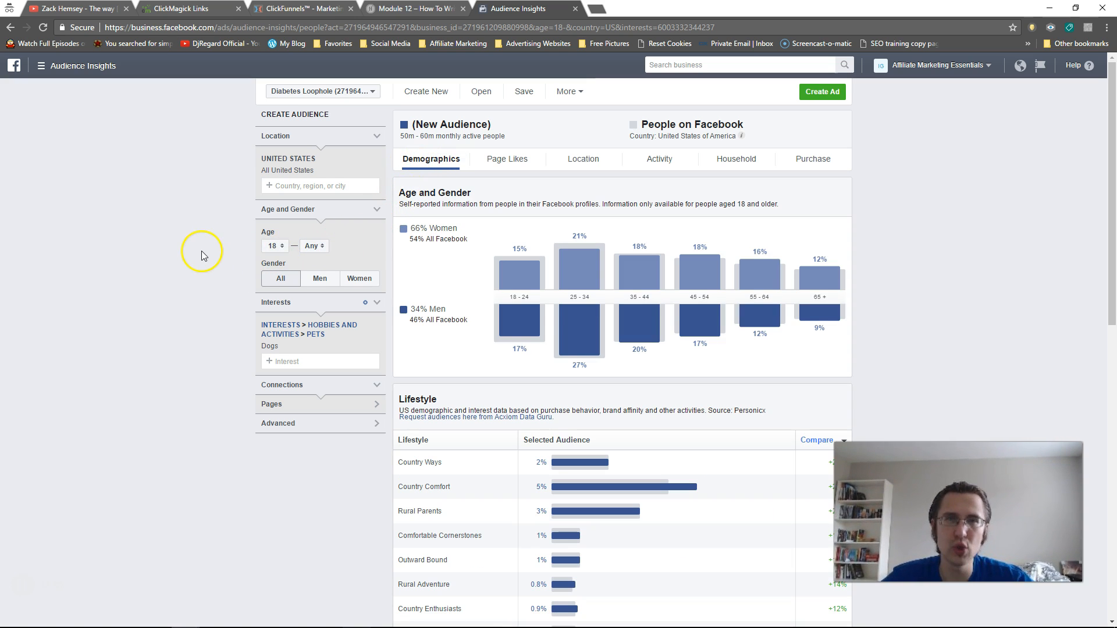